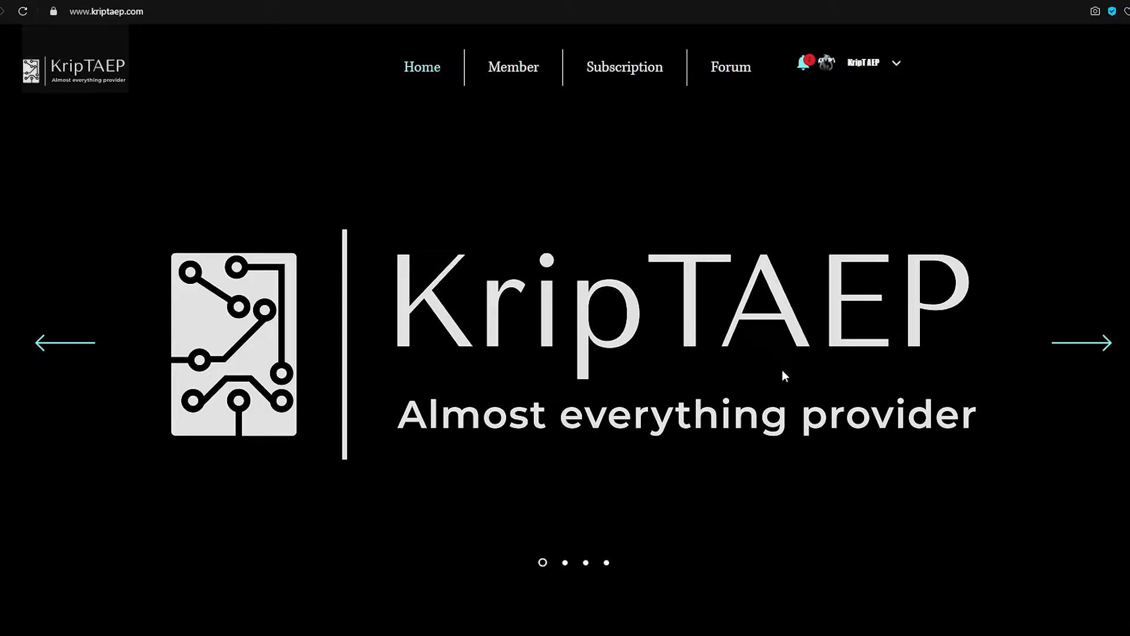
pyautogui.moveTo(669, 286)
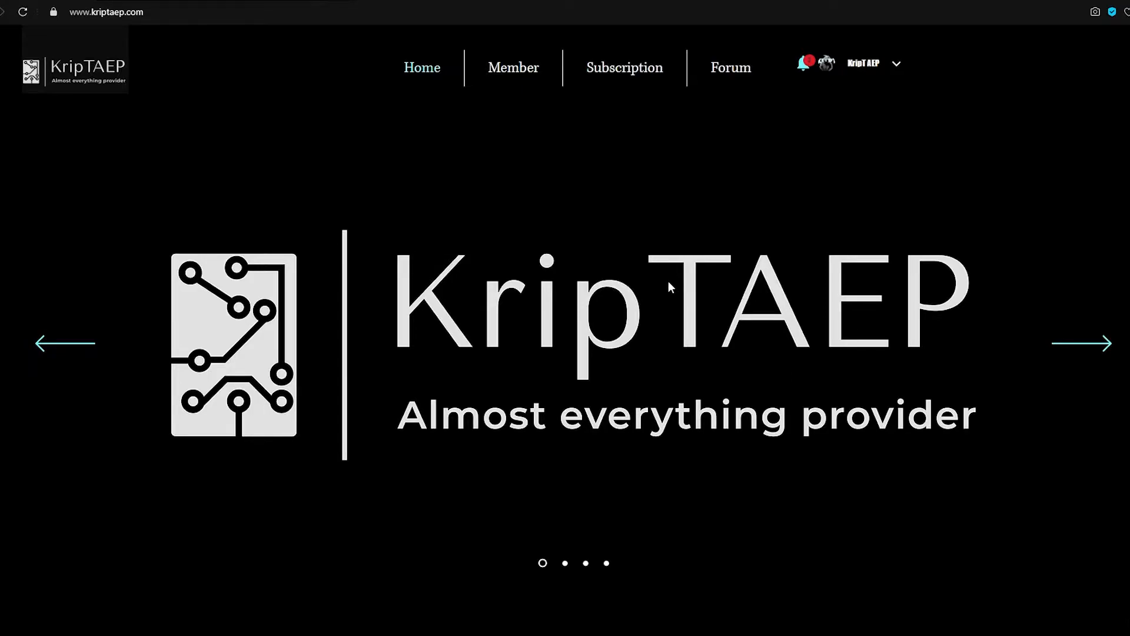
pyautogui.moveTo(666, 285)
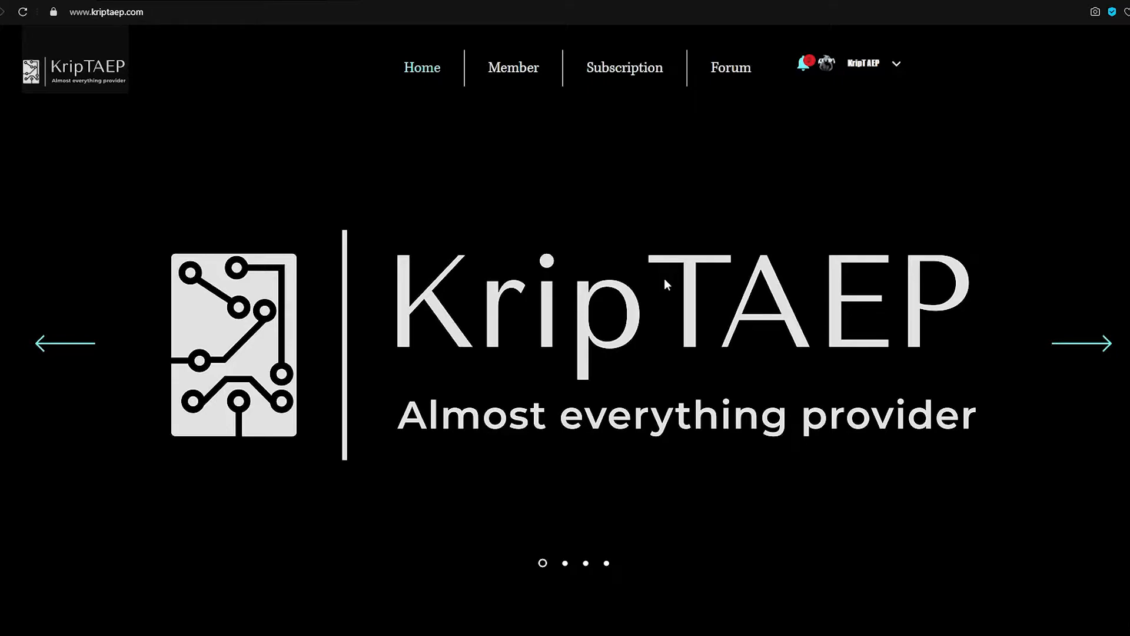
pyautogui.moveTo(461, 208)
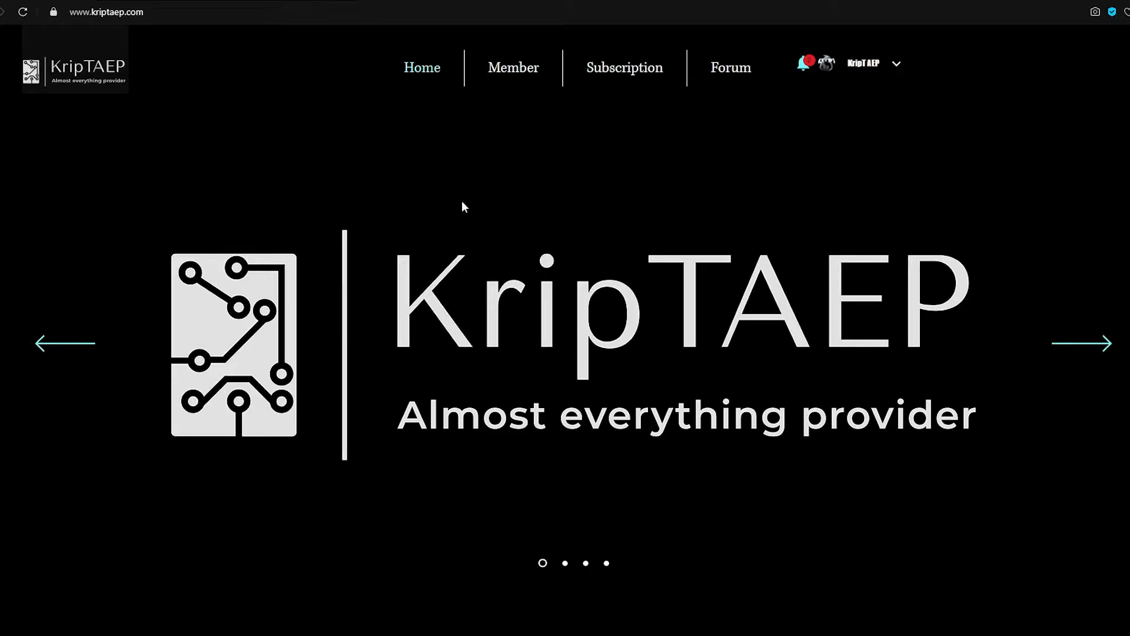
pyautogui.moveTo(624, 67)
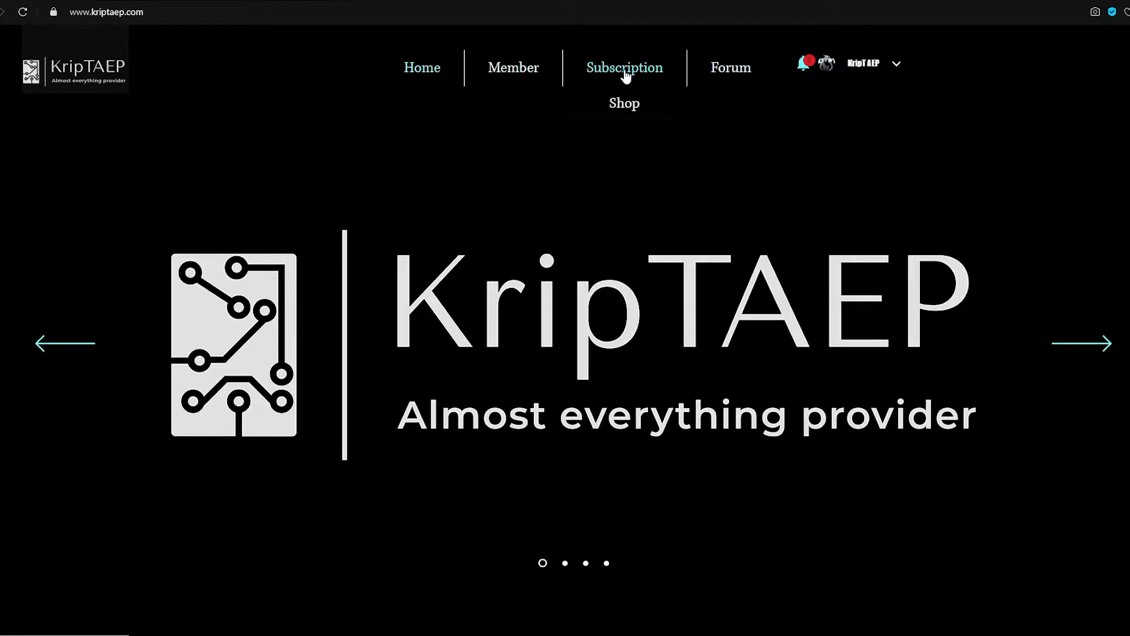
# View the $10 monthly VIP pricing plan, then head to the one-time Shop
pyautogui.click(623, 67)
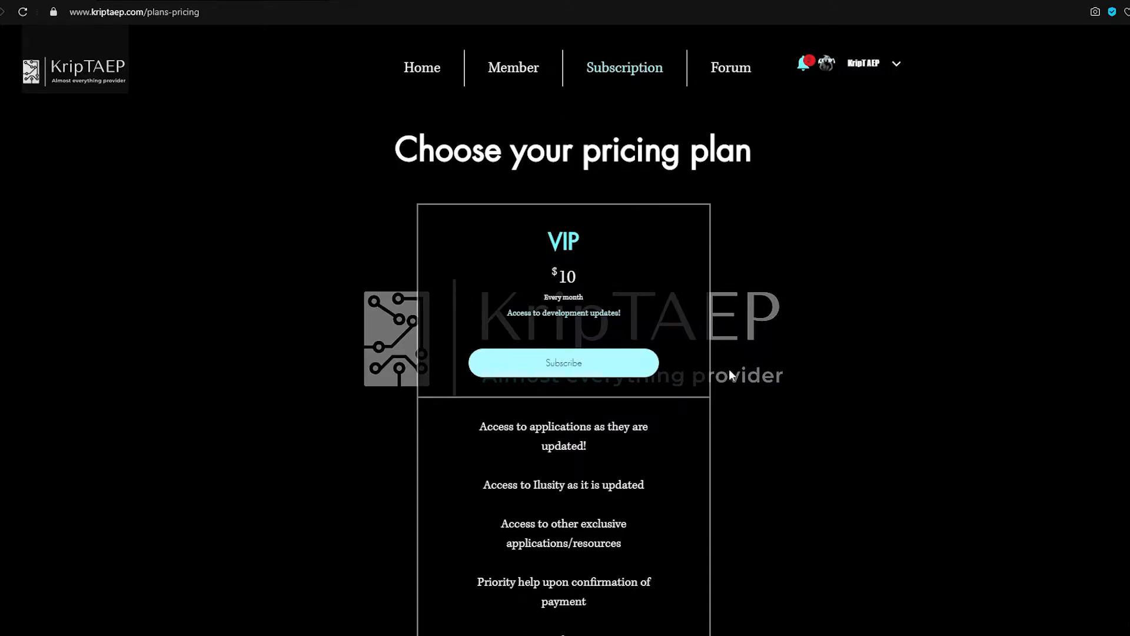
pyautogui.moveTo(666, 452)
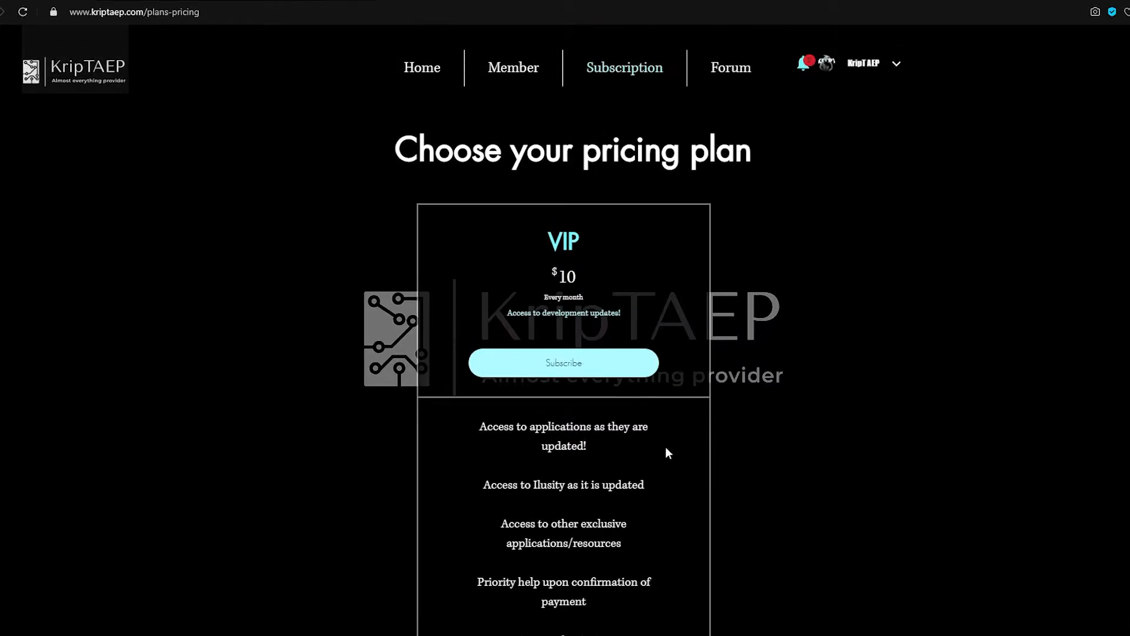
pyautogui.moveTo(586, 286)
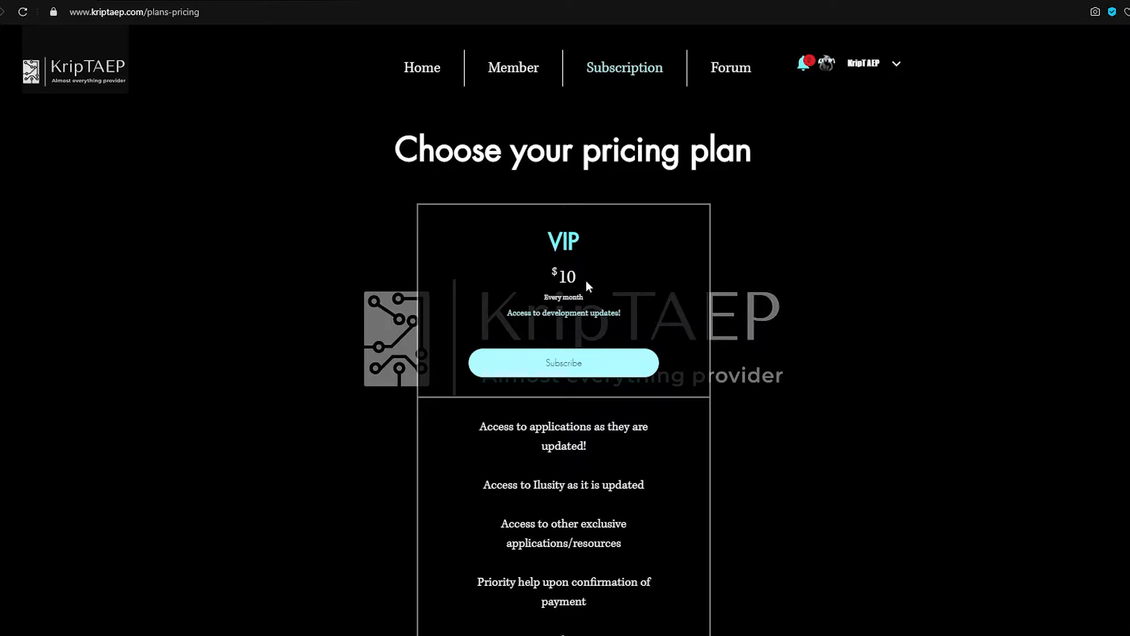
pyautogui.moveTo(548, 345)
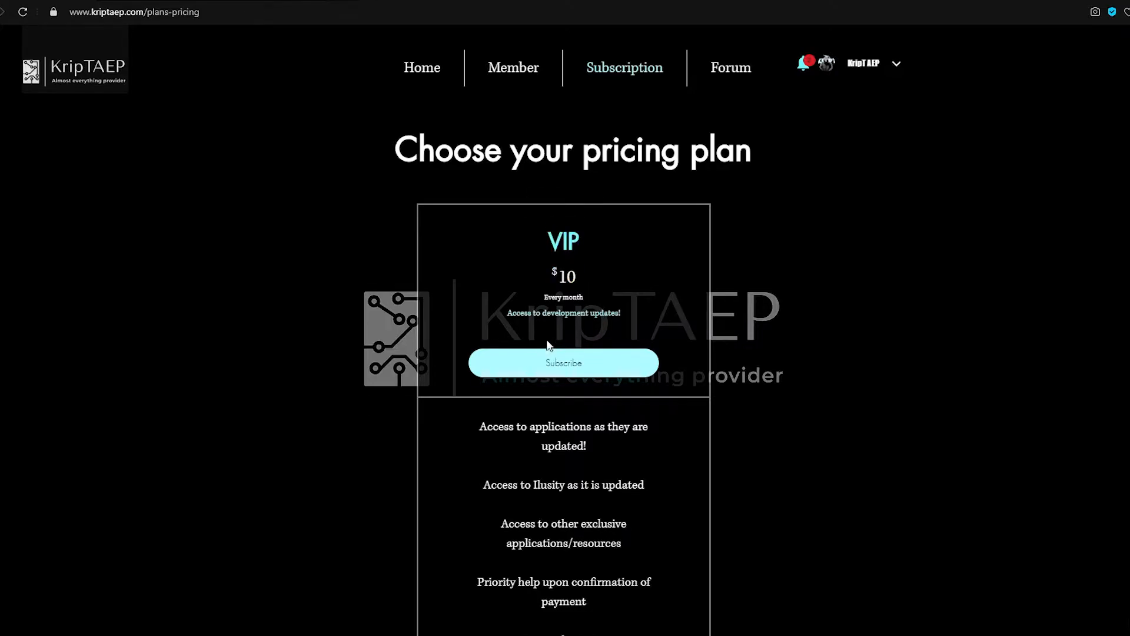
pyautogui.moveTo(611, 445)
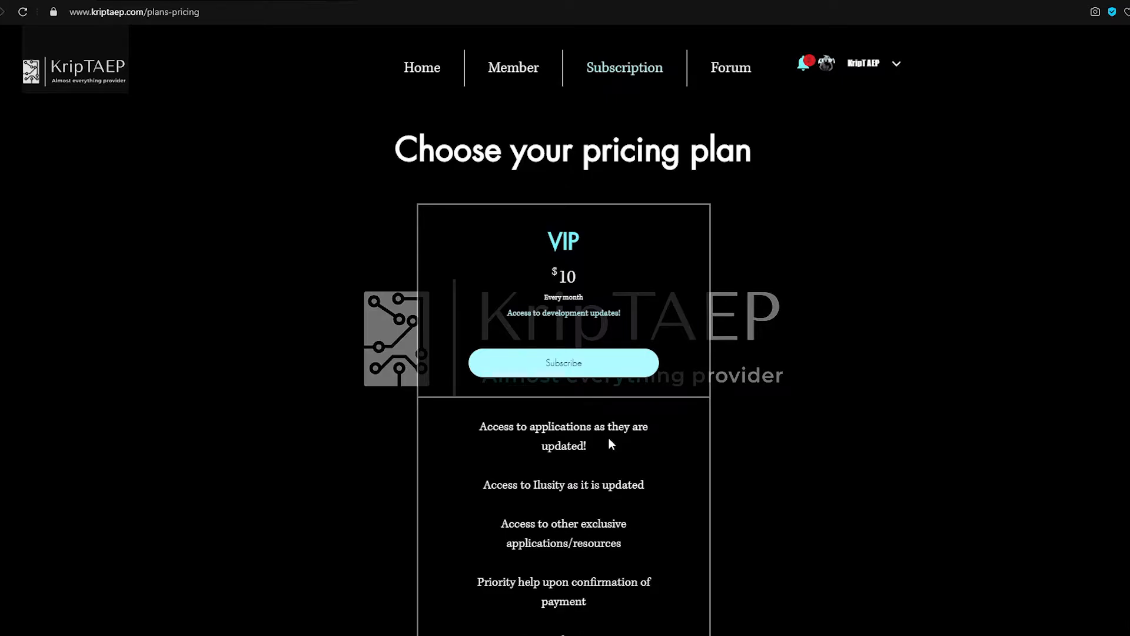
pyautogui.moveTo(600, 82)
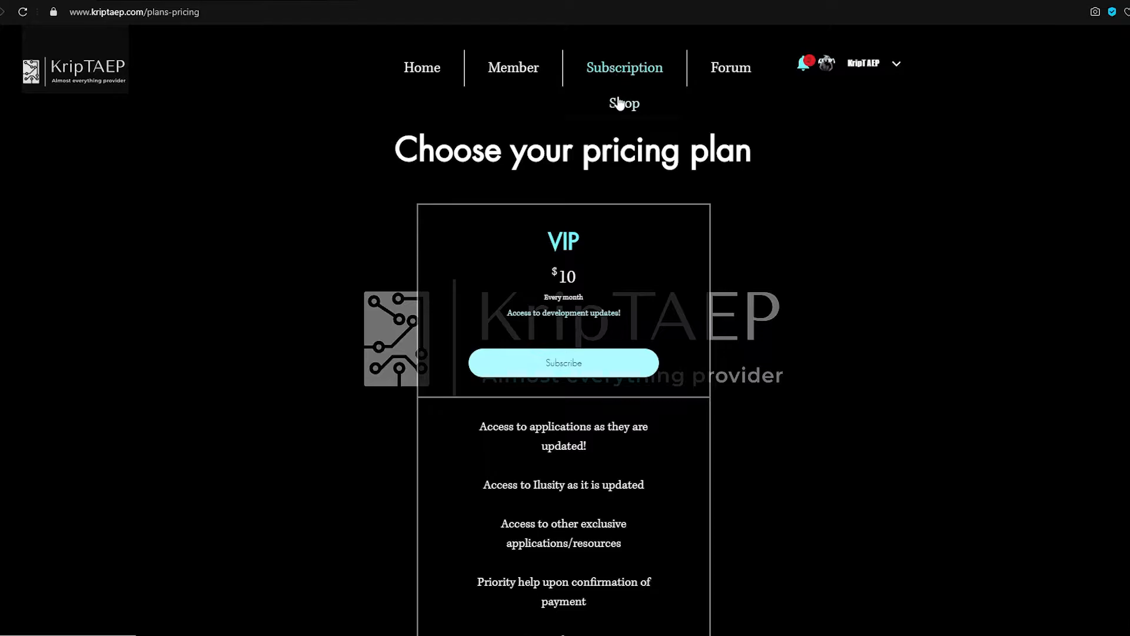
pyautogui.click(624, 104)
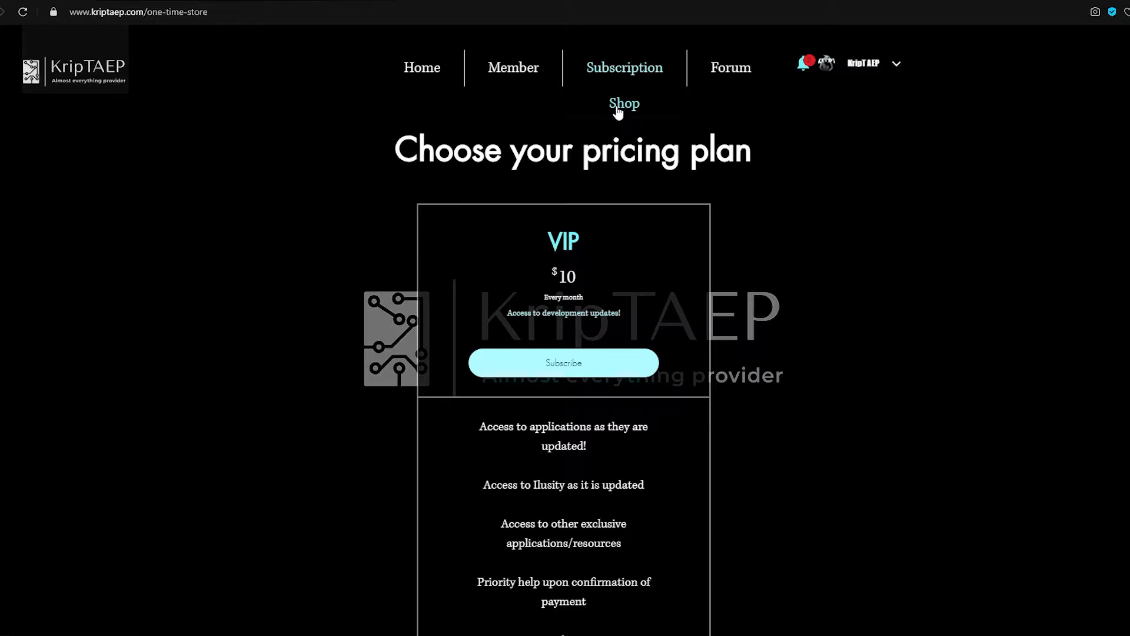
# Add Ilusity V0.7 to the cart, remove Ilusity V0.5.2 and the Call of Duty script, quantity 1 at $20.00
pyautogui.click(624, 104)
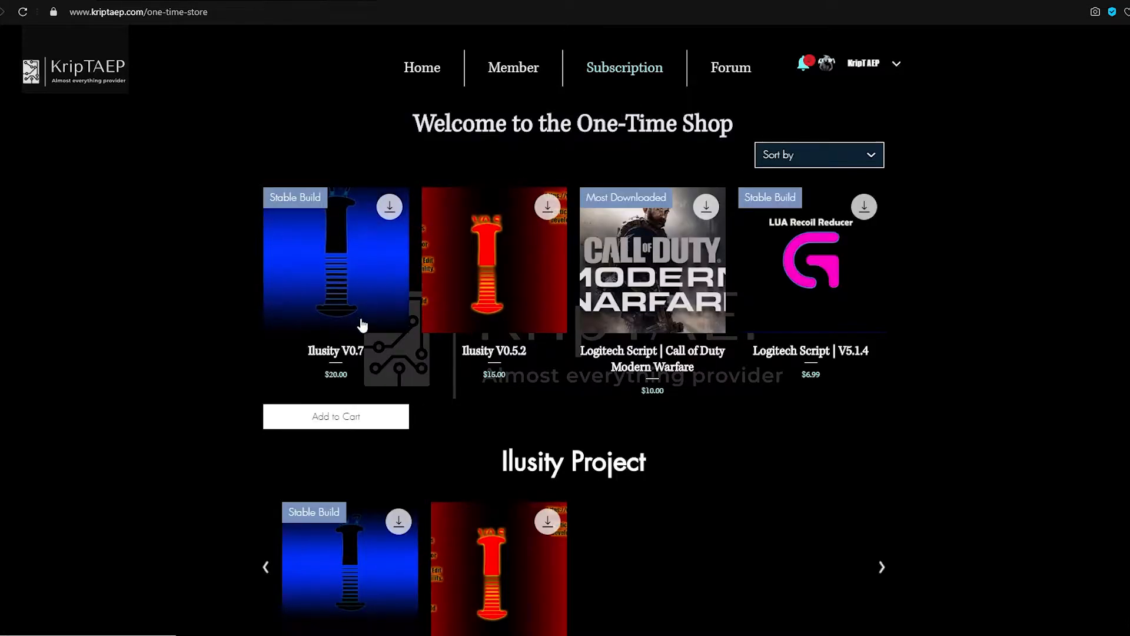
pyautogui.moveTo(380, 357)
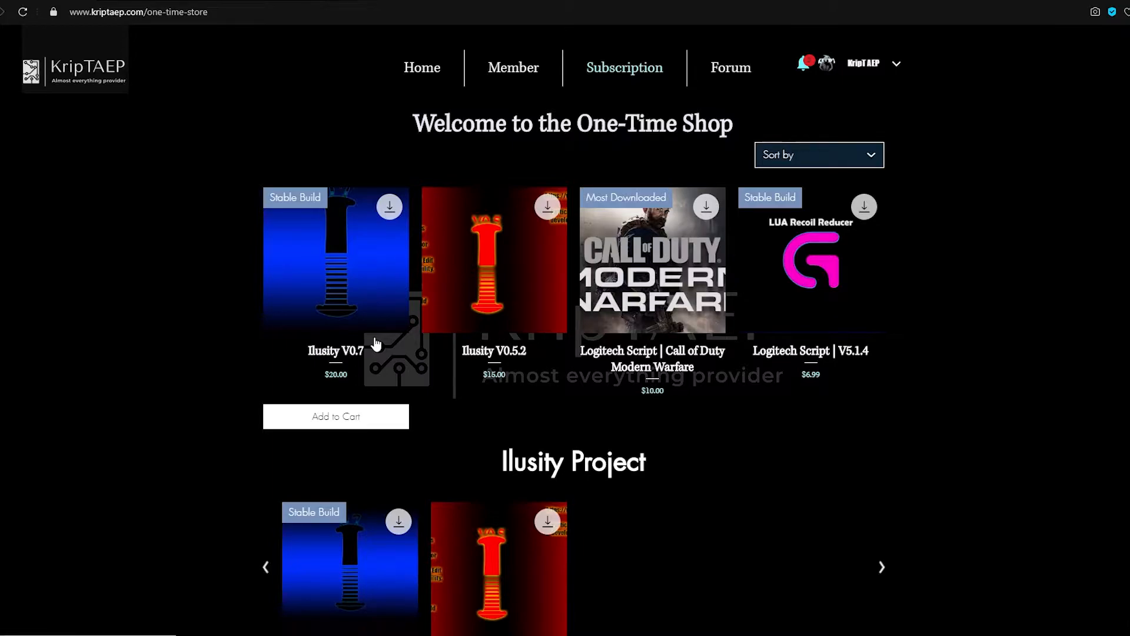
pyautogui.moveTo(350, 376)
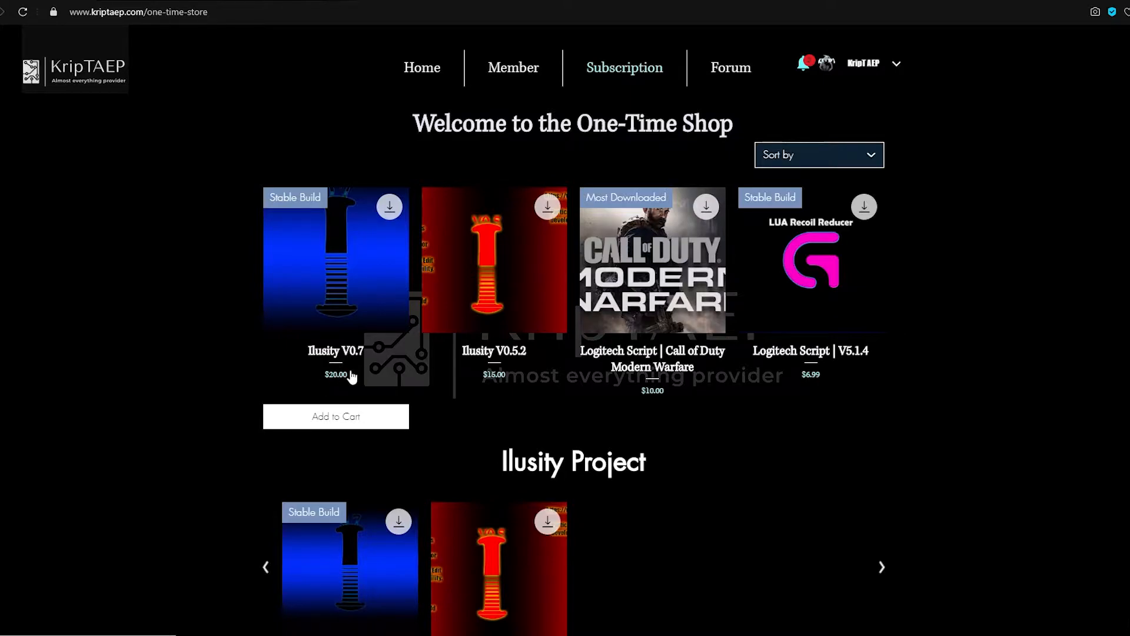
pyautogui.moveTo(329, 389)
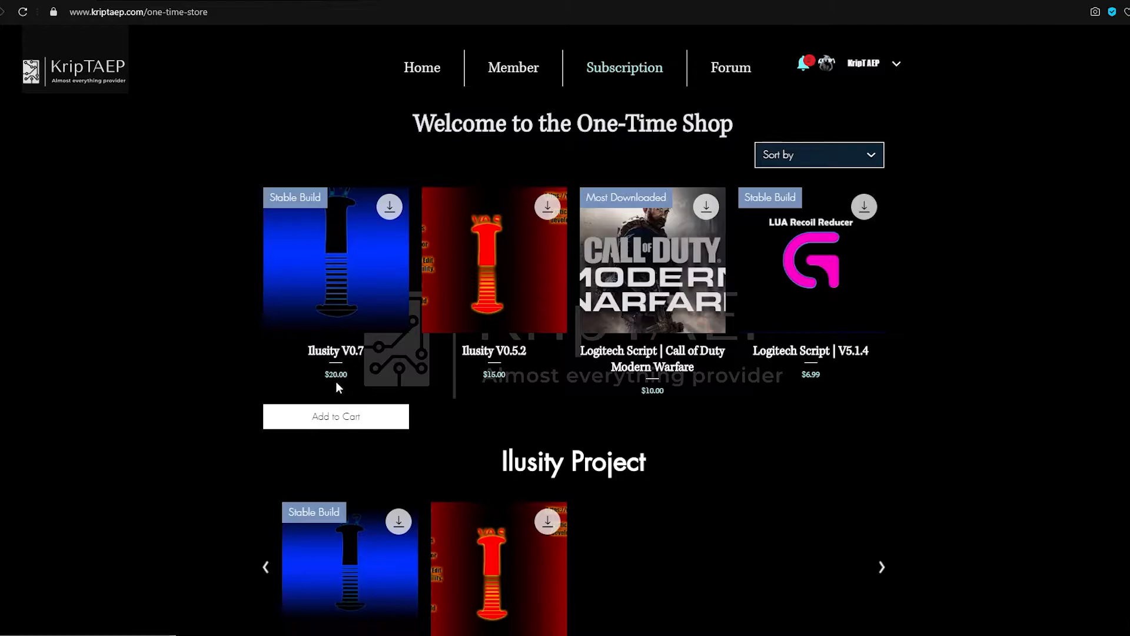
pyautogui.moveTo(322, 321)
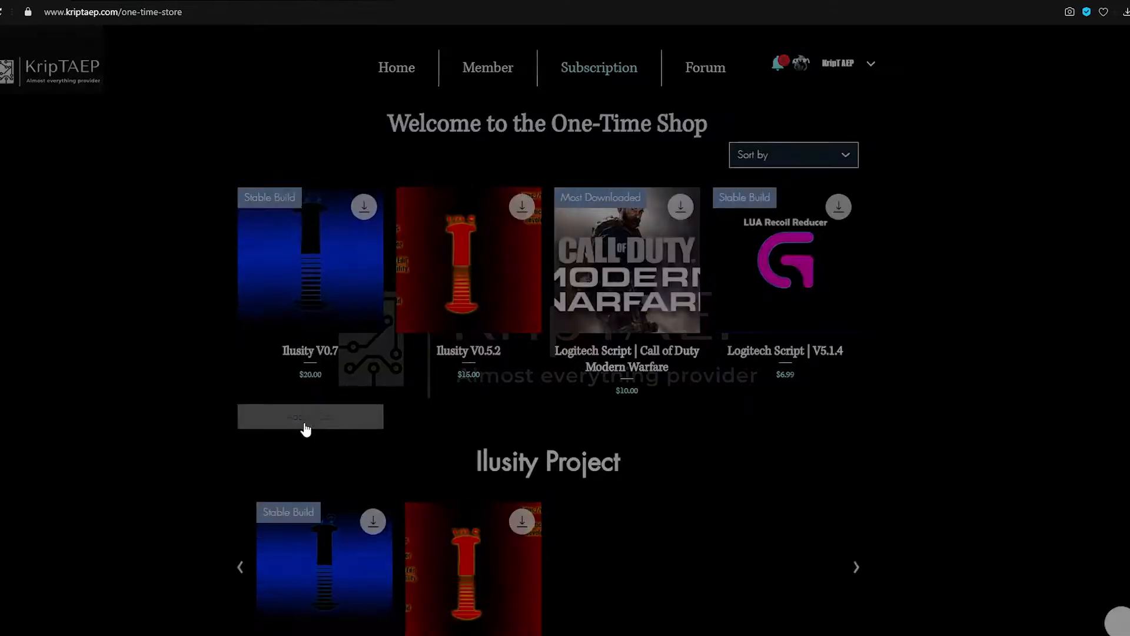
pyautogui.click(309, 415)
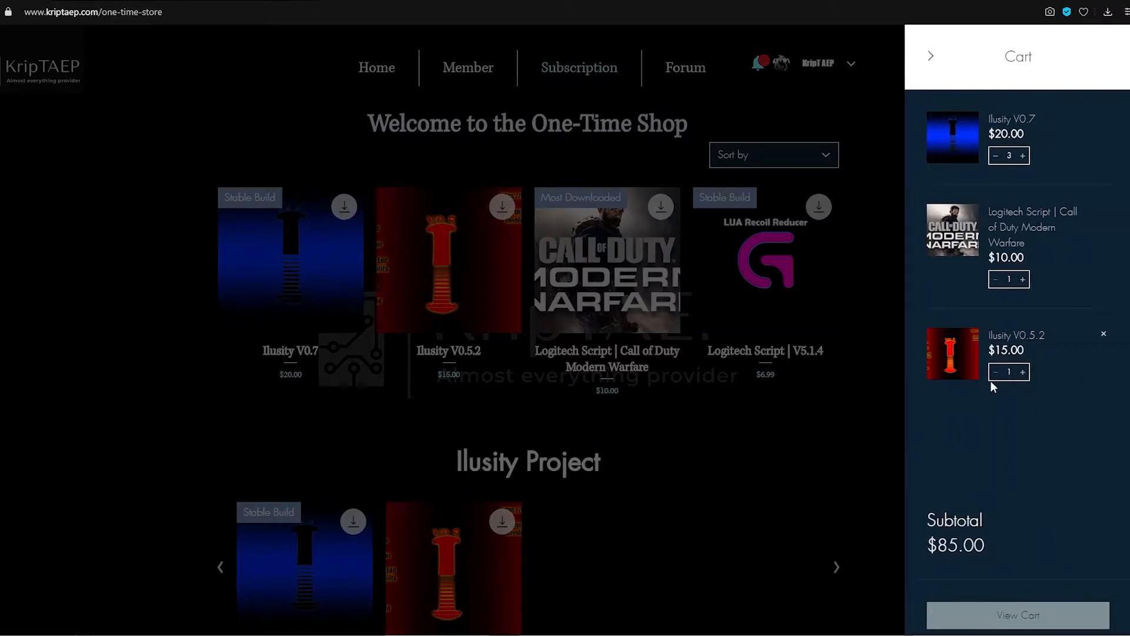
pyautogui.click(1103, 333)
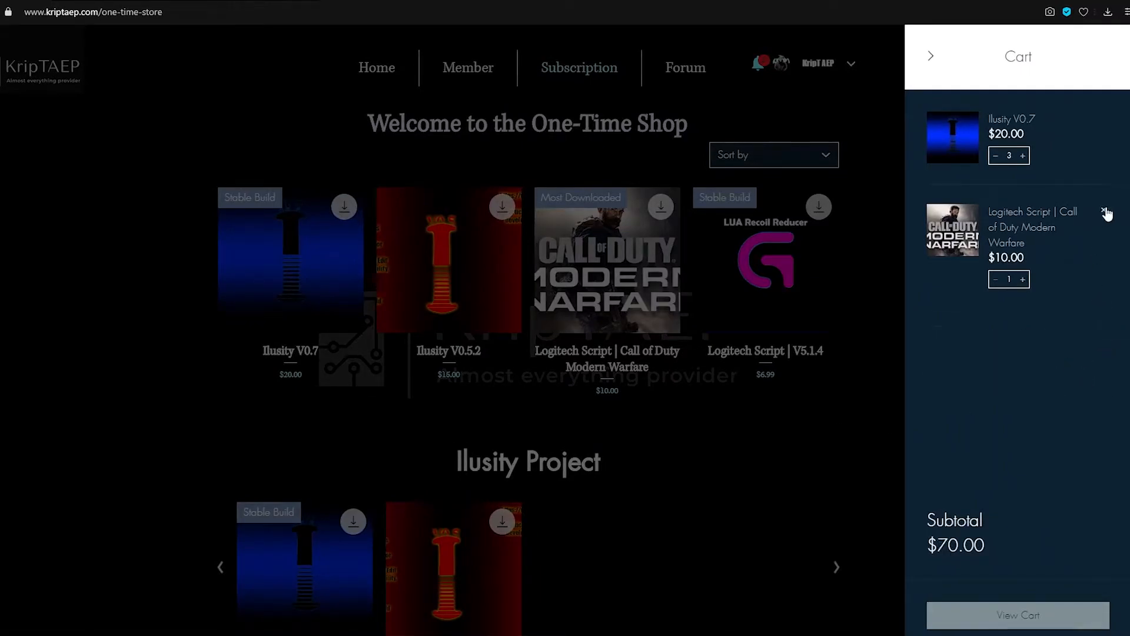
pyautogui.click(1106, 213)
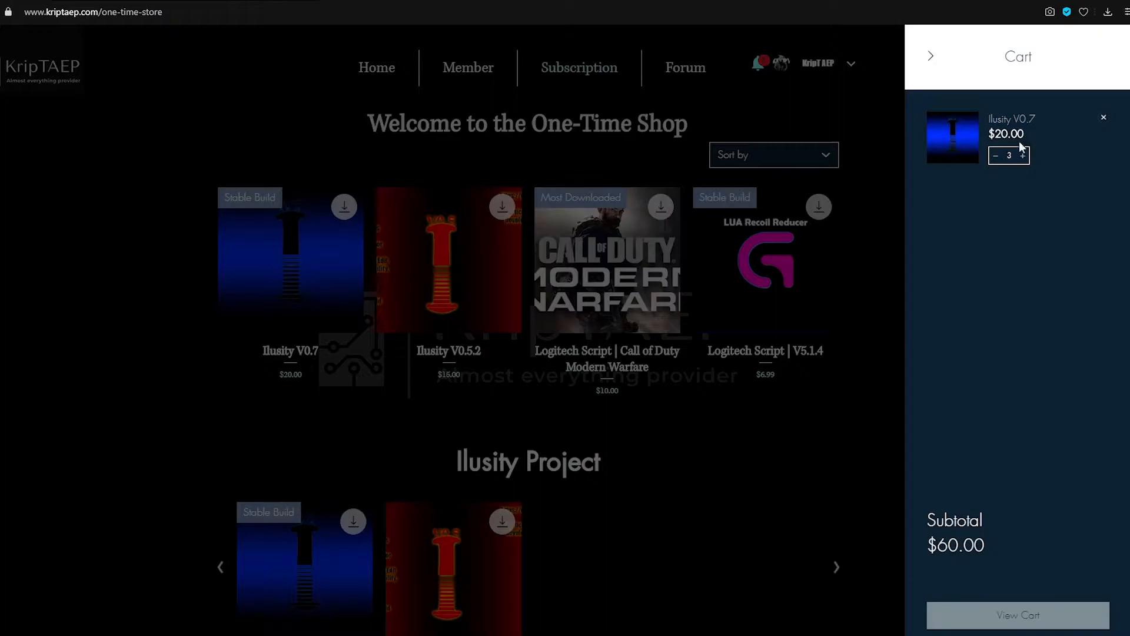
pyautogui.click(995, 155)
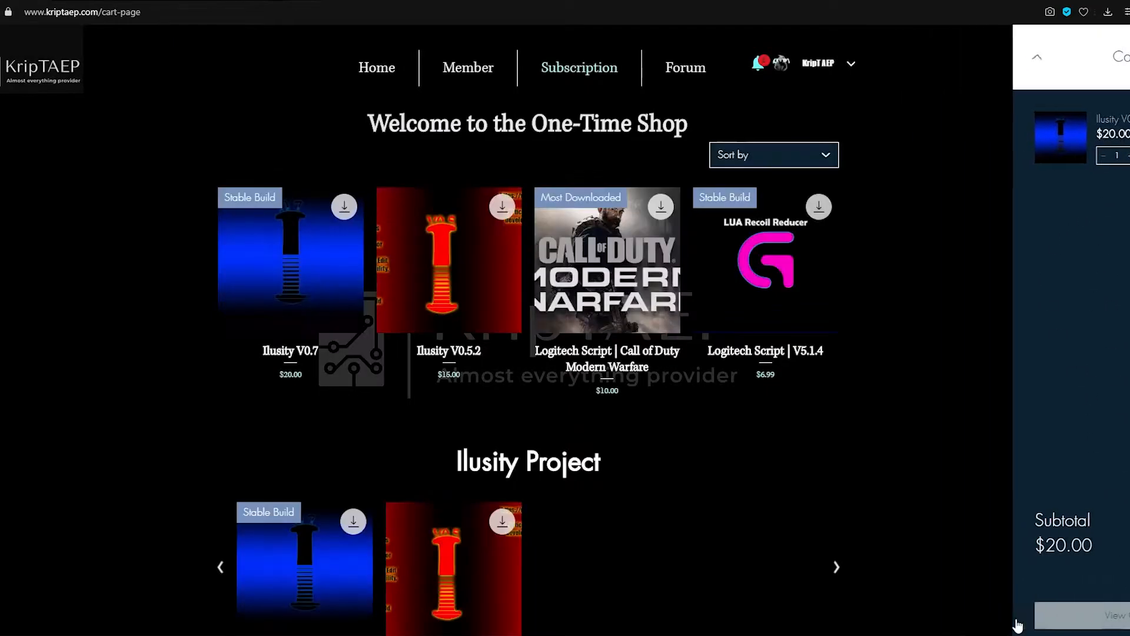
# Review the full cart page with the $20.00 order summary and the site's secure-connection details
pyautogui.click(1090, 614)
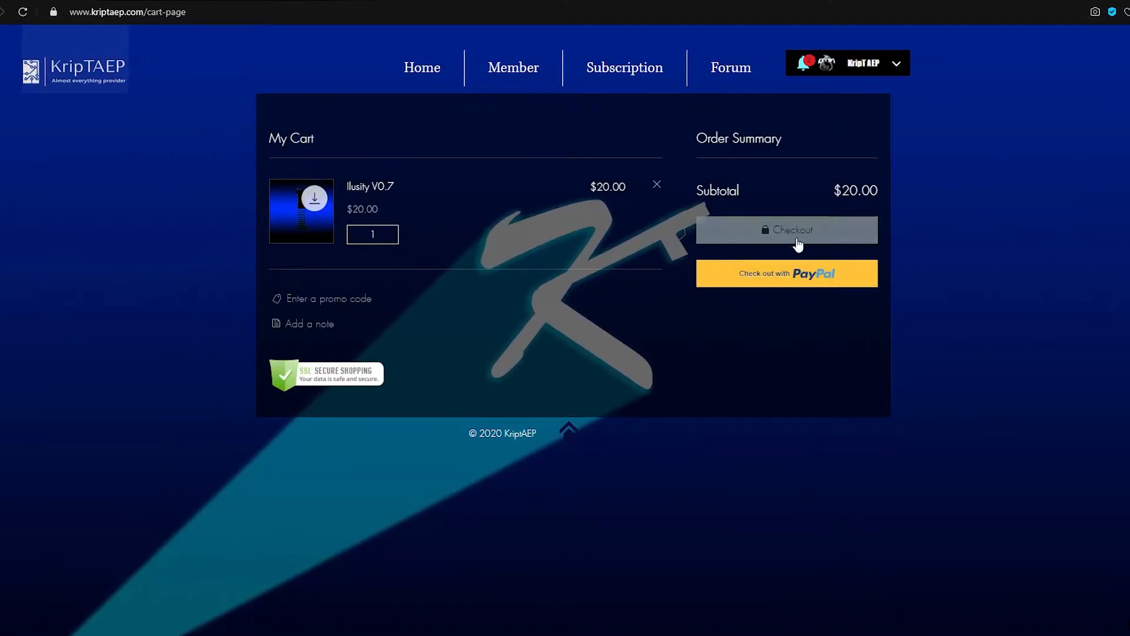
pyautogui.moveTo(759, 293)
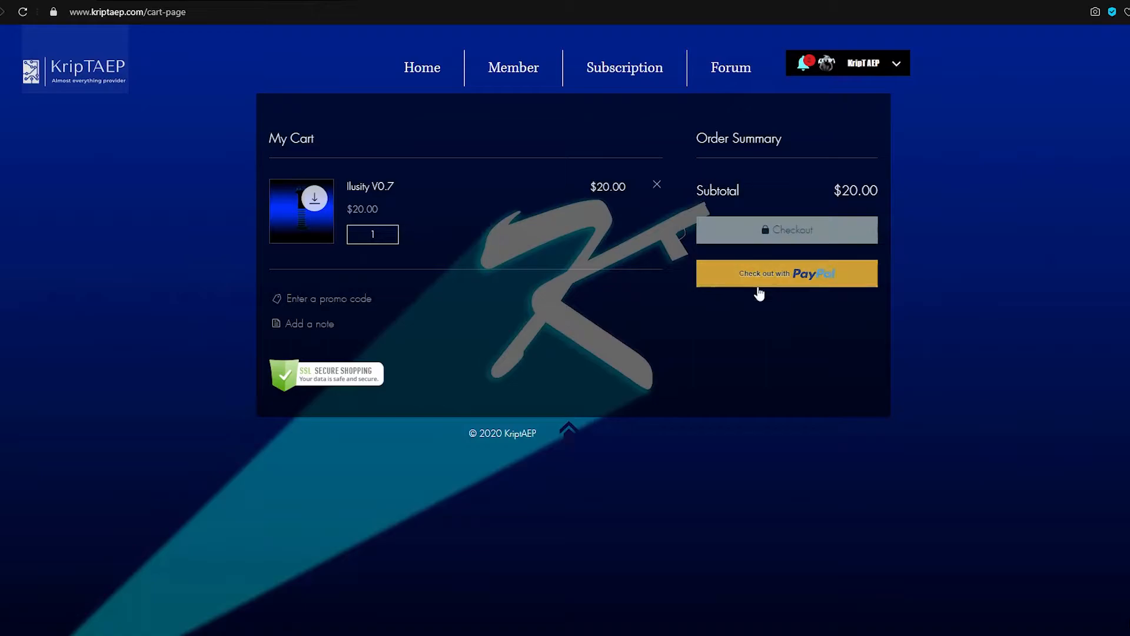
pyautogui.moveTo(791, 283)
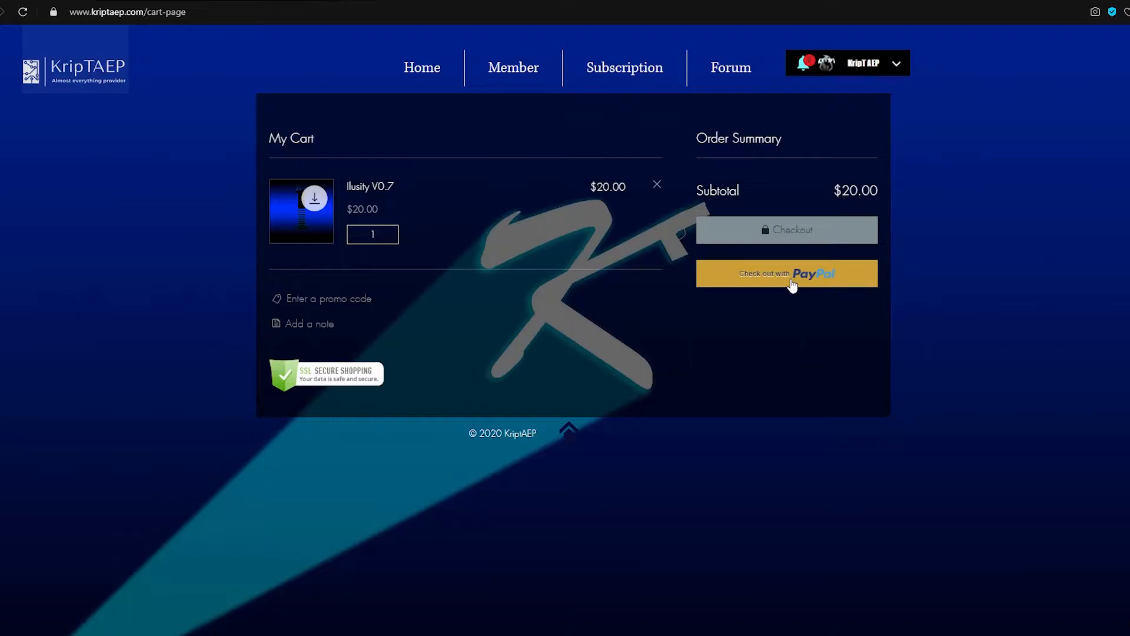
pyautogui.click(52, 12)
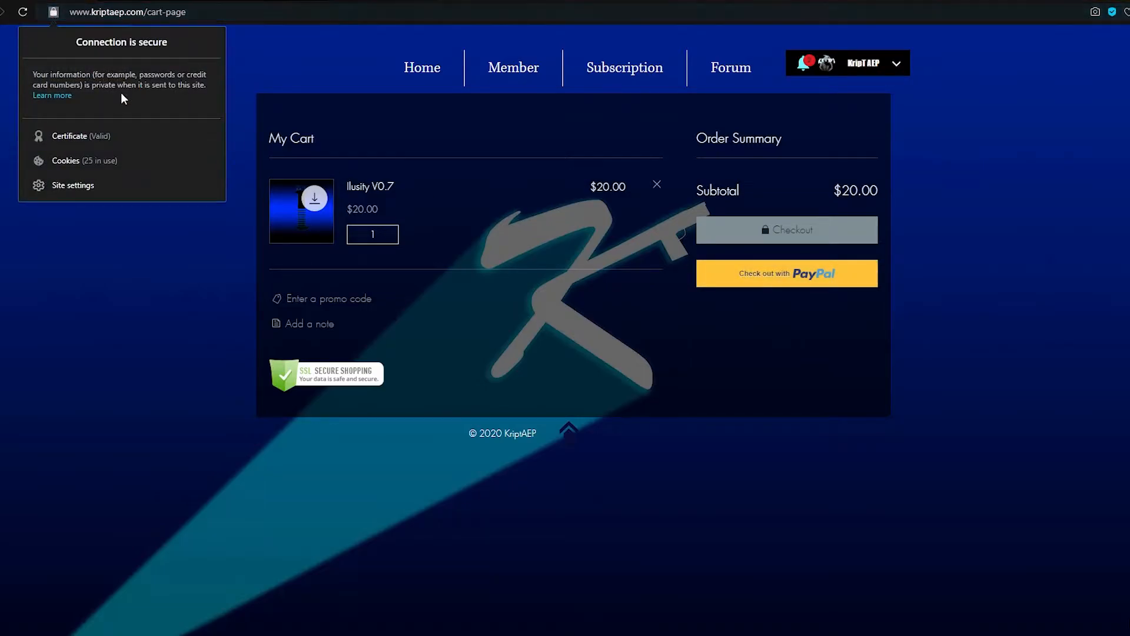
pyautogui.moveTo(260, 80)
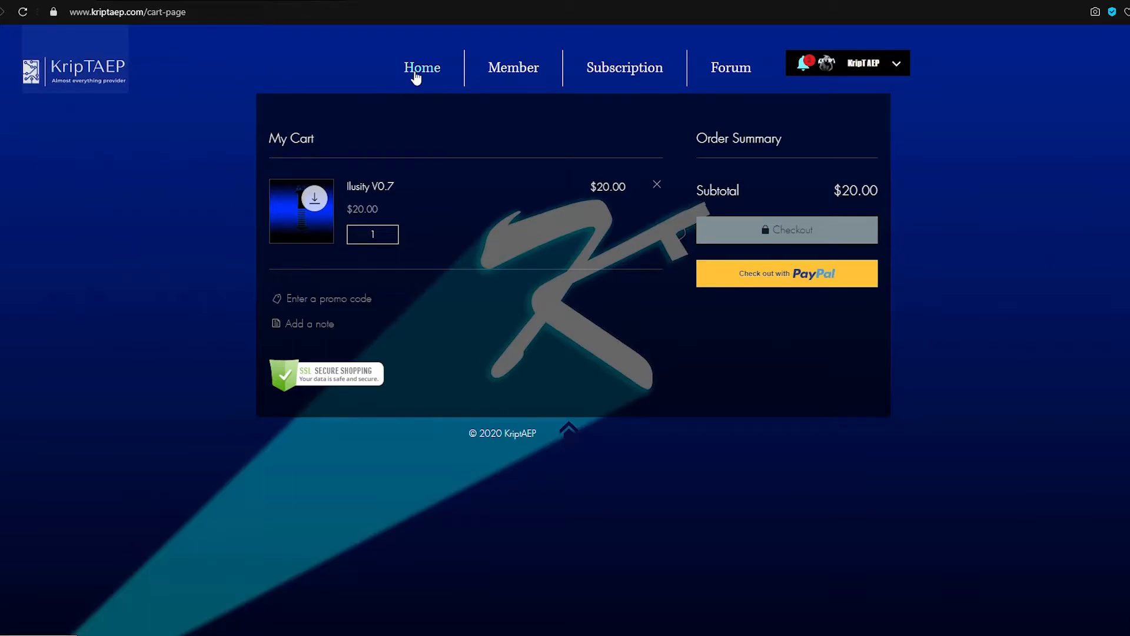
pyautogui.moveTo(637, 192)
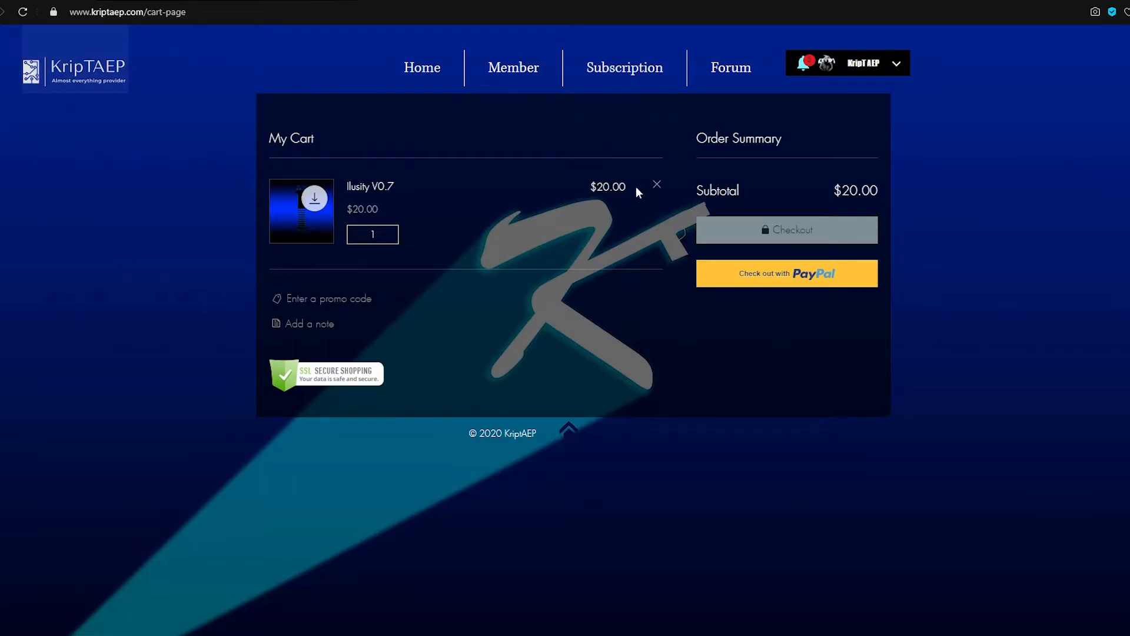
pyautogui.moveTo(308, 212)
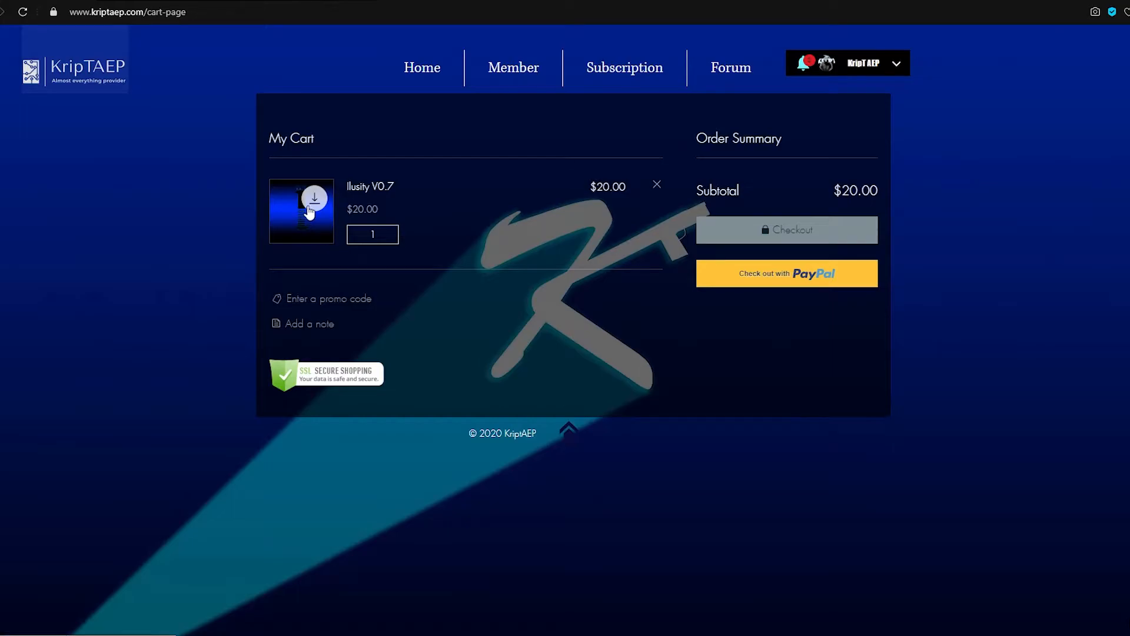
pyautogui.moveTo(318, 197)
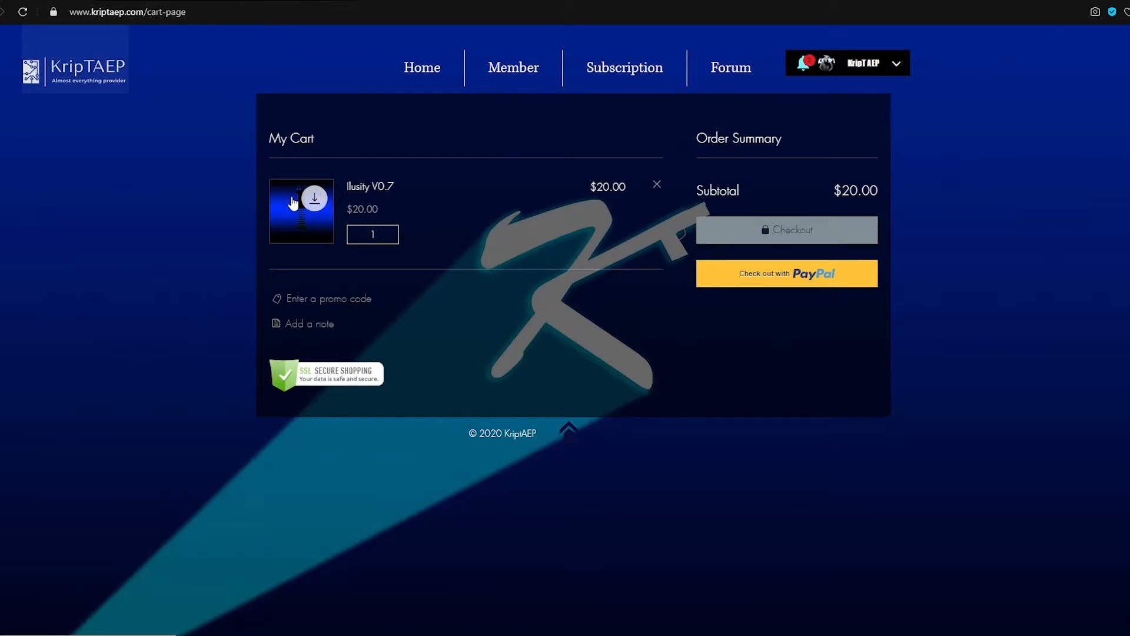
pyautogui.moveTo(406, 127)
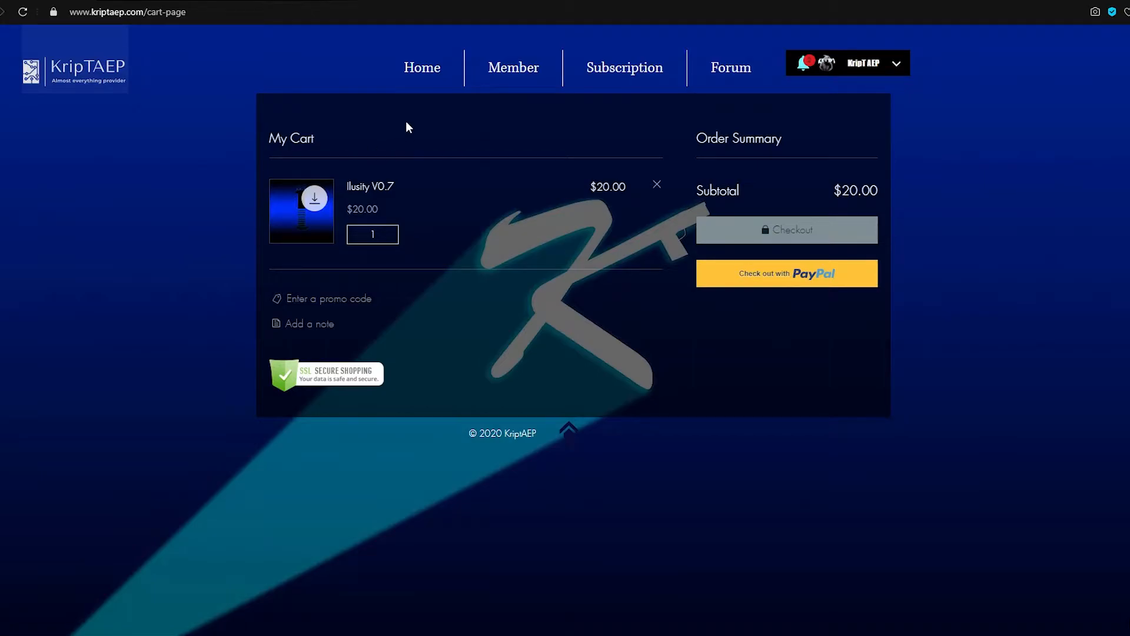
pyautogui.moveTo(483, 116)
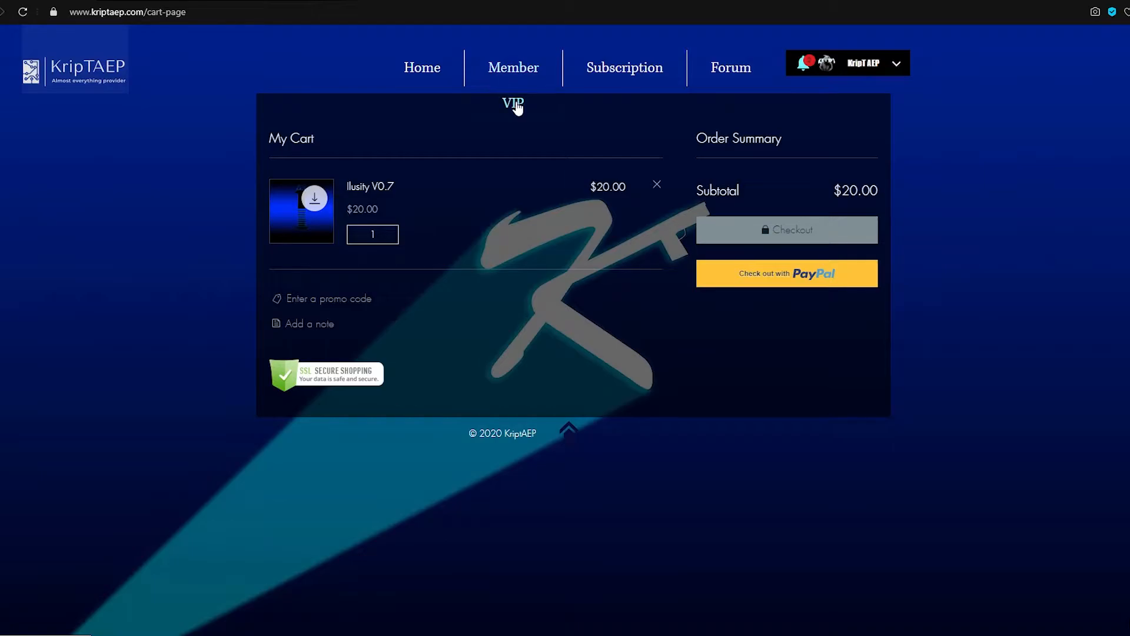
pyautogui.moveTo(513, 71)
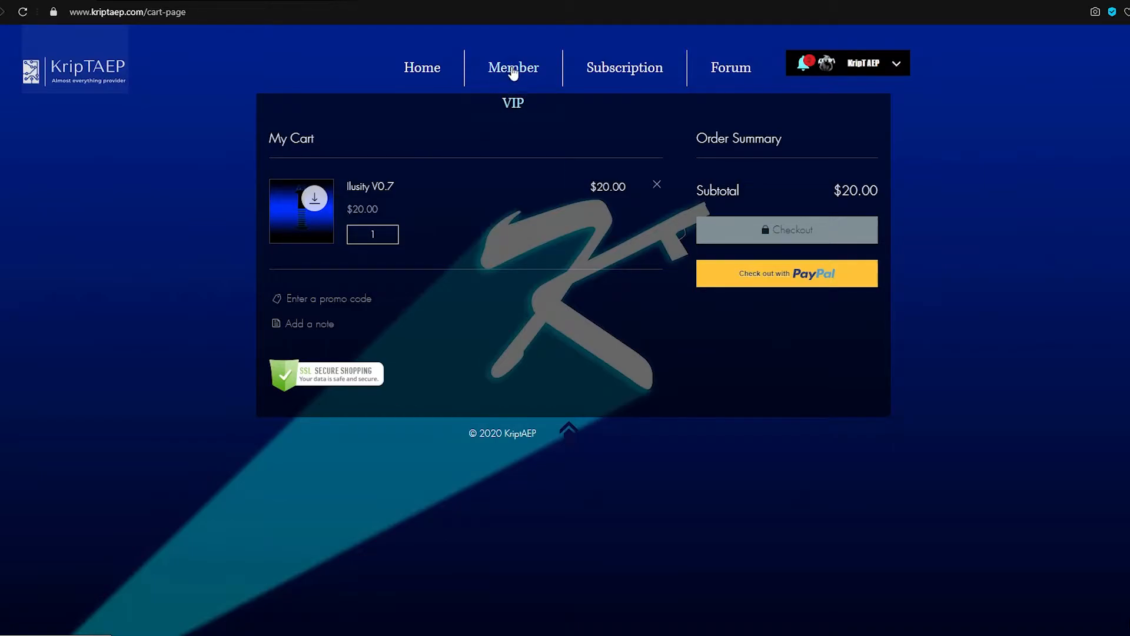
pyautogui.moveTo(510, 110)
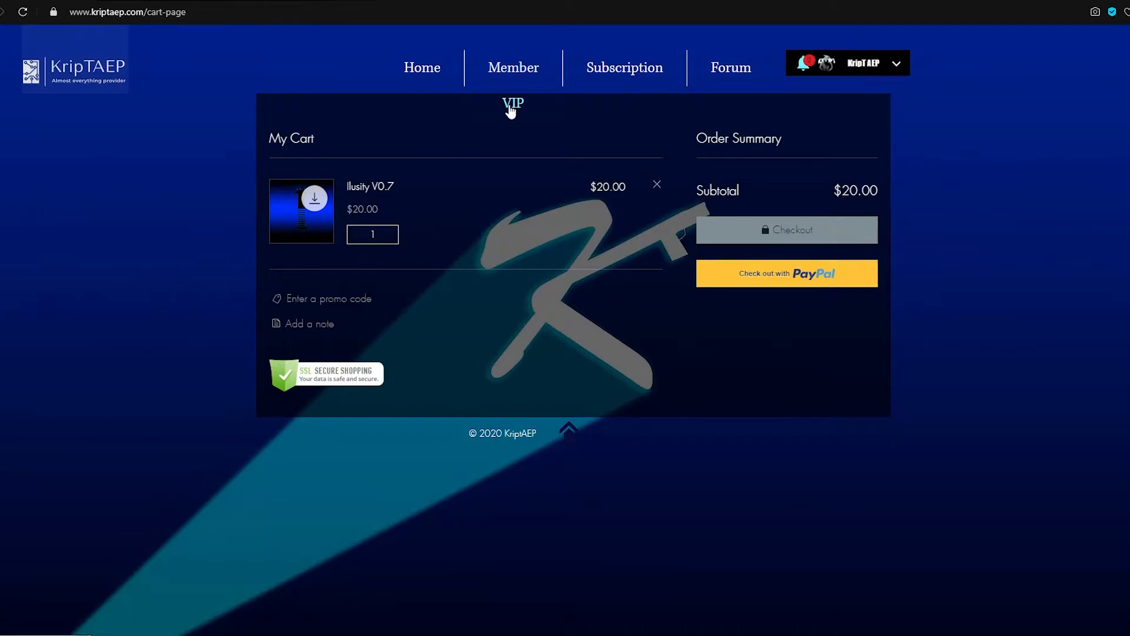
pyautogui.moveTo(513, 72)
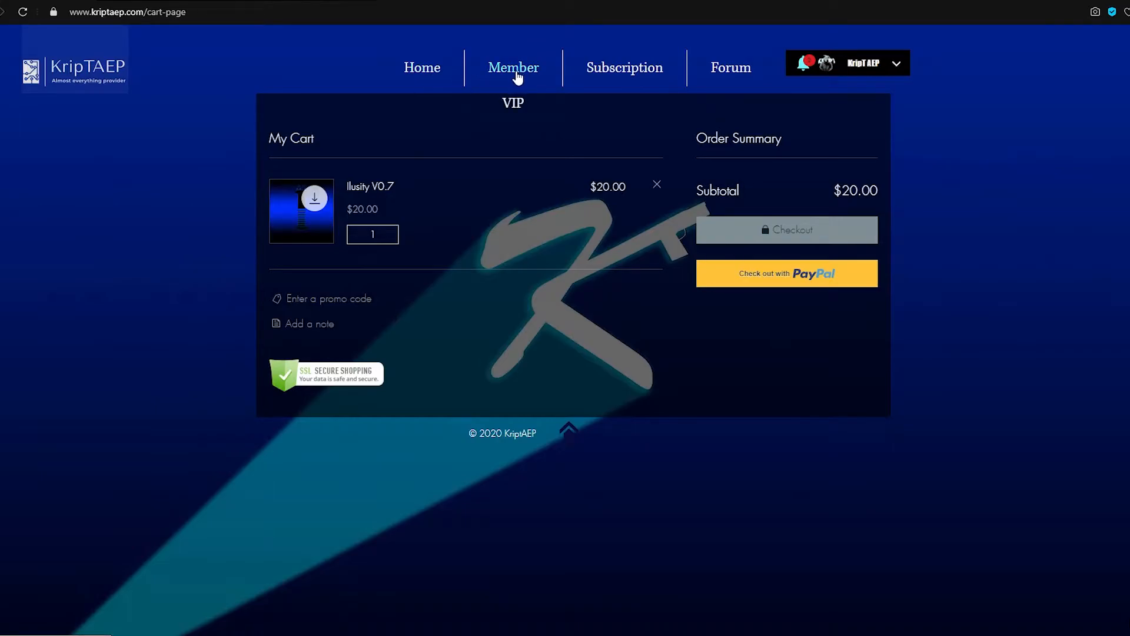
# Browse the VIP members page slideshow back to the Ilusity V0.7 card and its External cheat features
pyautogui.click(512, 104)
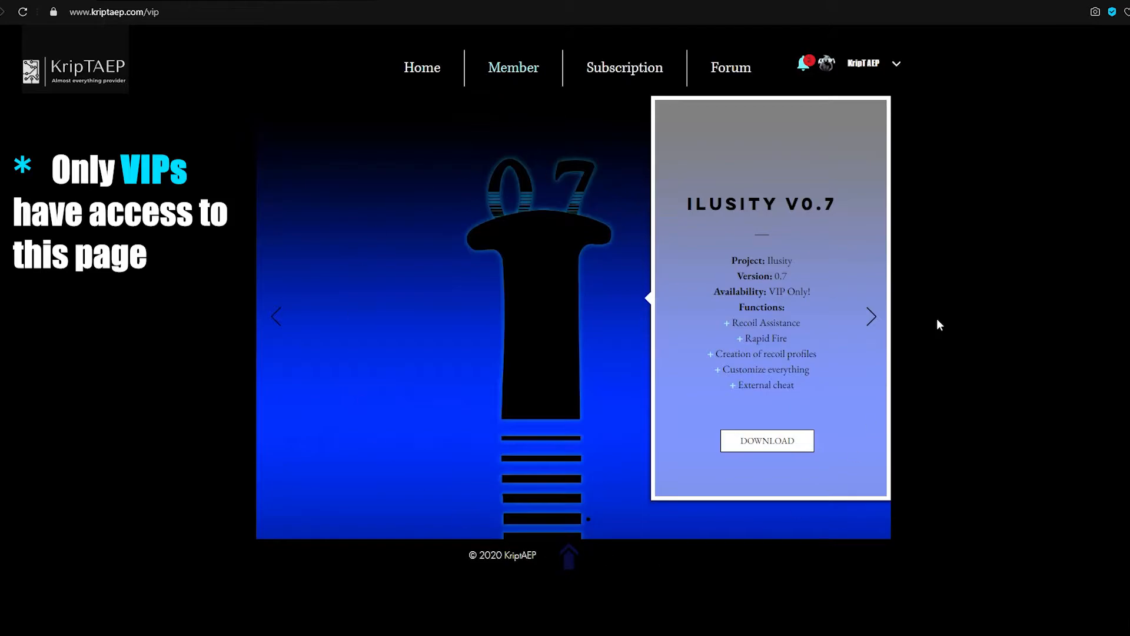
pyautogui.moveTo(865, 328)
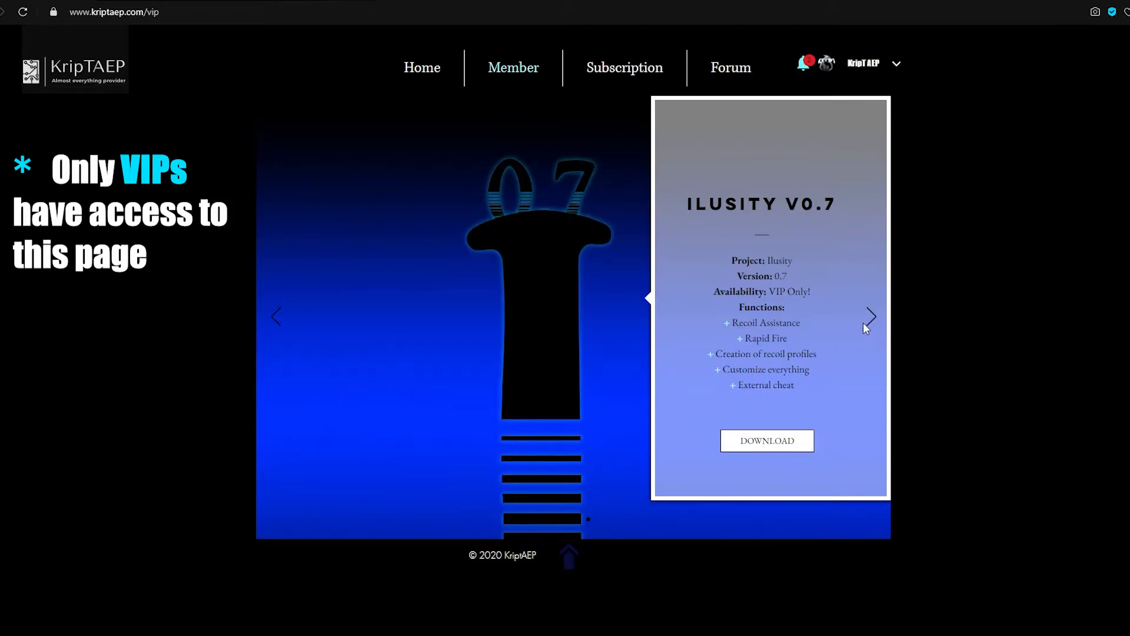
pyautogui.click(871, 317)
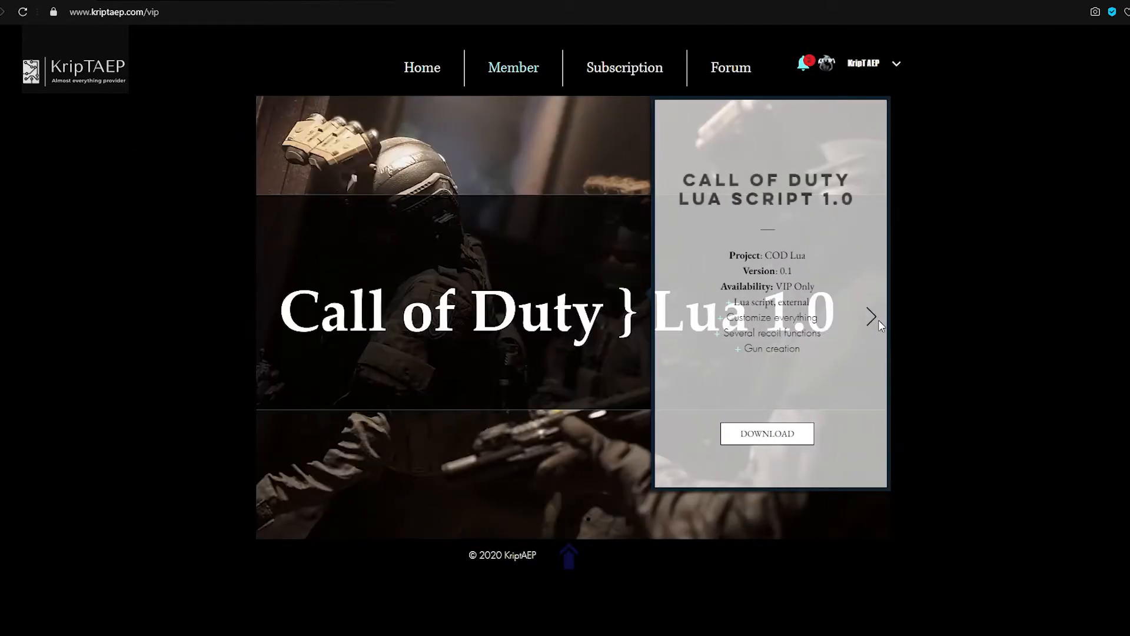
pyautogui.click(871, 317)
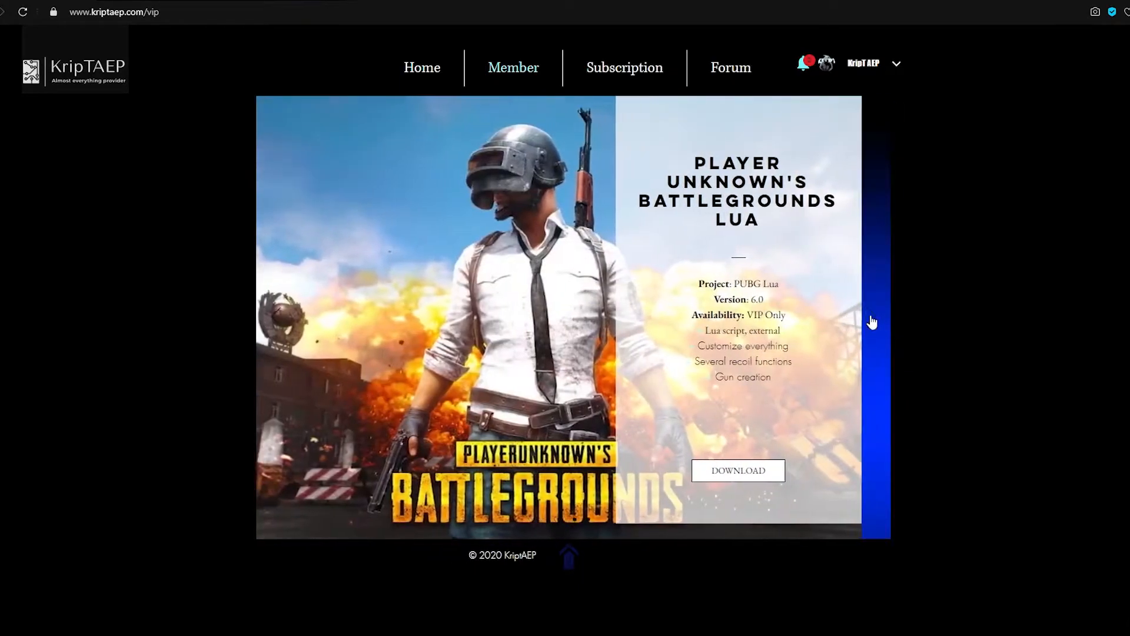
pyautogui.click(871, 317)
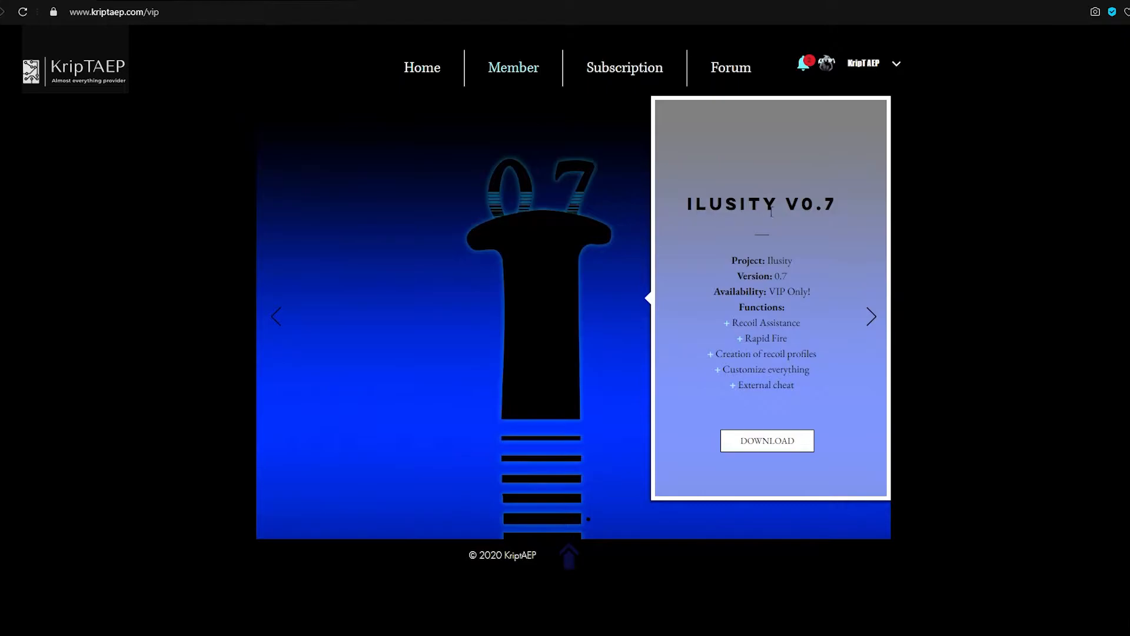
pyautogui.doubleClick(785, 383)
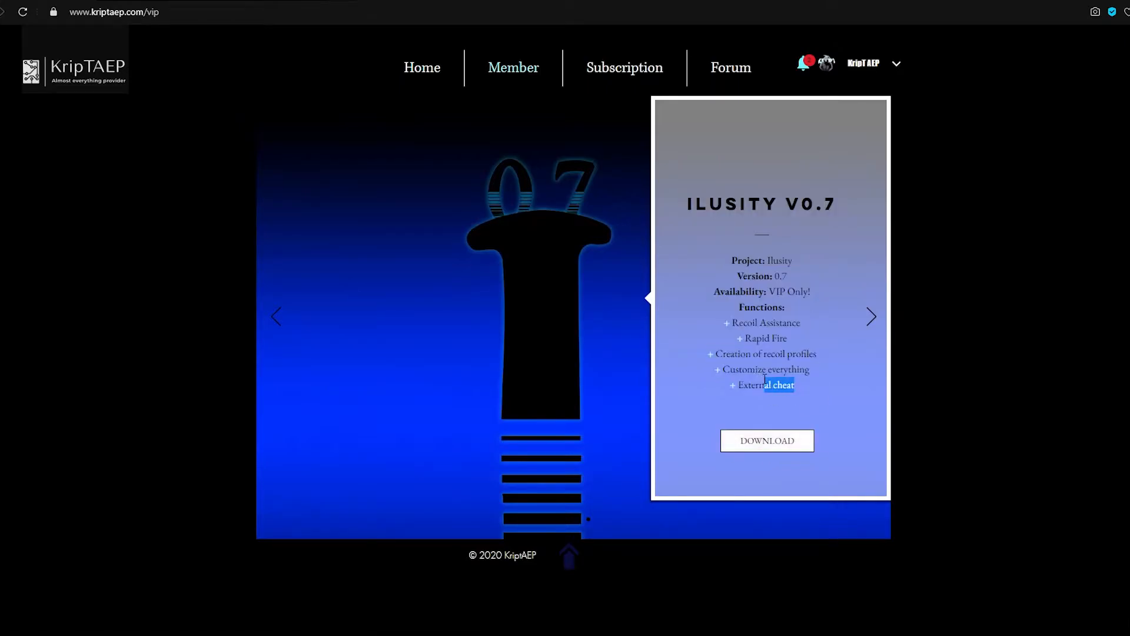
pyautogui.click(767, 440)
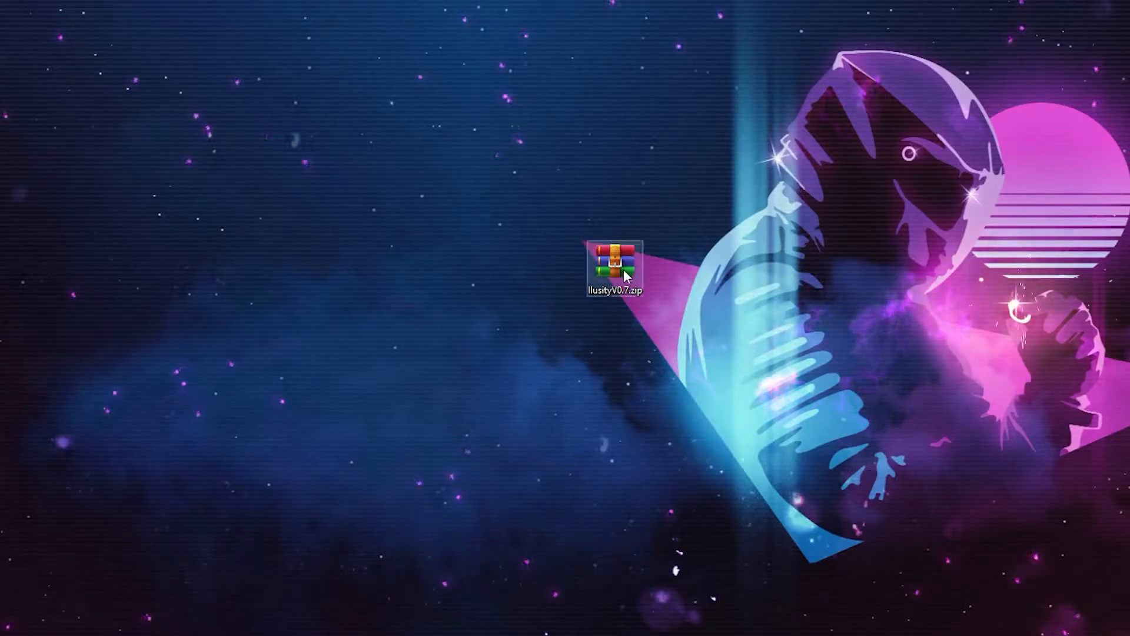
# Extract IlusityV0.7.zip with WinRAR into an IlusityV0.7 folder on the desktop
pyautogui.rightClick(613, 270)
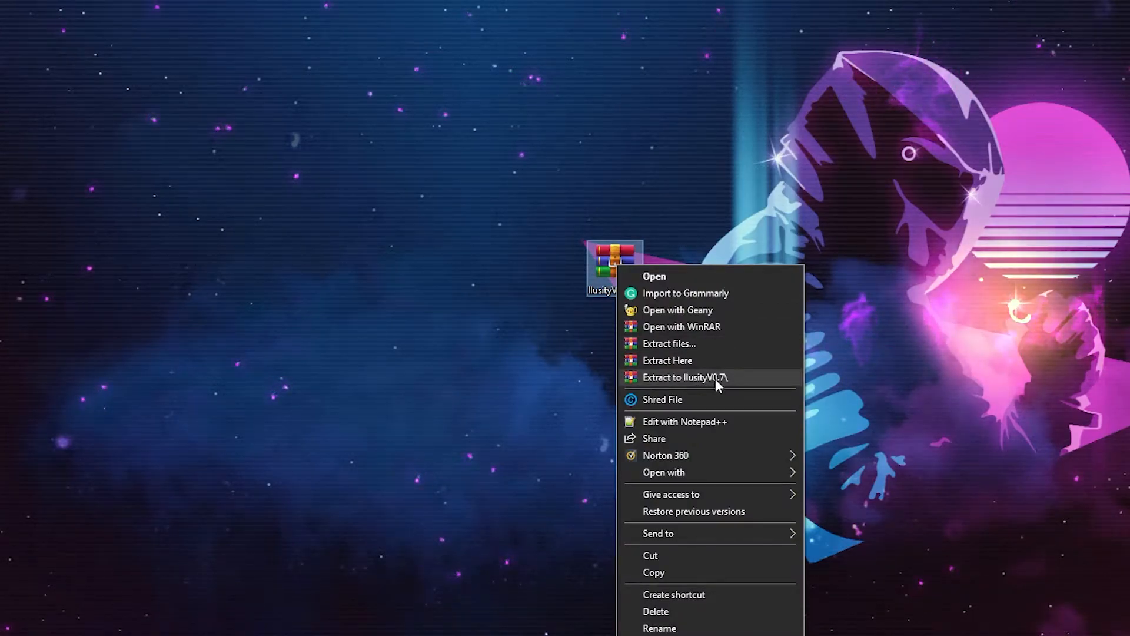
pyautogui.click(685, 376)
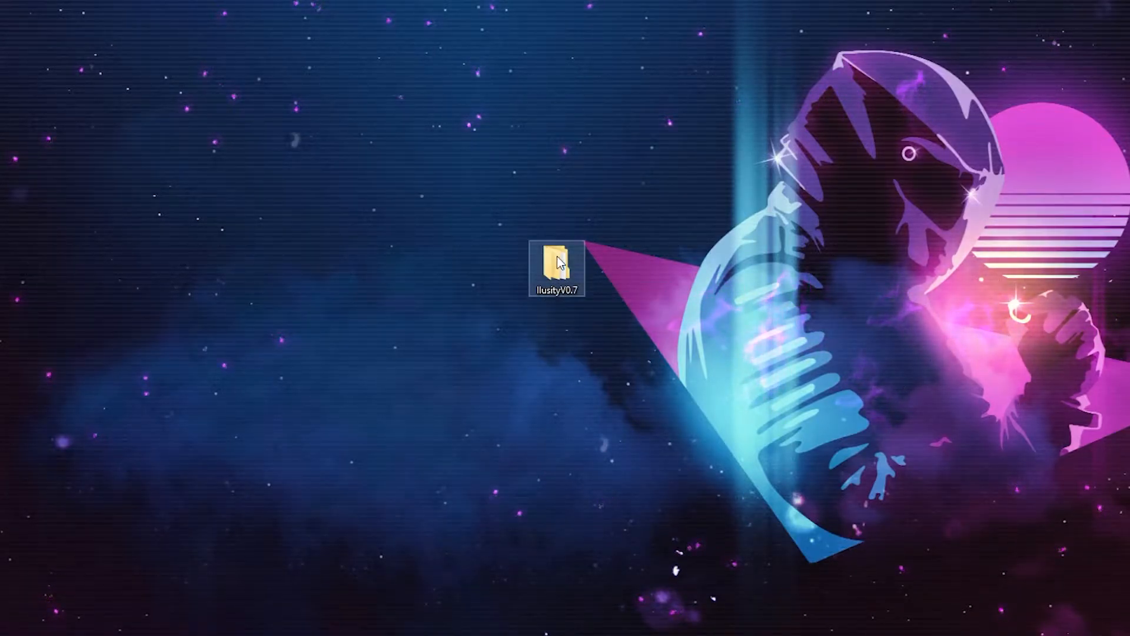
# Browse into the inner IlusityV0.7 folder and look over disabled.wav and Read More.txt
pyautogui.doubleClick(556, 264)
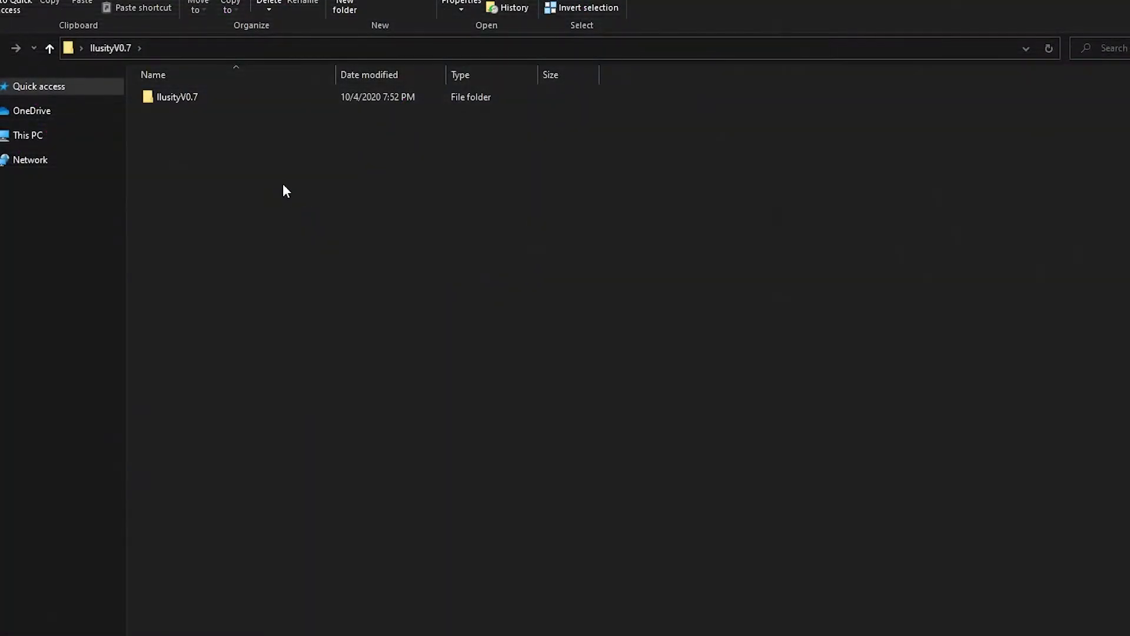
pyautogui.moveTo(270, 175)
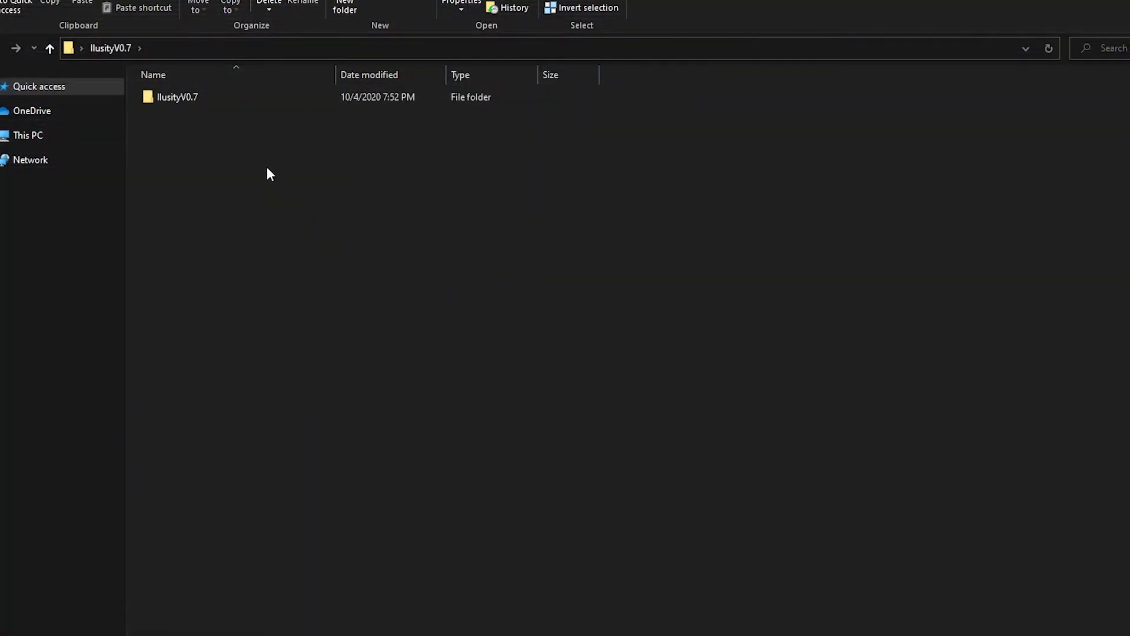
pyautogui.moveTo(167, 113)
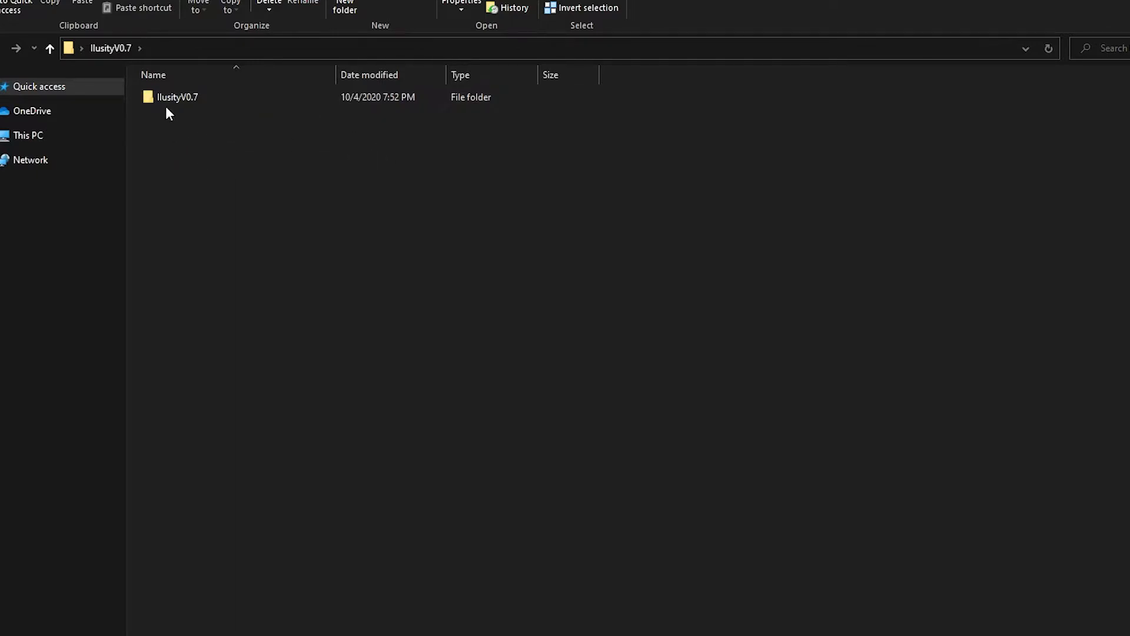
pyautogui.click(177, 97)
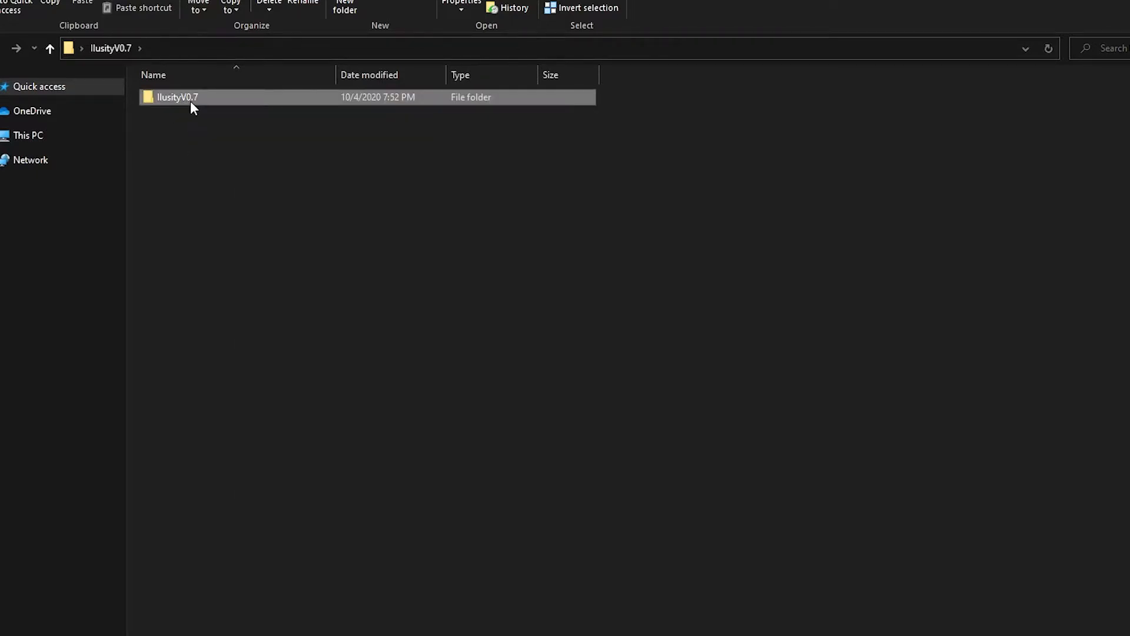
pyautogui.doubleClick(177, 96)
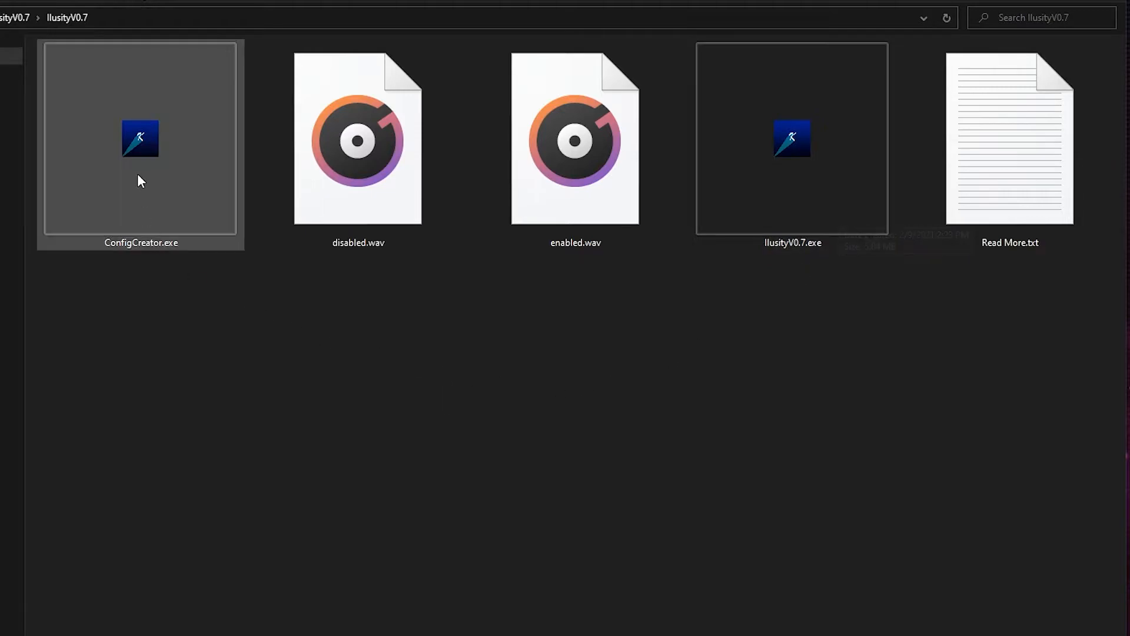
pyautogui.moveTo(142, 192)
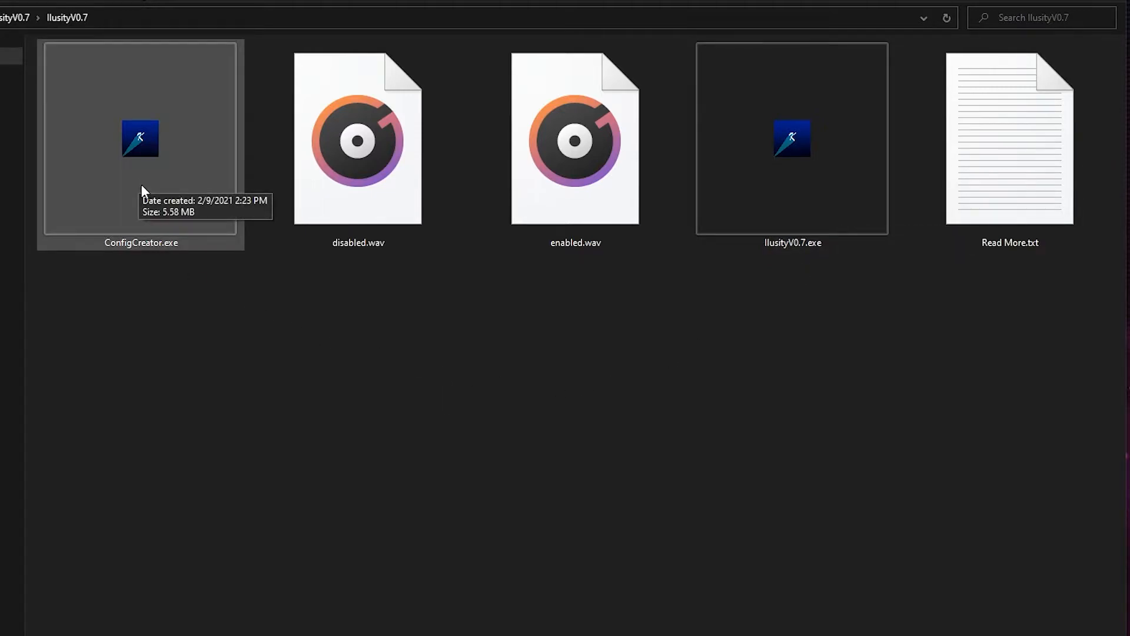
pyautogui.click(358, 139)
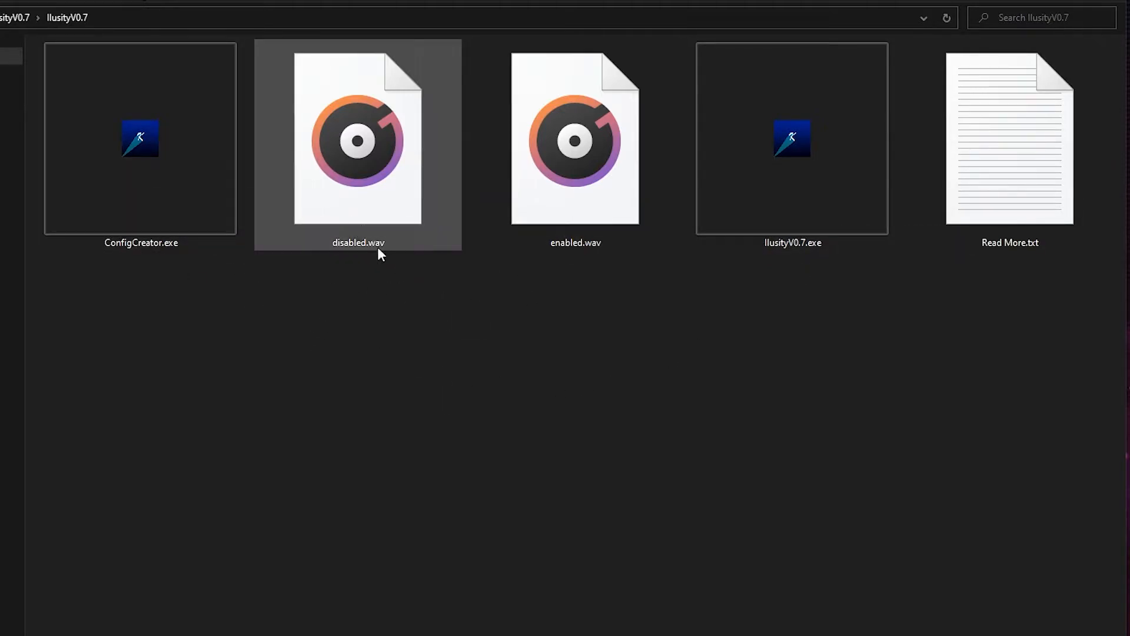
pyautogui.click(1009, 144)
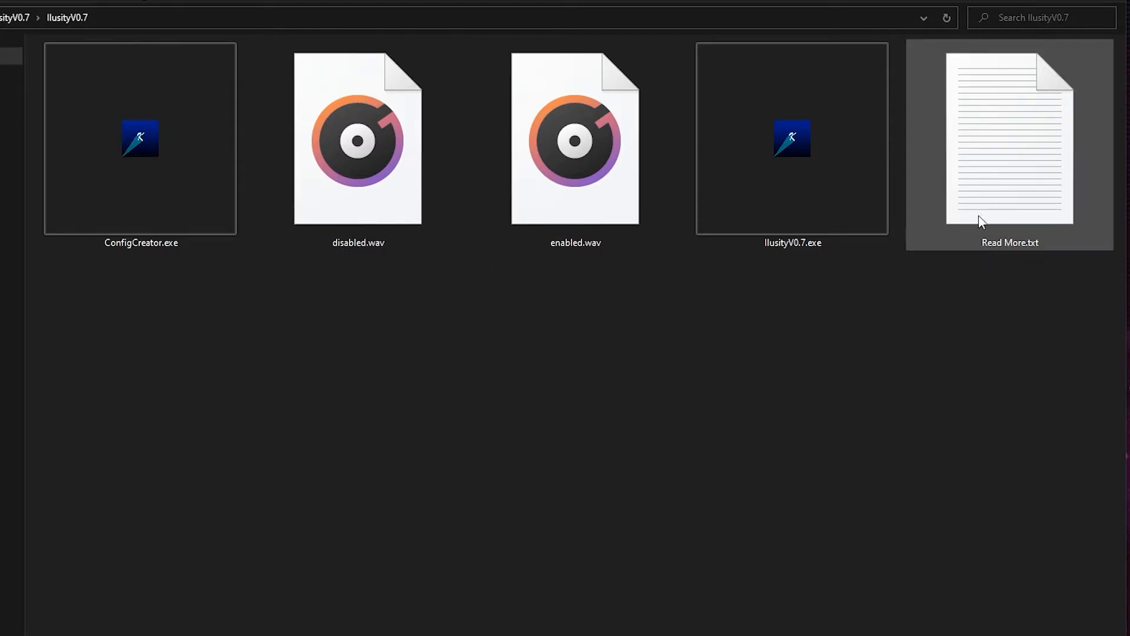
pyautogui.doubleClick(1009, 139)
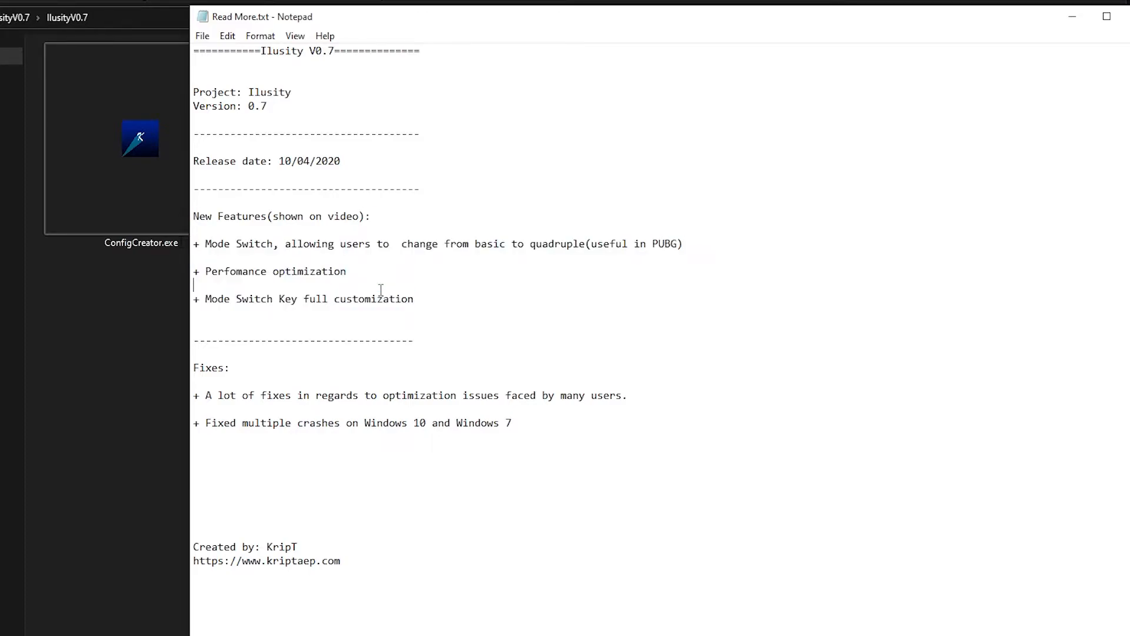
pyautogui.moveTo(791, 127)
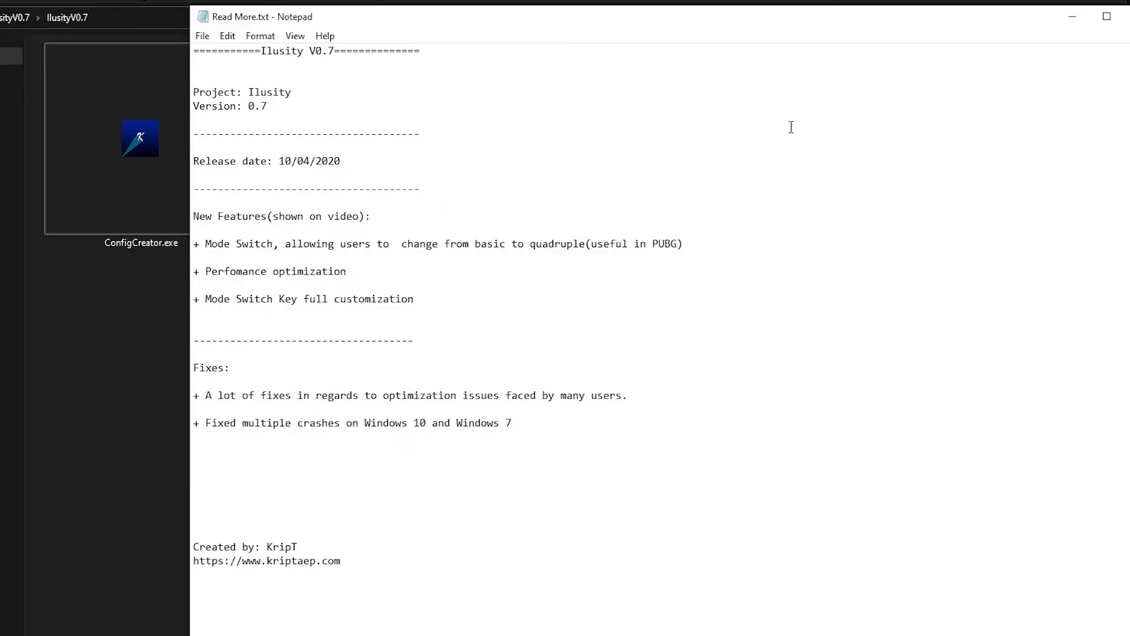
pyautogui.click(1107, 15)
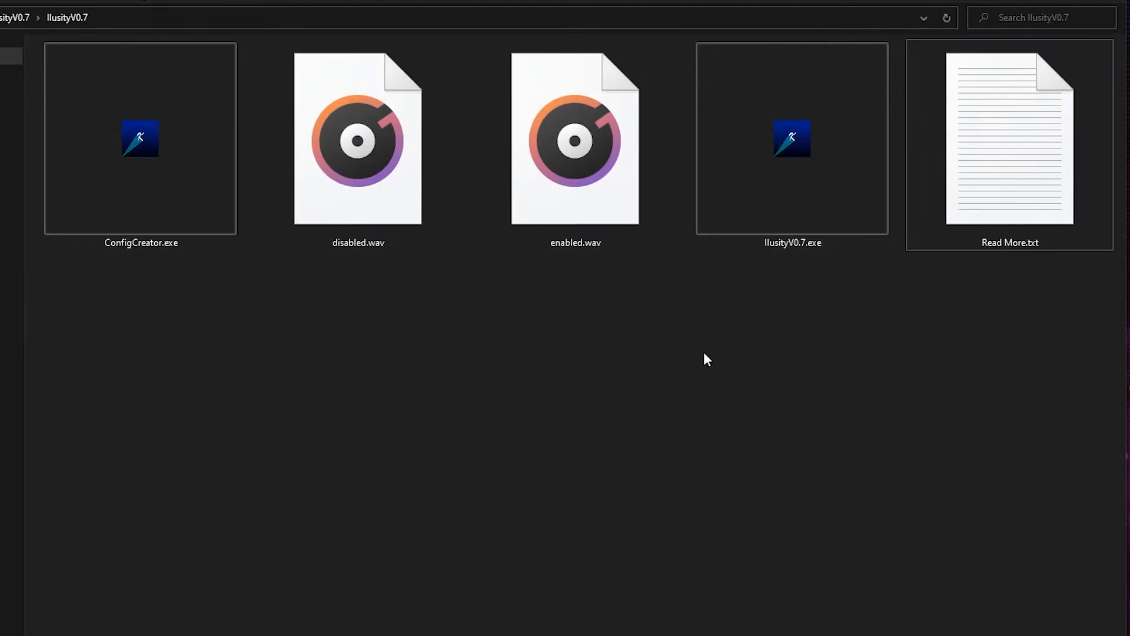
# Check ConfigCreator.exe, then launch IlusityV0.7.exe
pyautogui.click(140, 139)
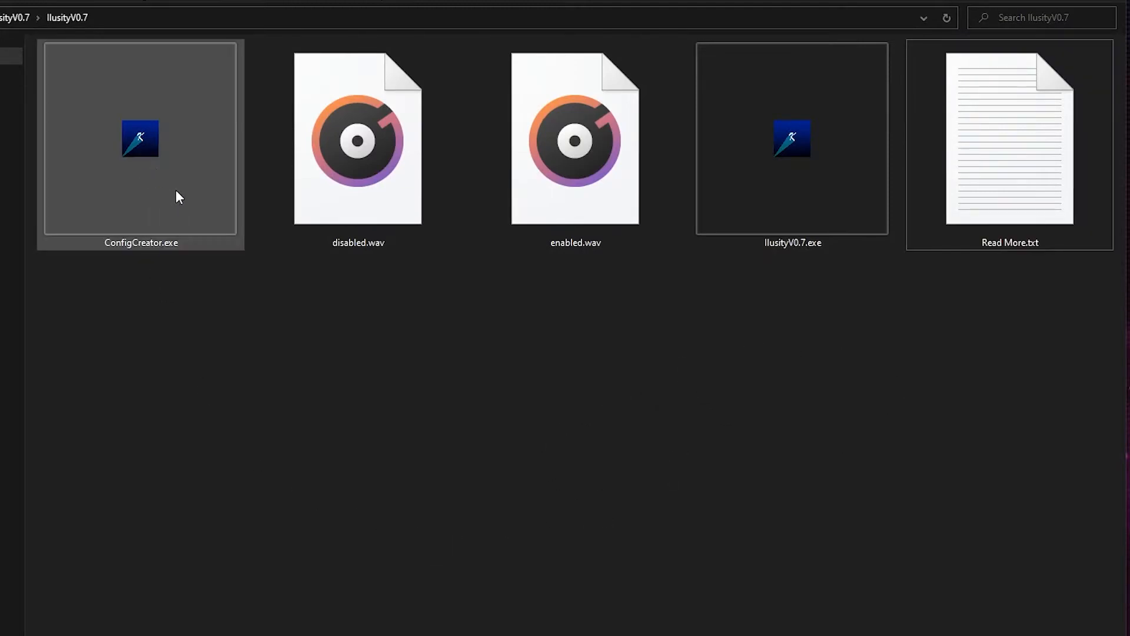
pyautogui.moveTo(132, 195)
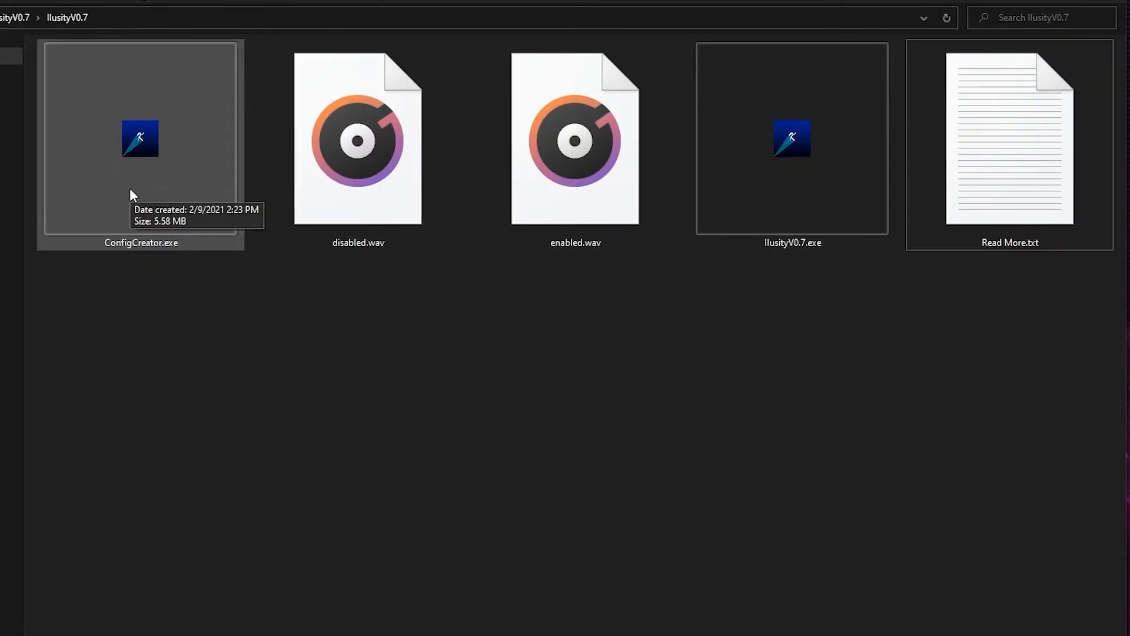
pyautogui.moveTo(793, 139)
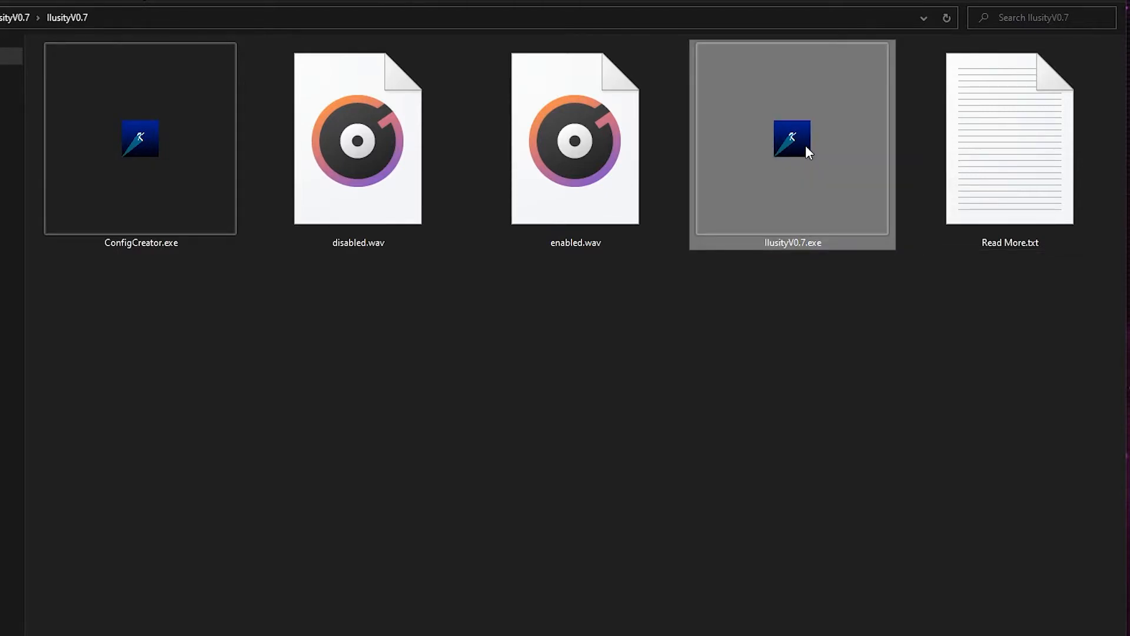
pyautogui.doubleClick(791, 139)
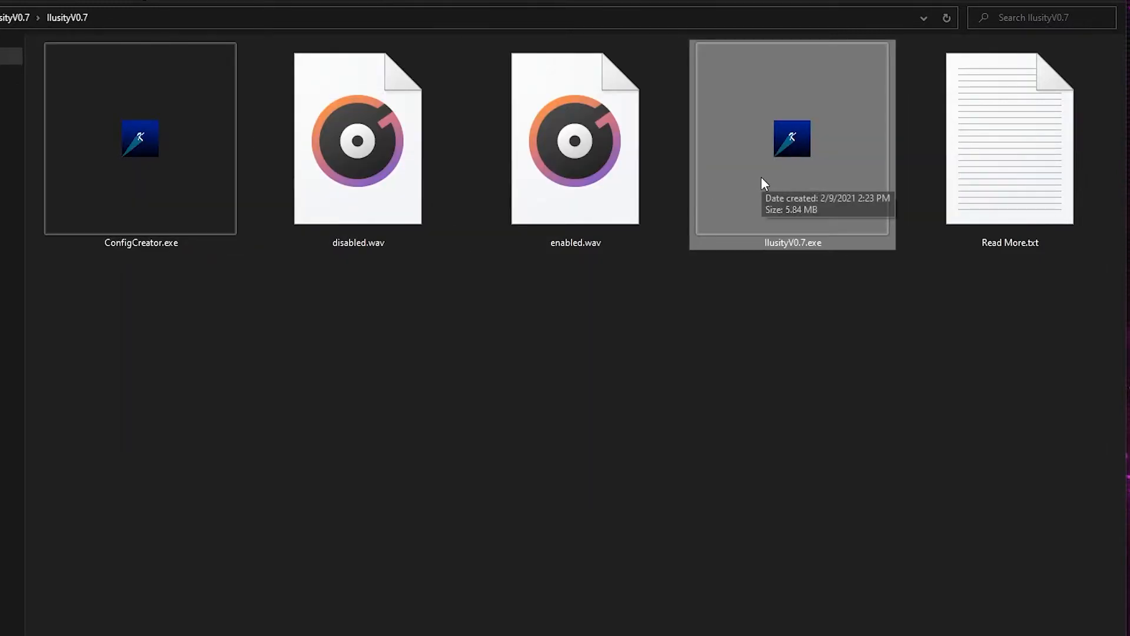
pyautogui.moveTo(754, 181)
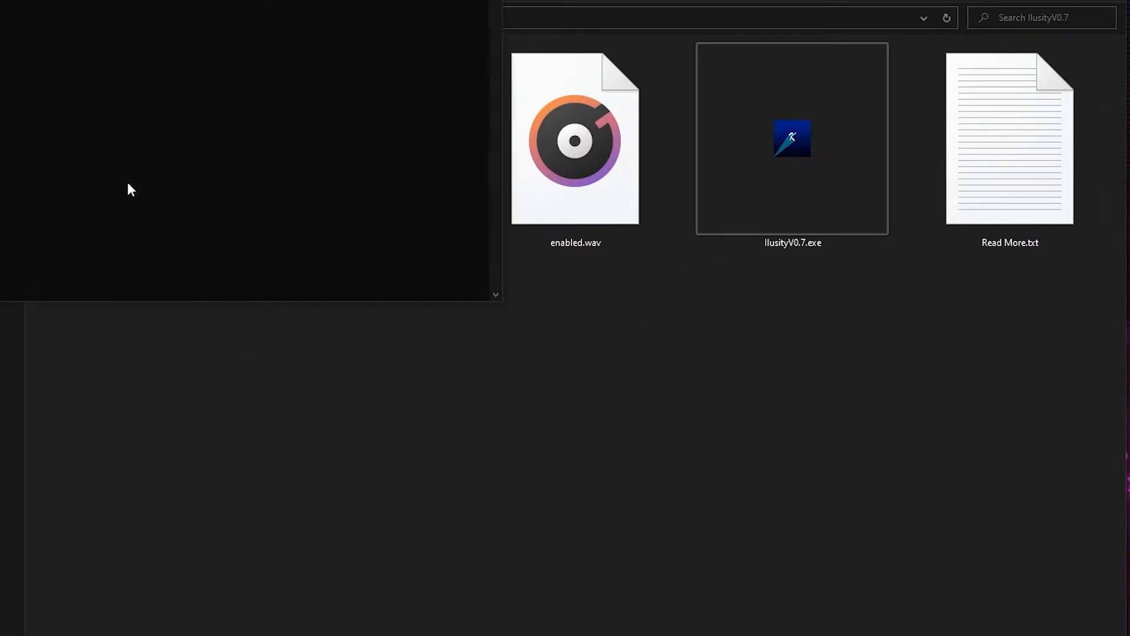
# In ConfigCreator create a pubg profile with weapons akm, m416 and m16, producing game_pubg.ini
pyautogui.doubleClick(791, 139)
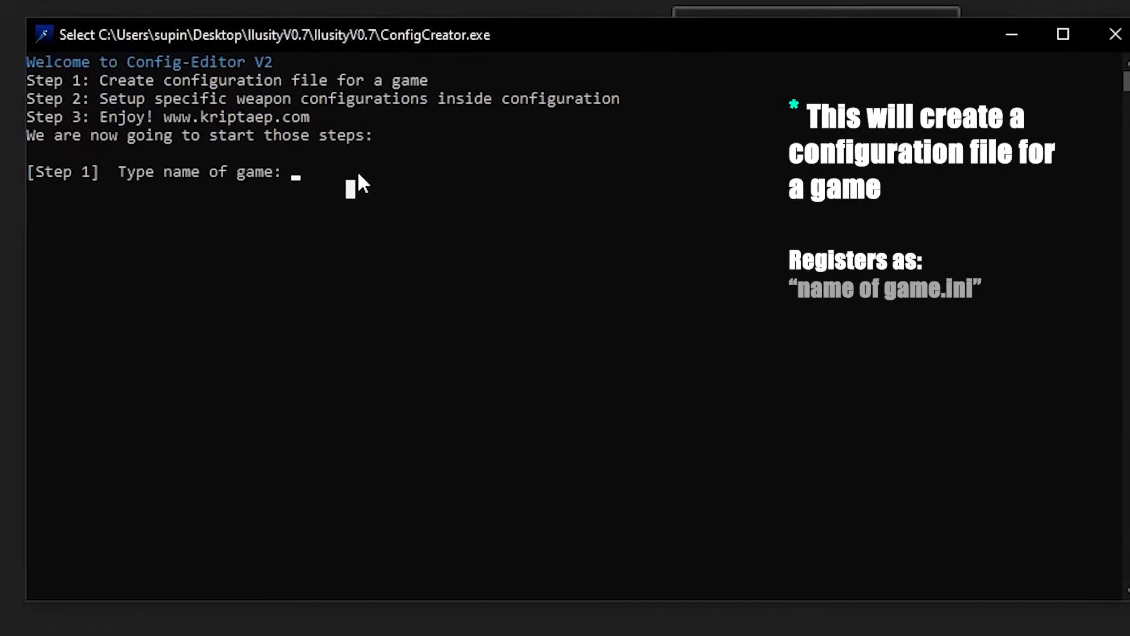
pyautogui.write('pu')
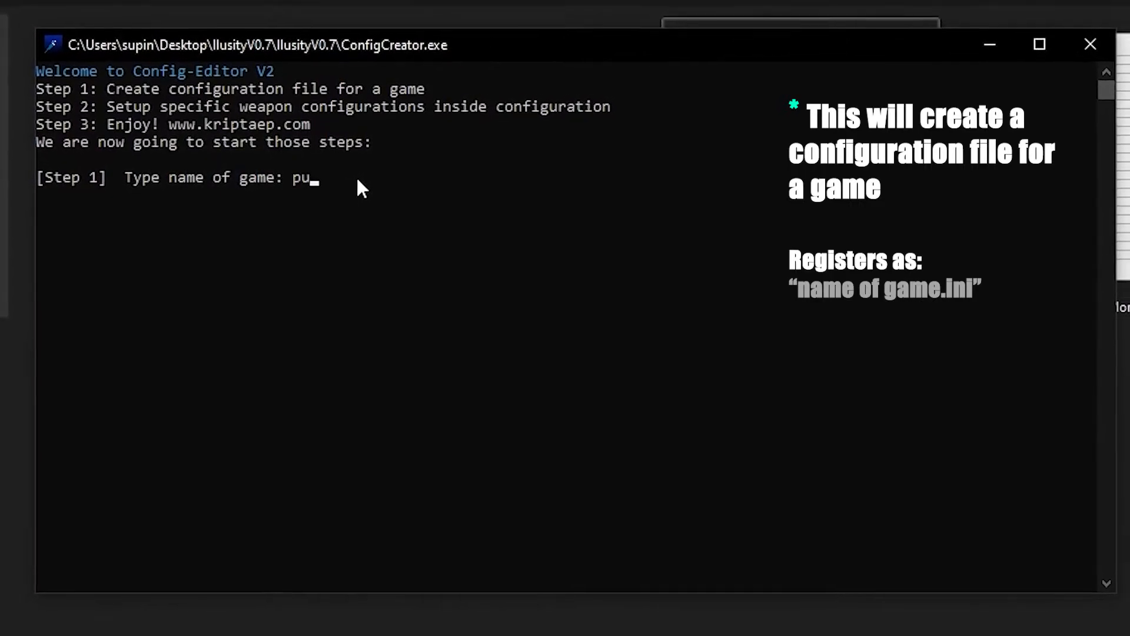
pyautogui.press('Return')
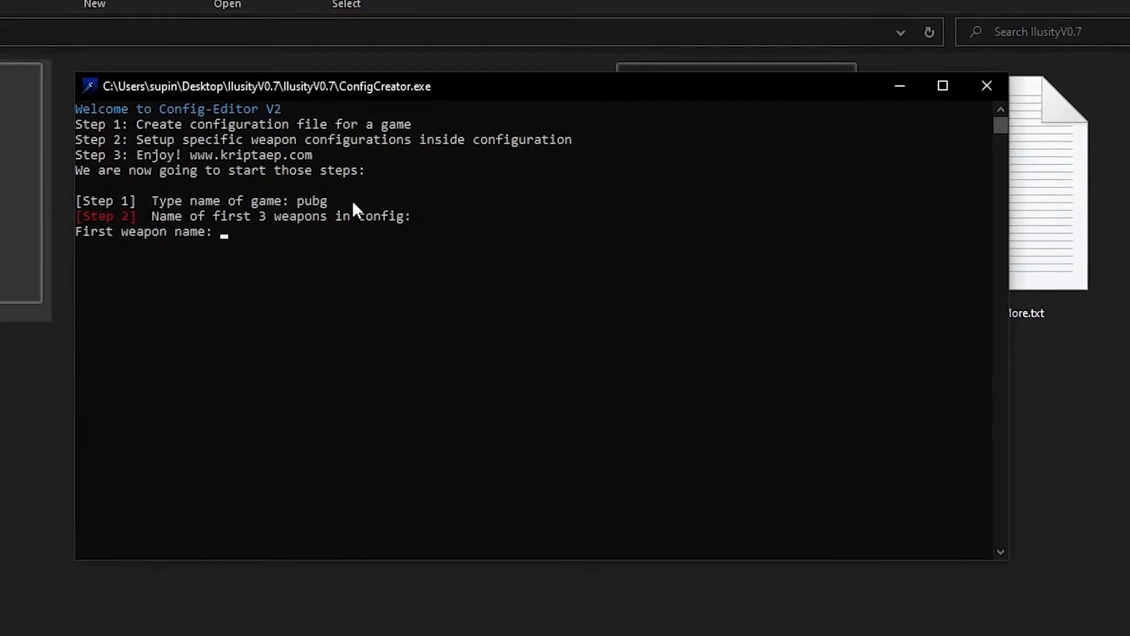
pyautogui.write('akm')
pyautogui.write('m416')
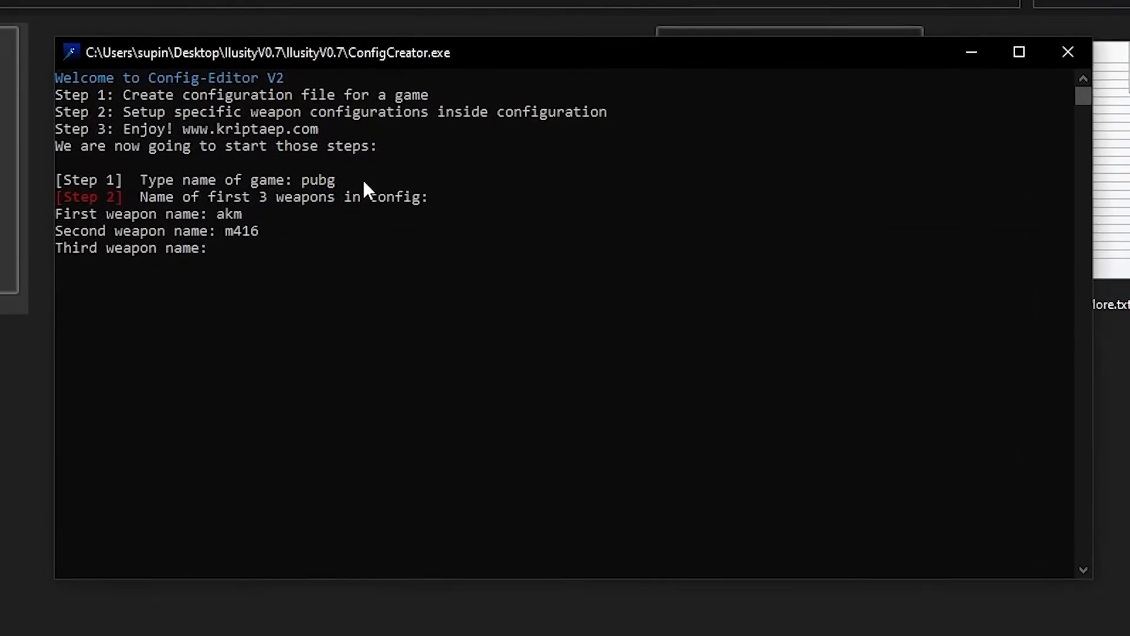
pyautogui.write('m16')
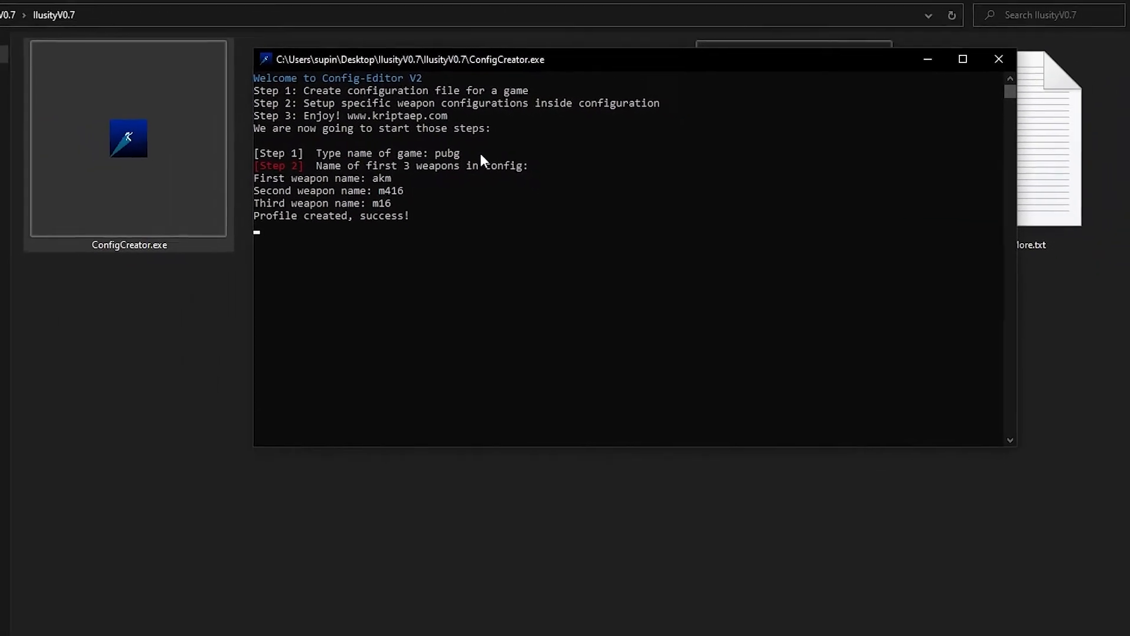
pyautogui.click(998, 59)
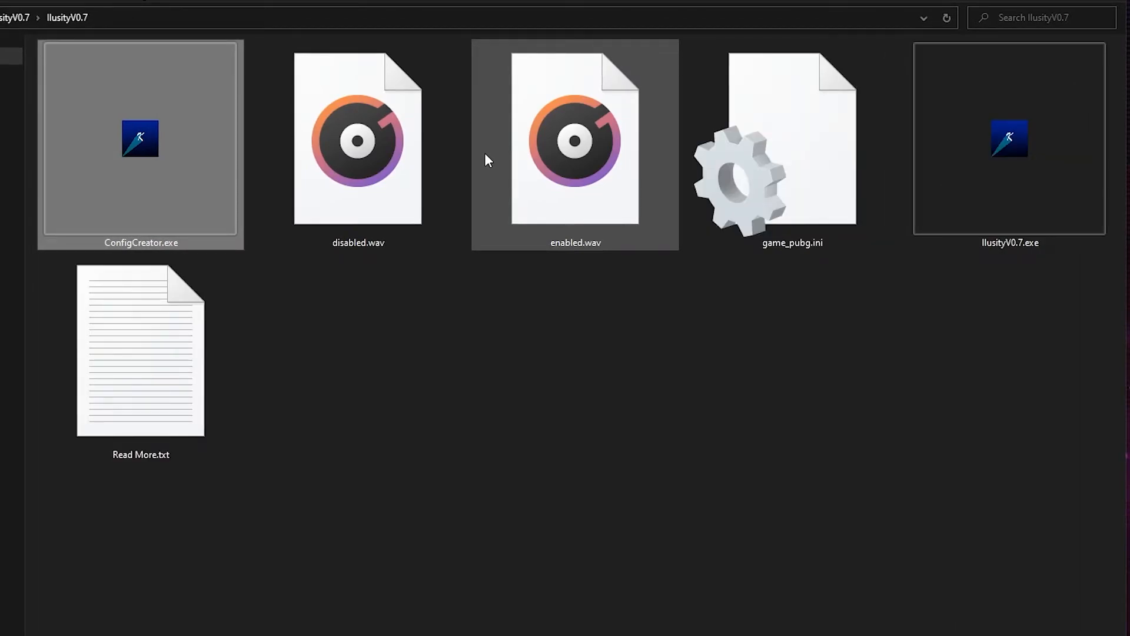
# Edit game_pubg.ini from the IlusityV0.7 folder in Notepad
pyautogui.click(791, 144)
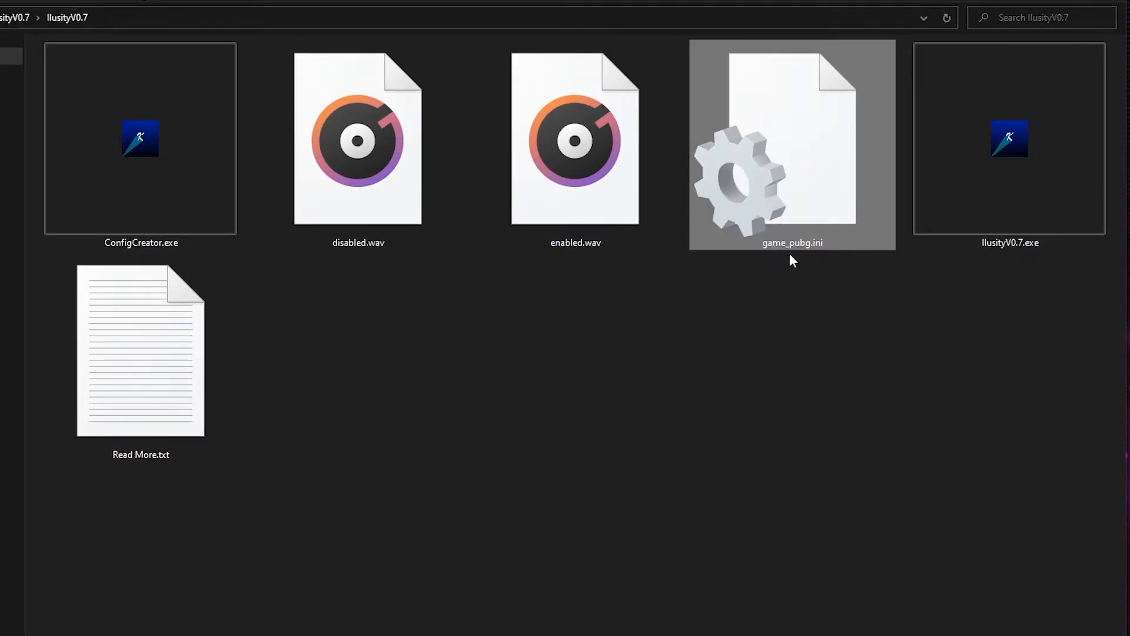
pyautogui.moveTo(792, 209)
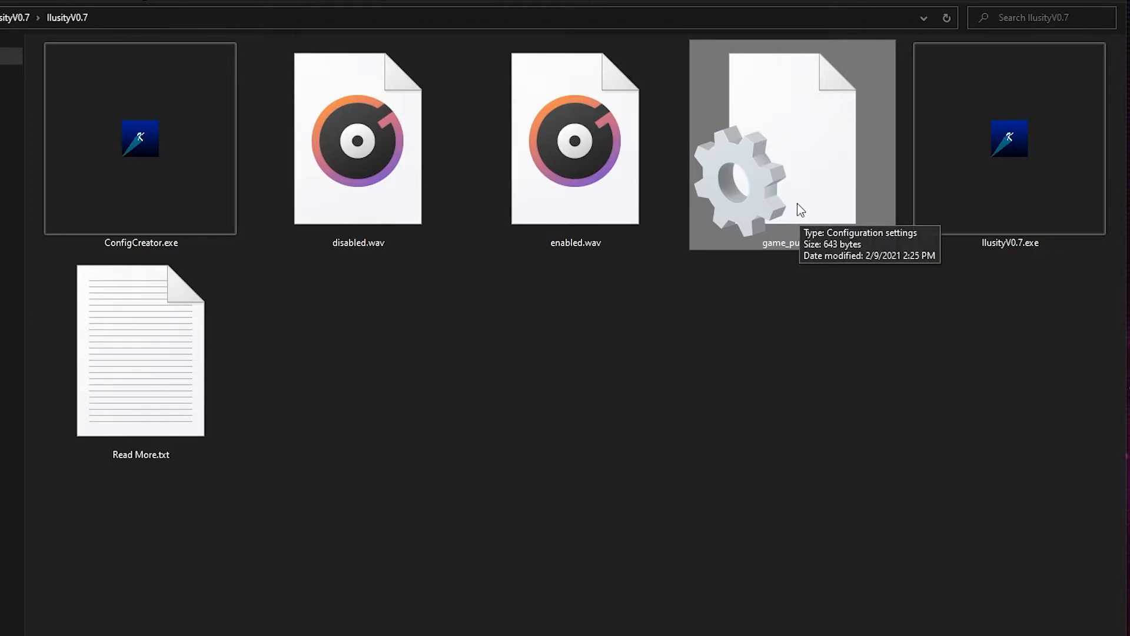
pyautogui.moveTo(816, 149)
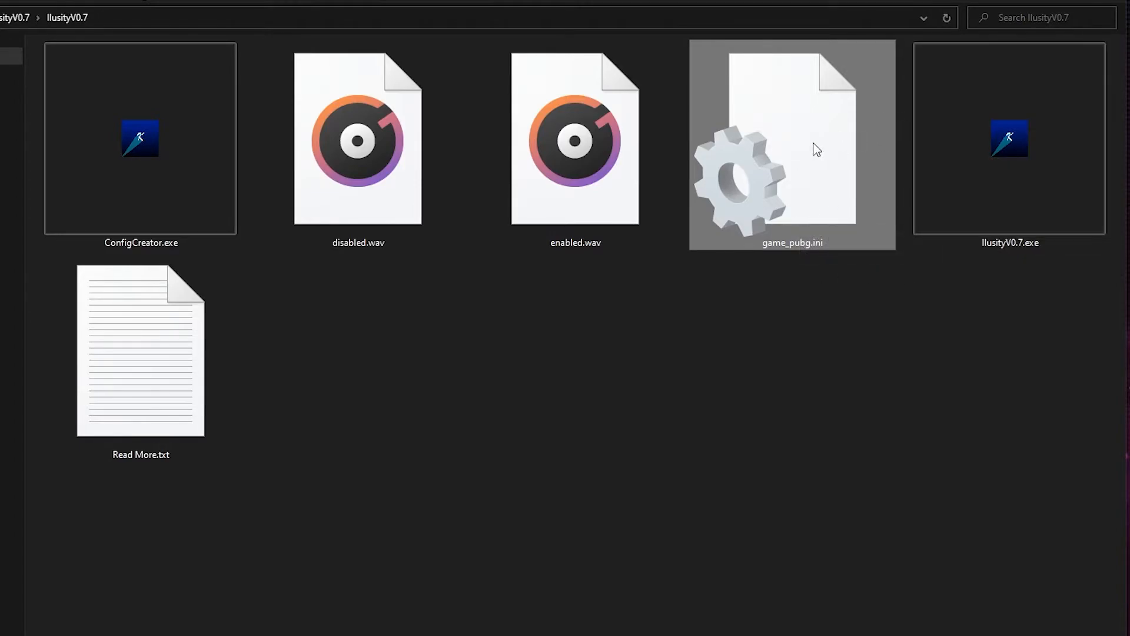
pyautogui.rightClick(792, 149)
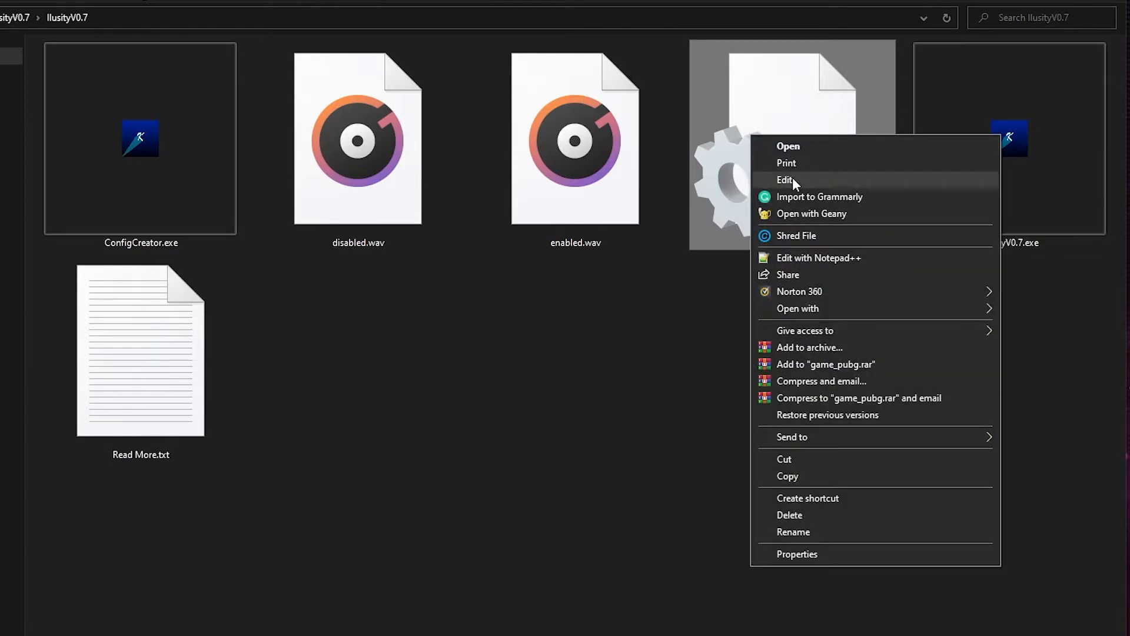
pyautogui.click(784, 179)
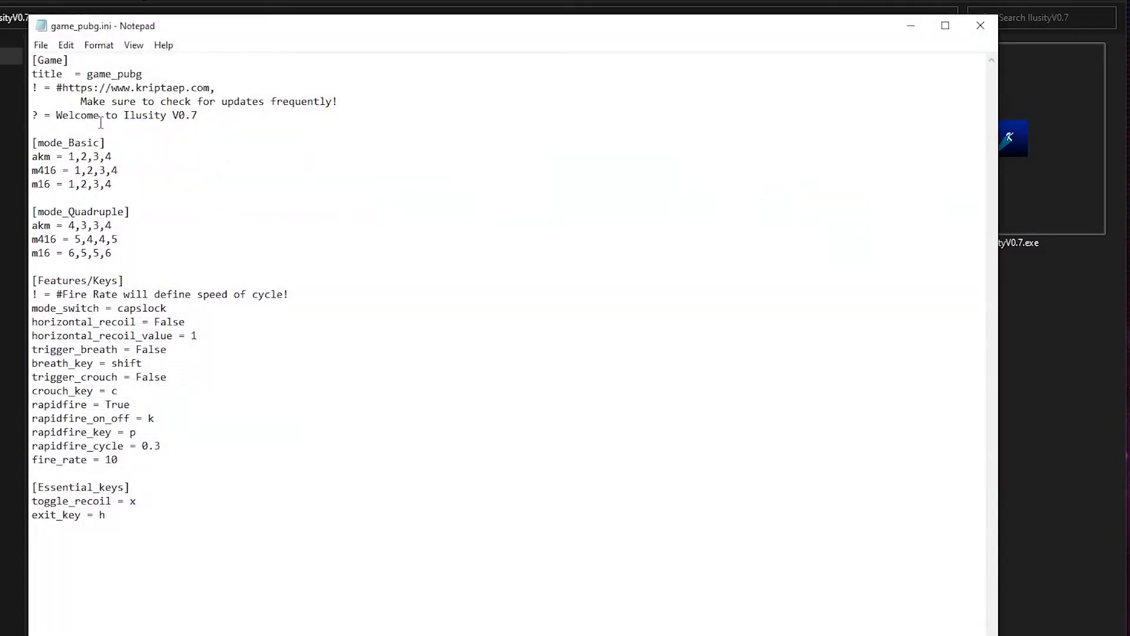
pyautogui.doubleClick(123, 73)
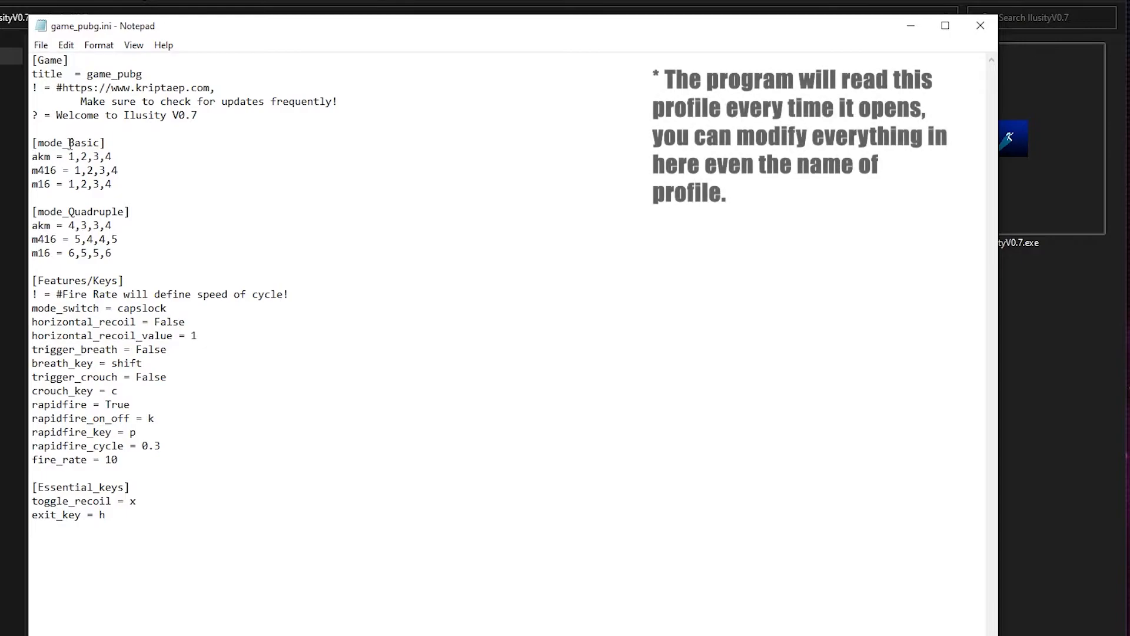
pyautogui.click(113, 156)
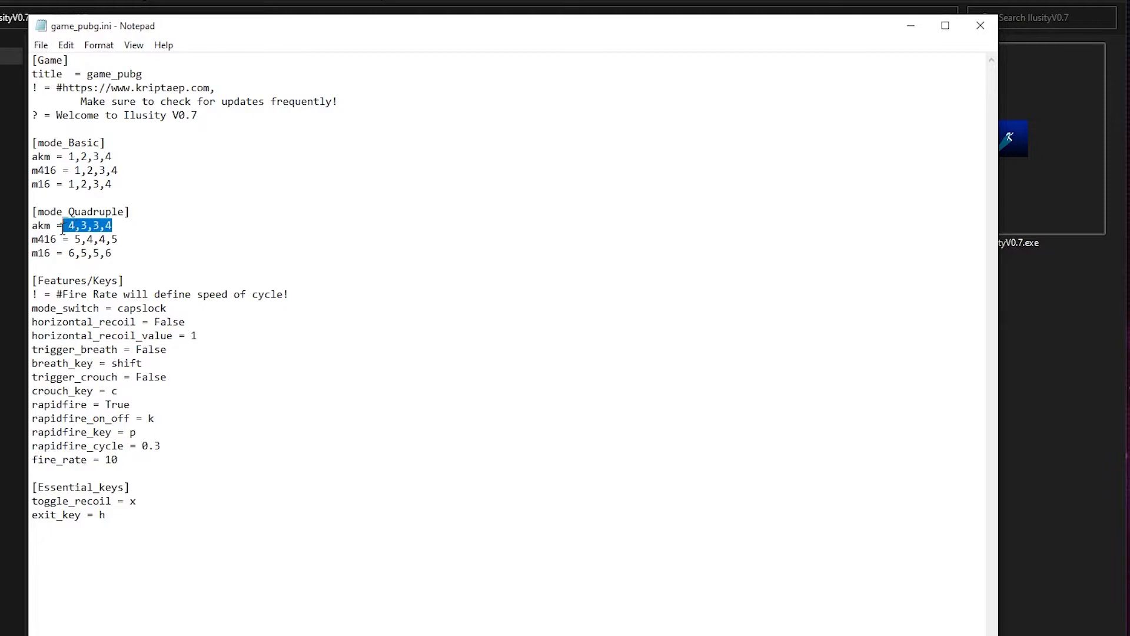
pyautogui.doubleClick(89, 253)
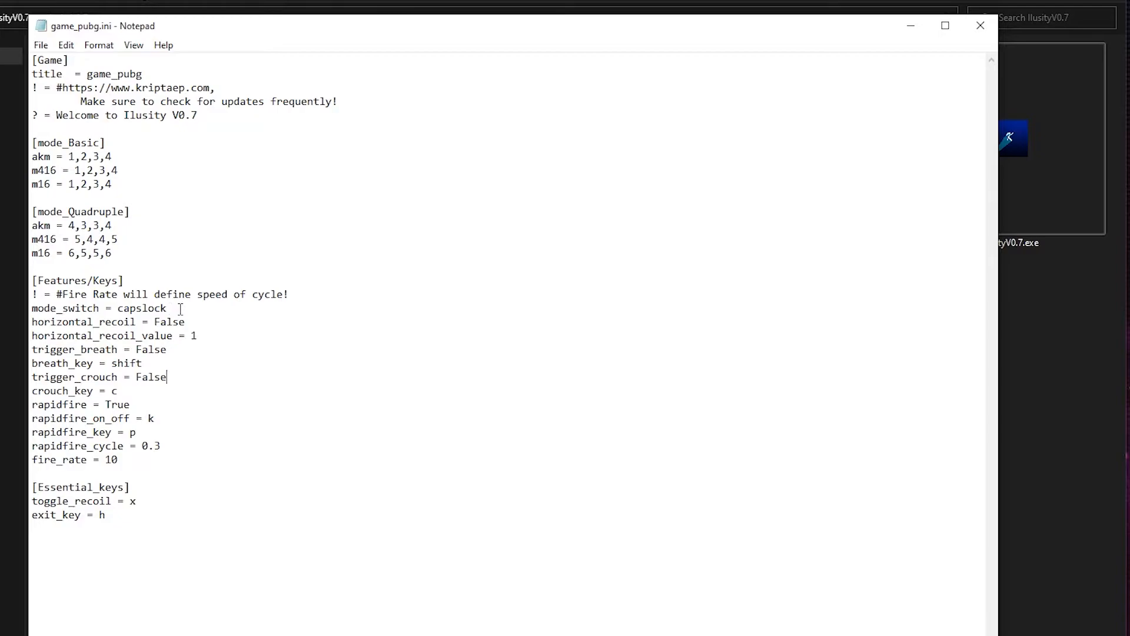
pyautogui.doubleClick(141, 307)
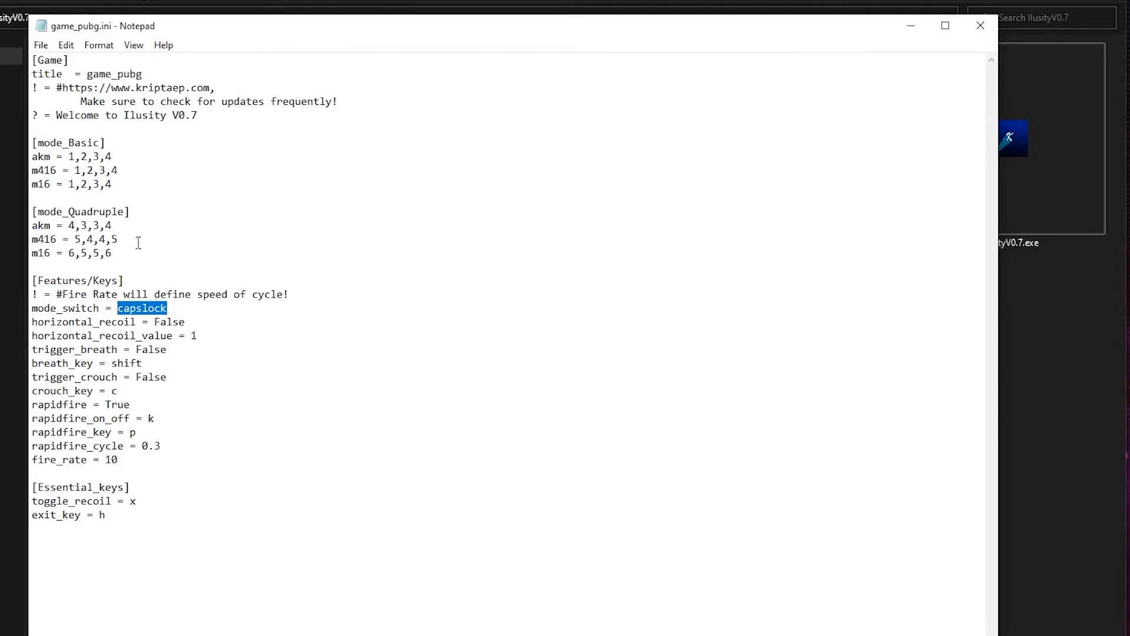
pyautogui.moveTo(32, 142); pyautogui.dragTo(112, 190)
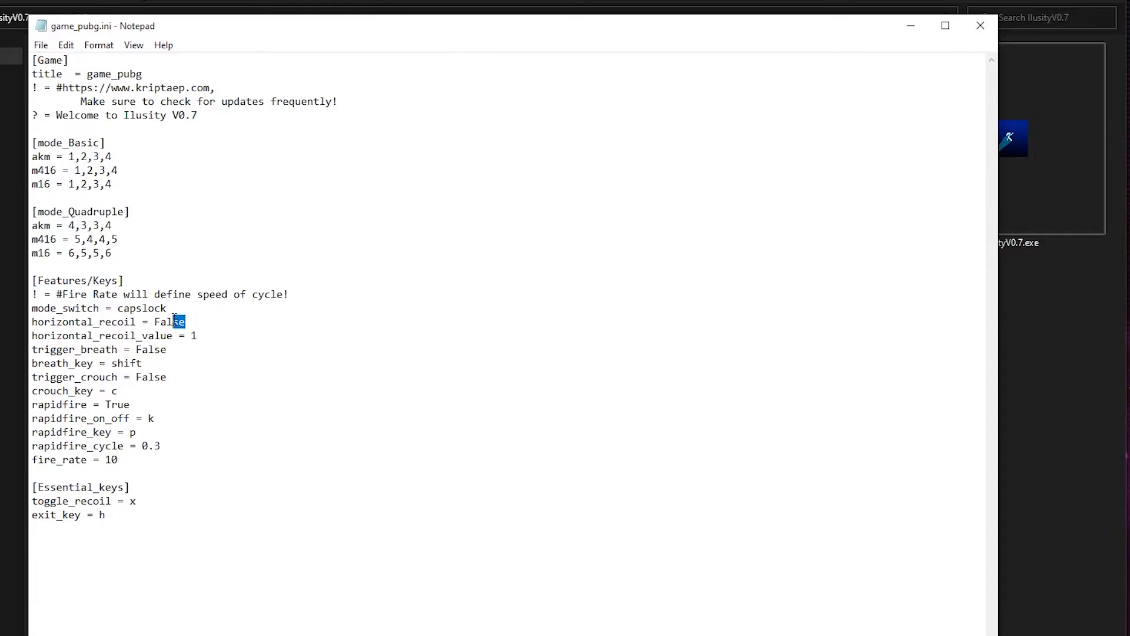
pyautogui.doubleClick(169, 321)
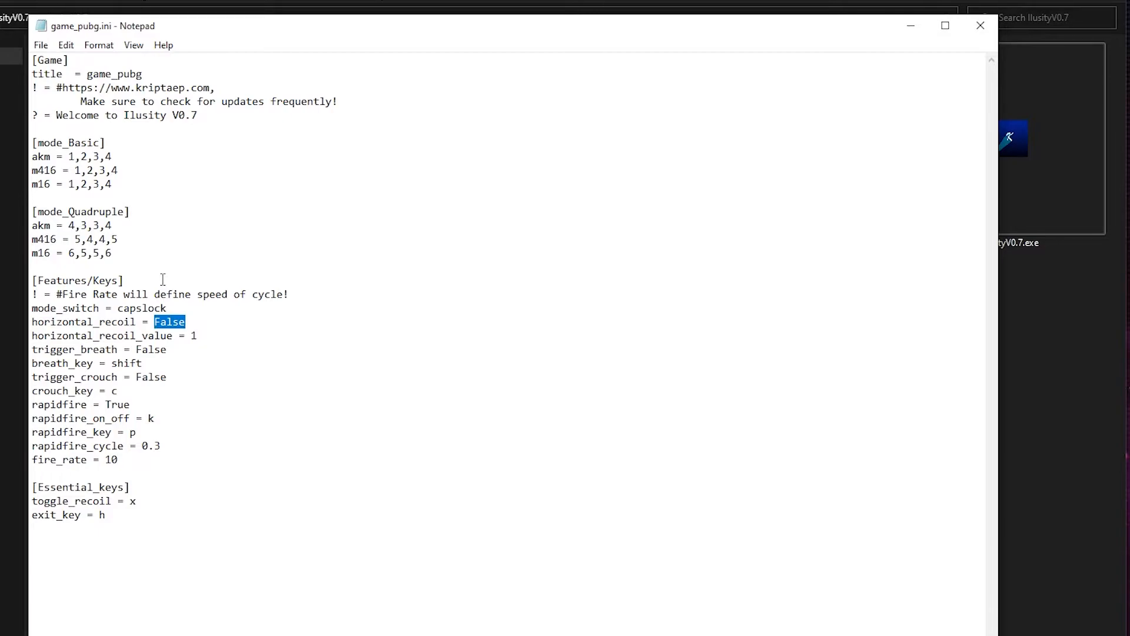
pyautogui.moveTo(135, 300)
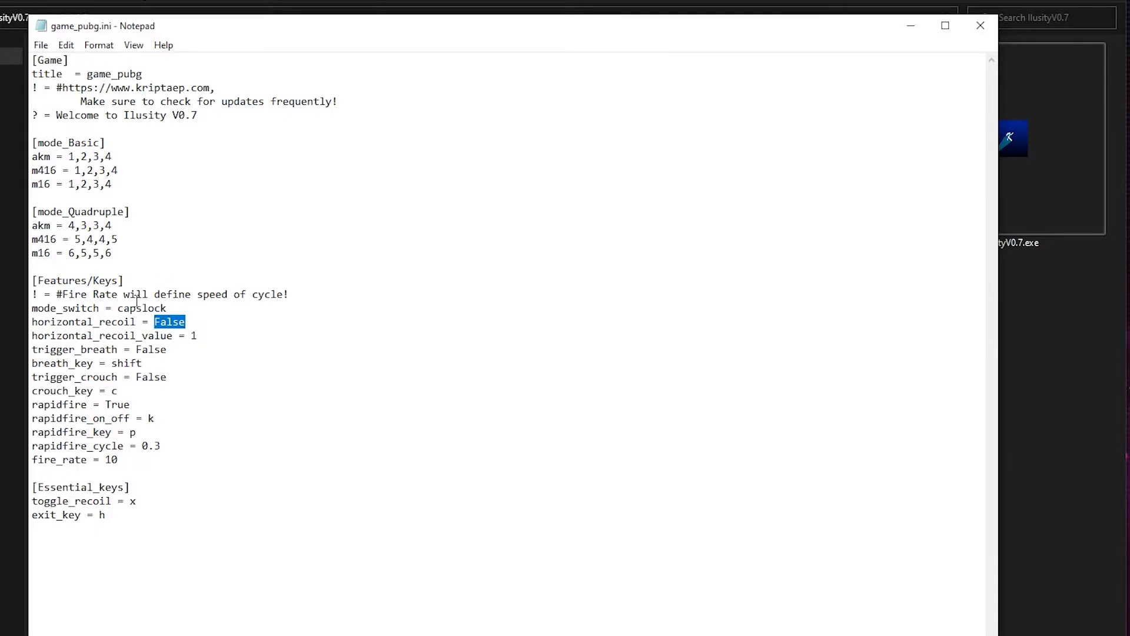
pyautogui.write('True')
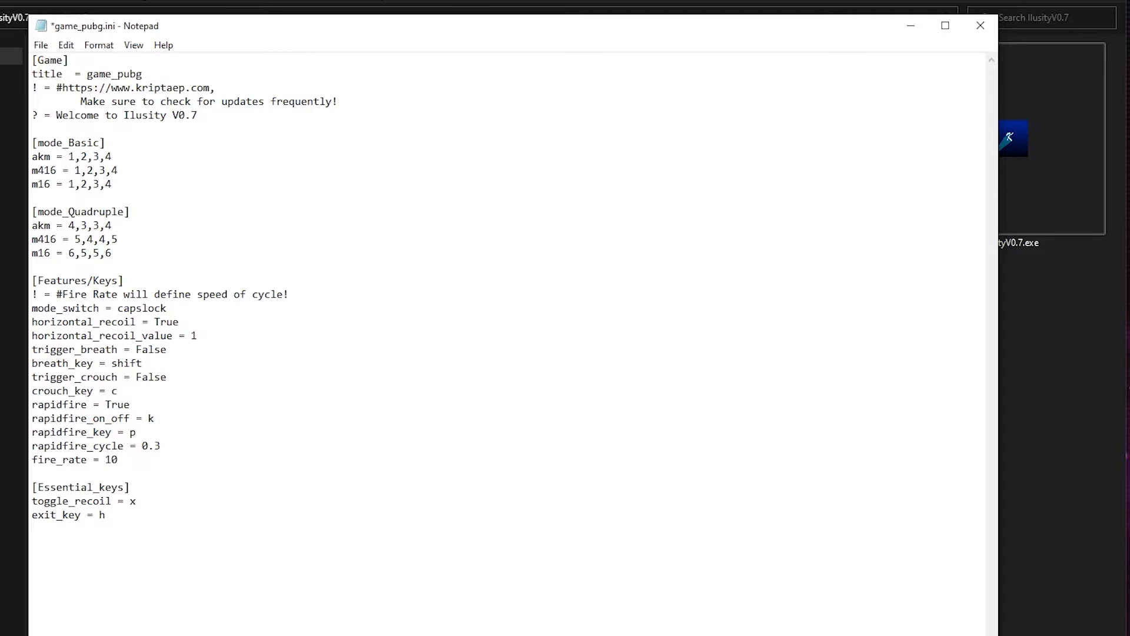
pyautogui.click(198, 335)
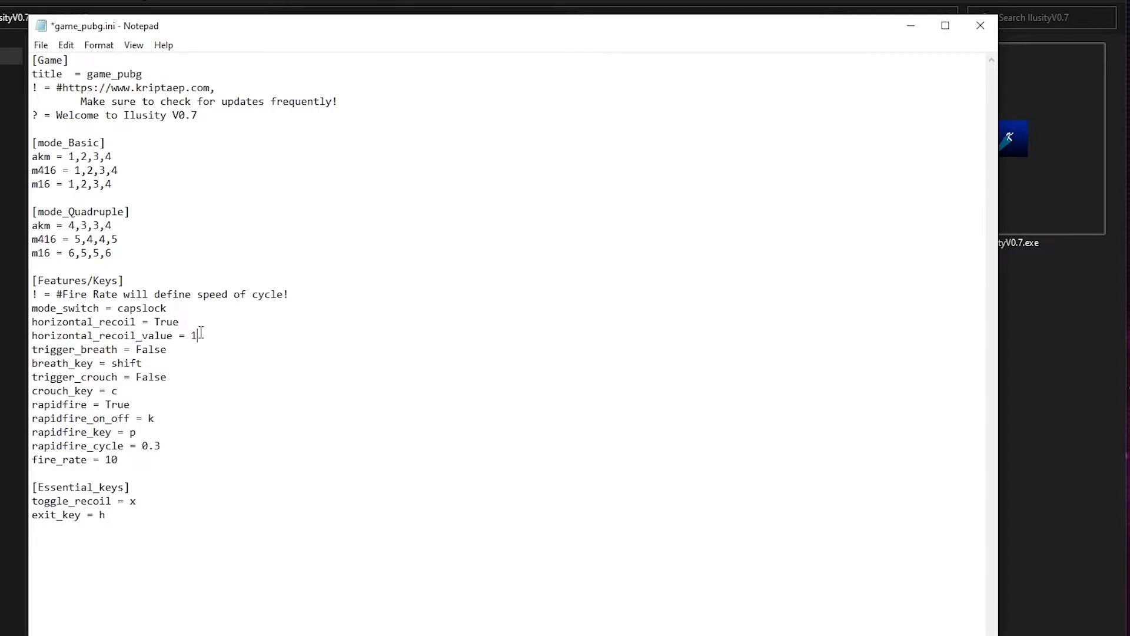
pyautogui.doubleClick(191, 336)
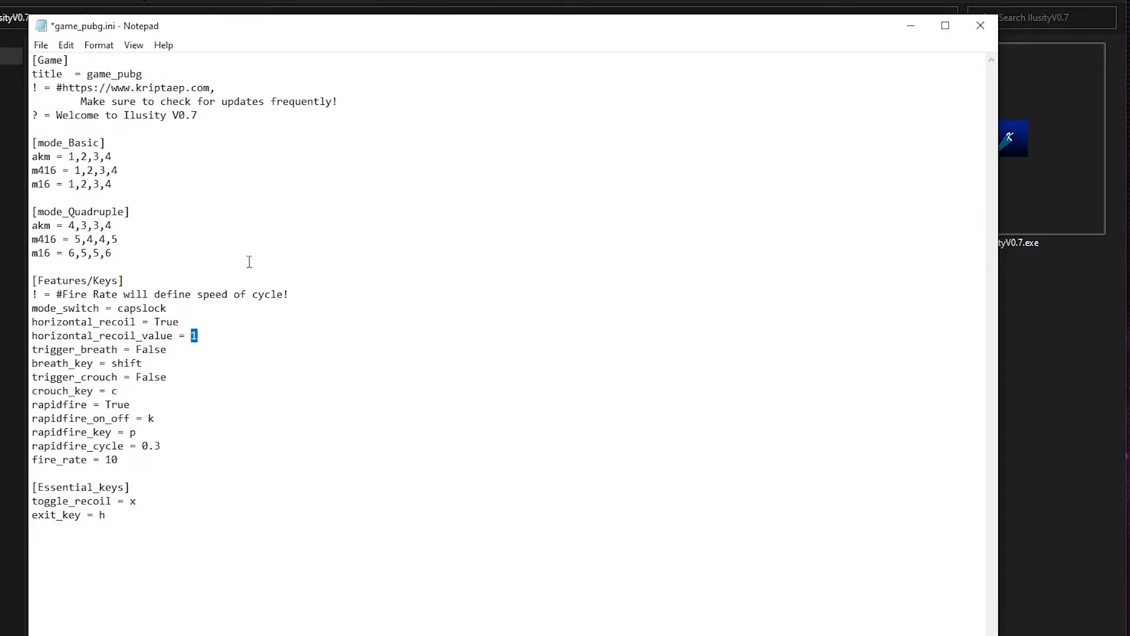
pyautogui.write('Fal')
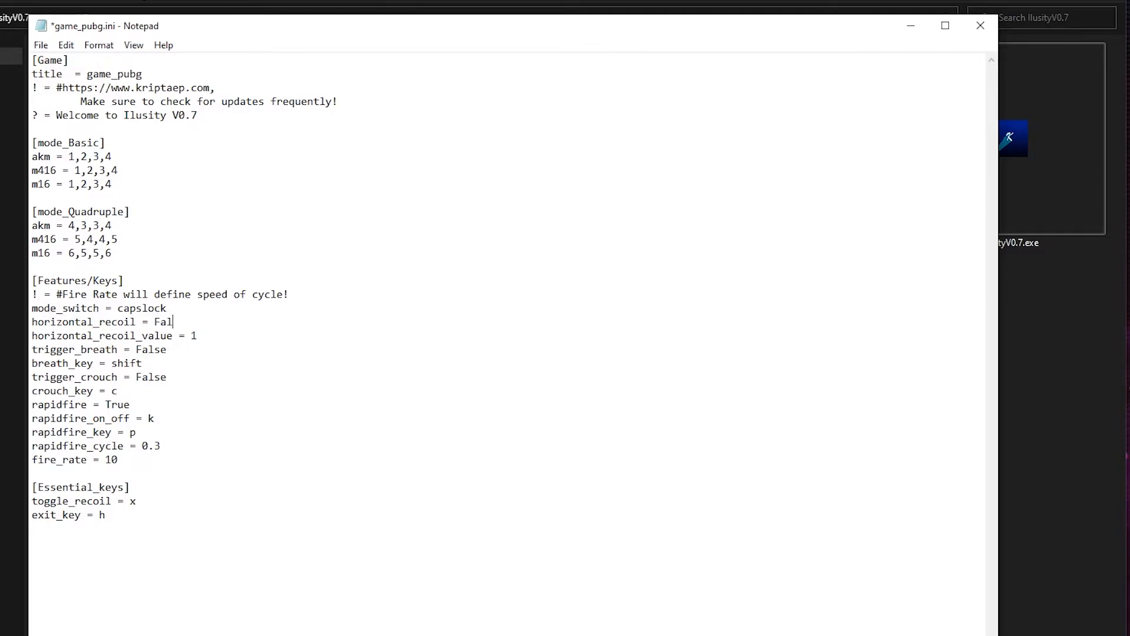
pyautogui.write('se')
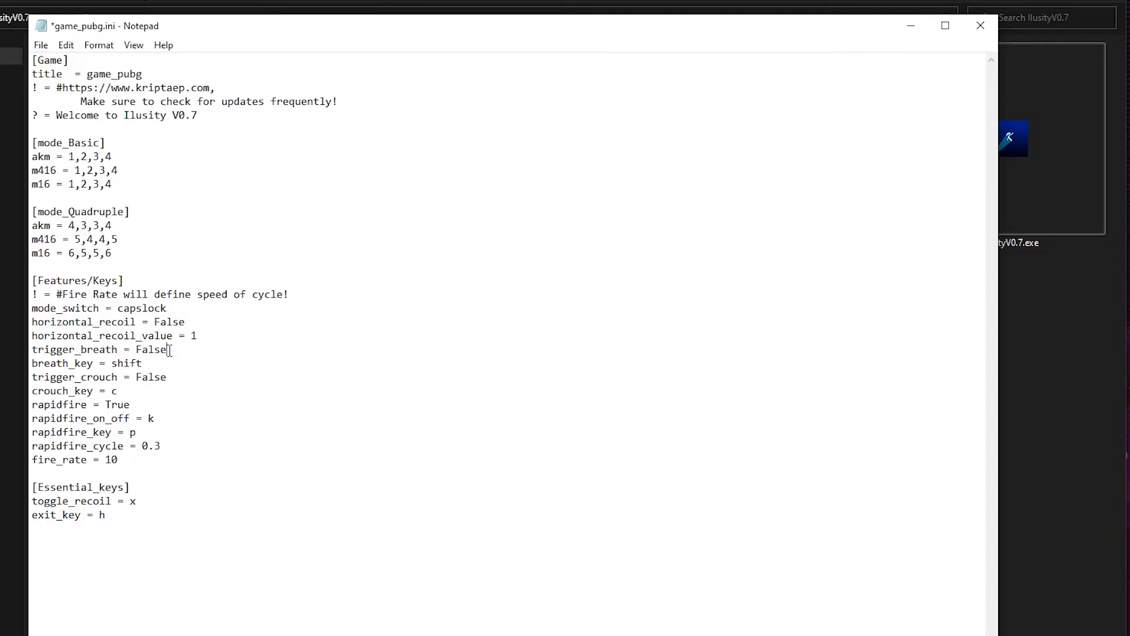
pyautogui.doubleClick(126, 363)
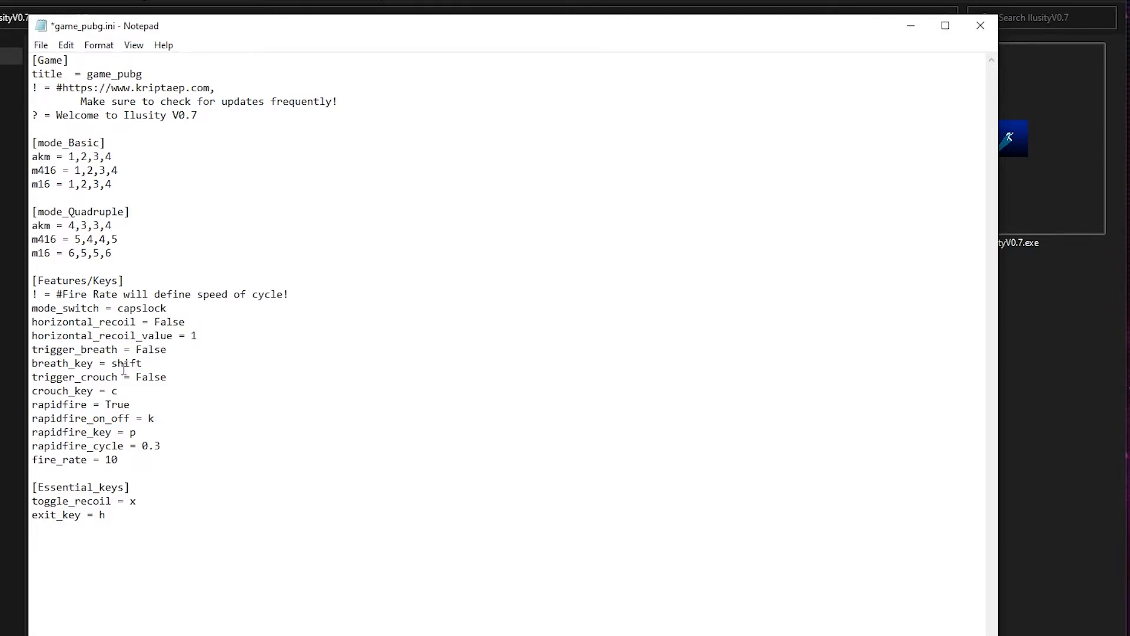
pyautogui.doubleClick(126, 362)
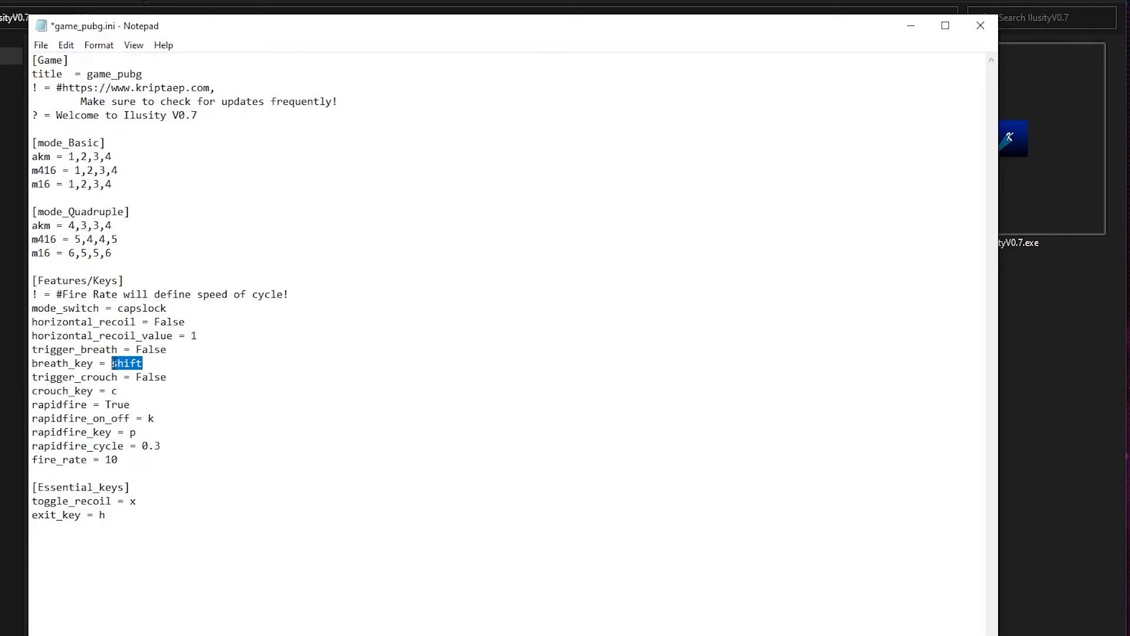
pyautogui.write('T')
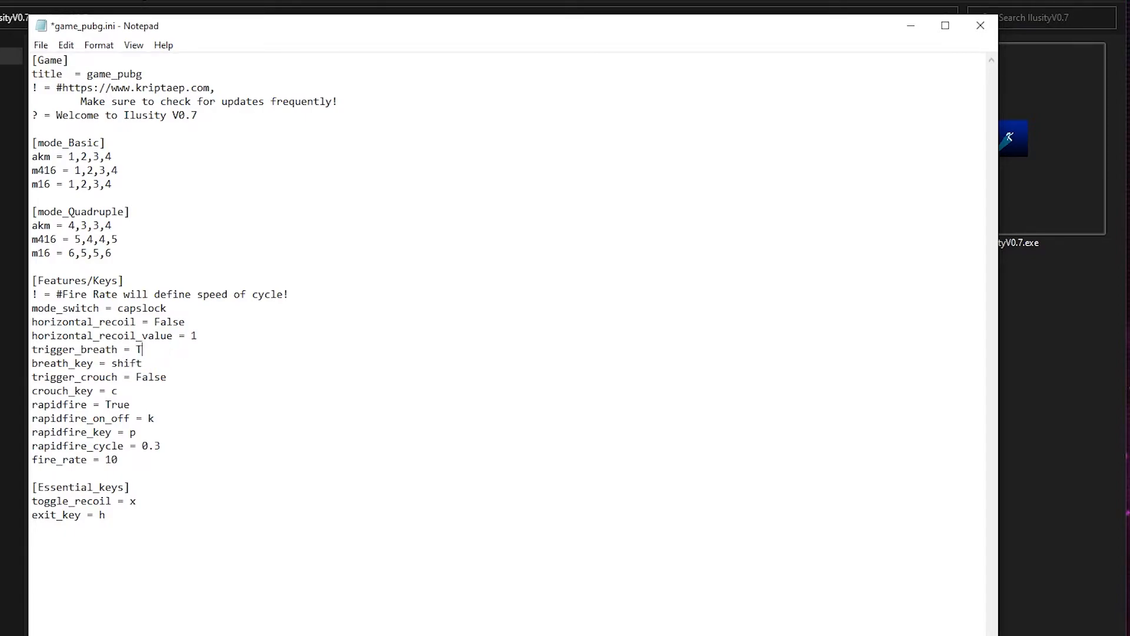
pyautogui.write('rue')
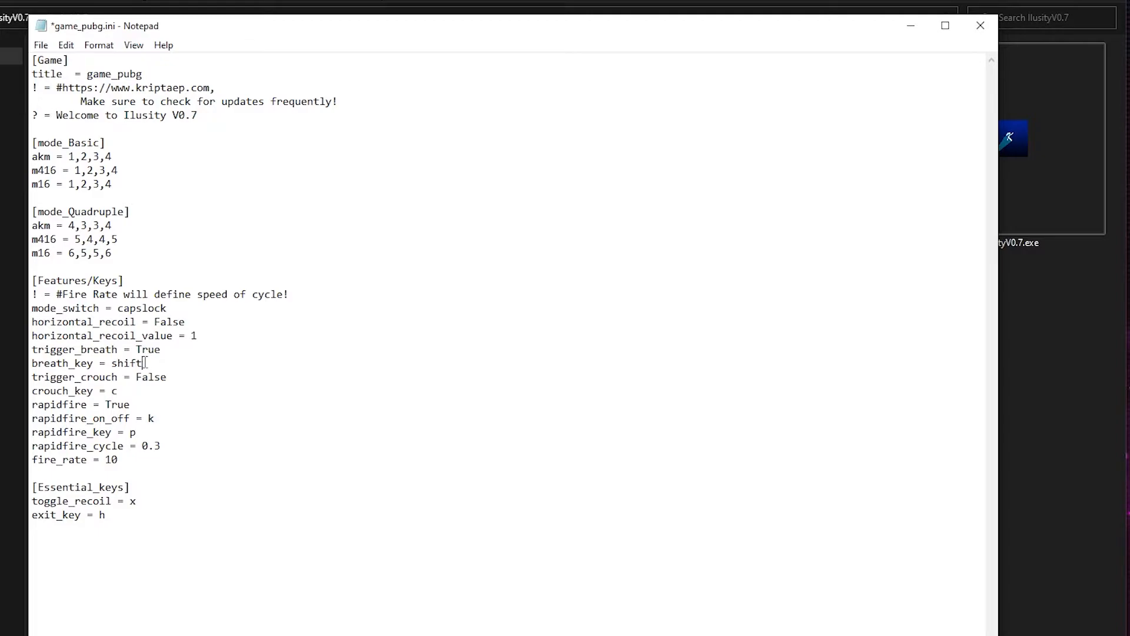
pyautogui.doubleClick(130, 362)
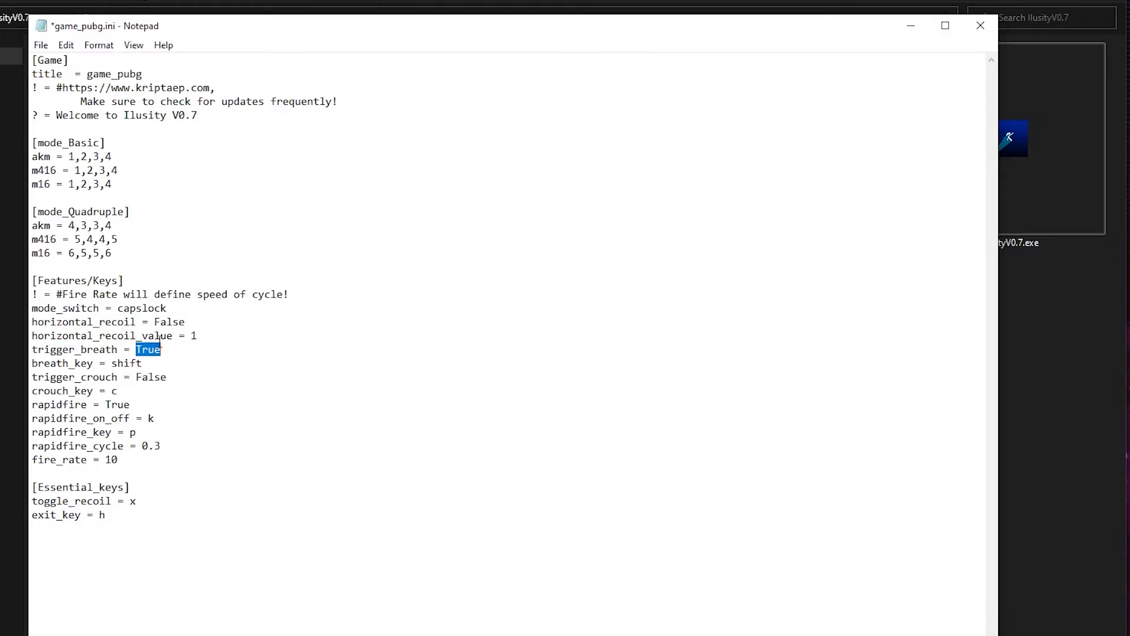
pyautogui.write('False')
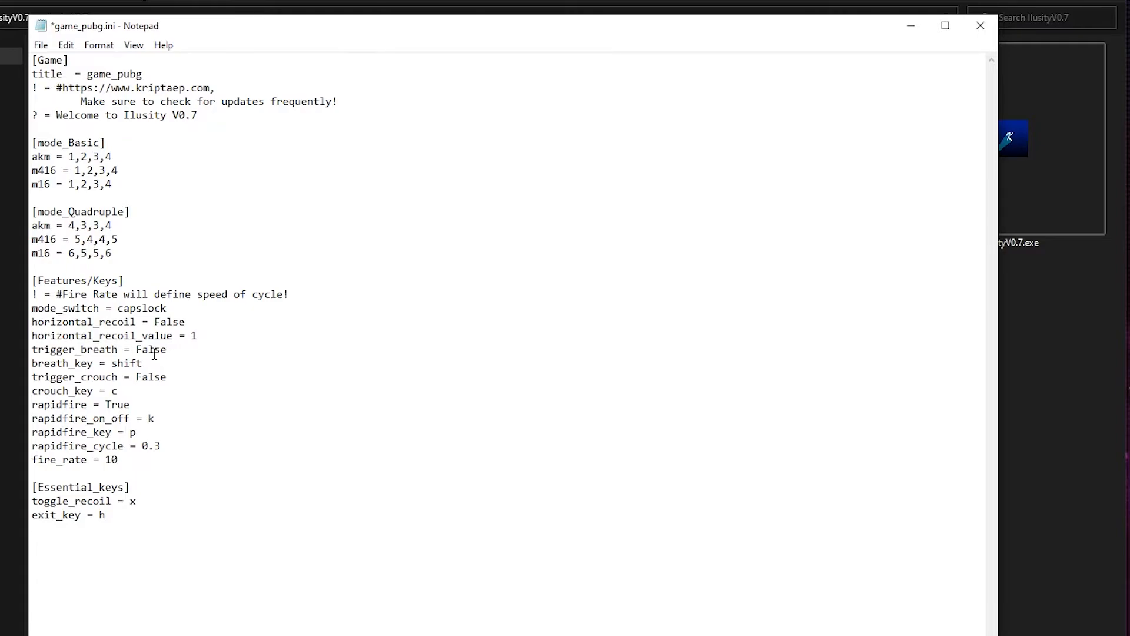
pyautogui.click(167, 350)
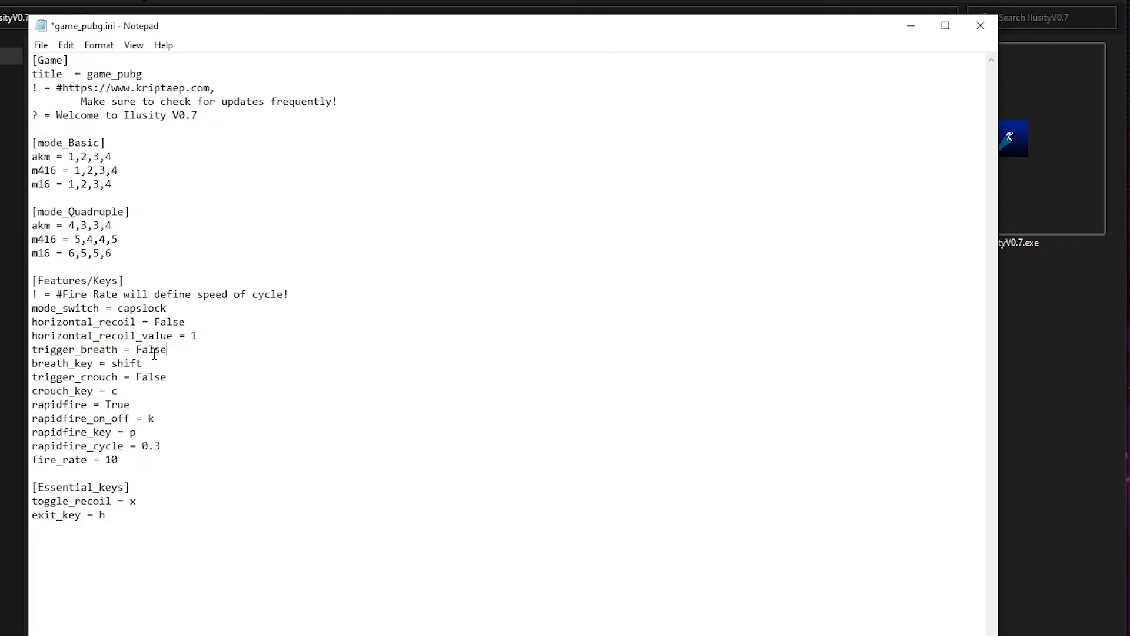
pyautogui.moveTo(129, 390)
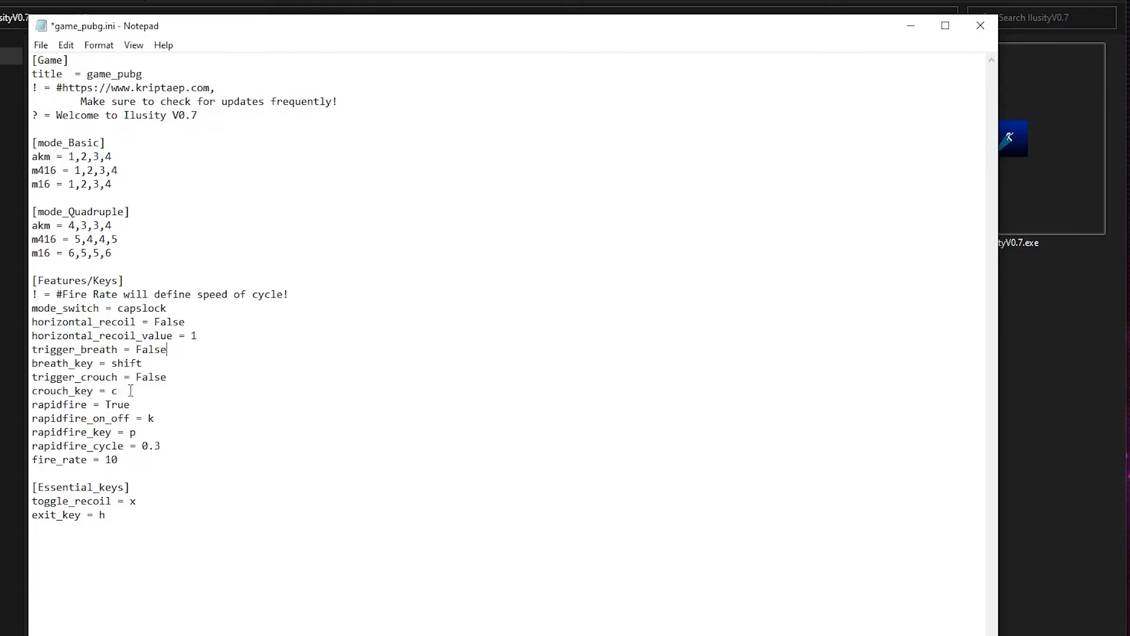
pyautogui.doubleClick(113, 391)
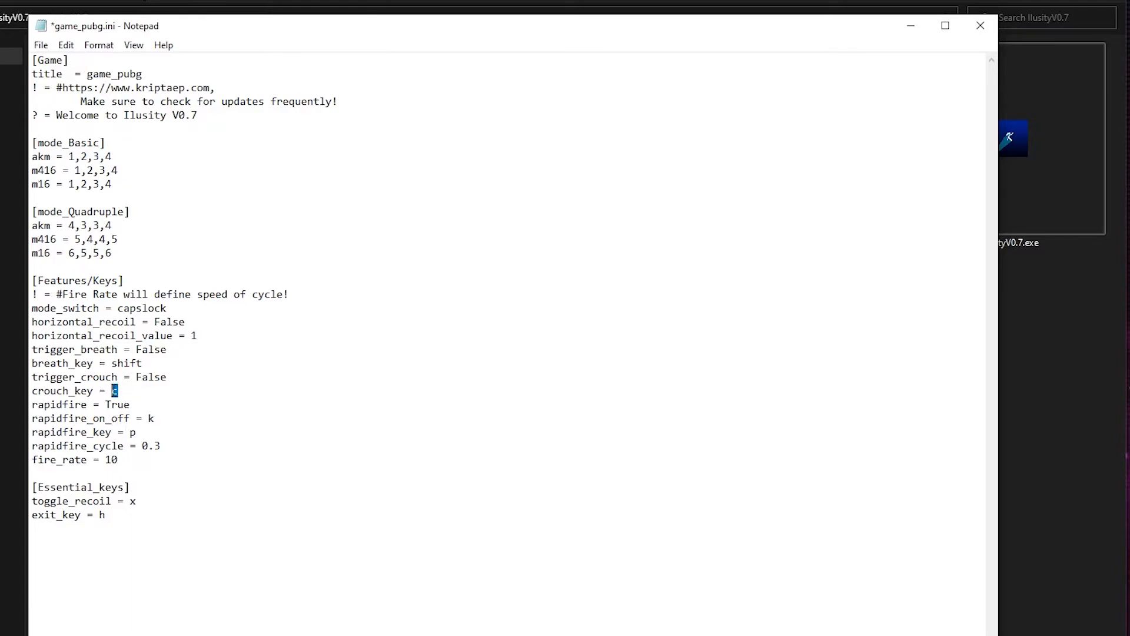
pyautogui.write('c')
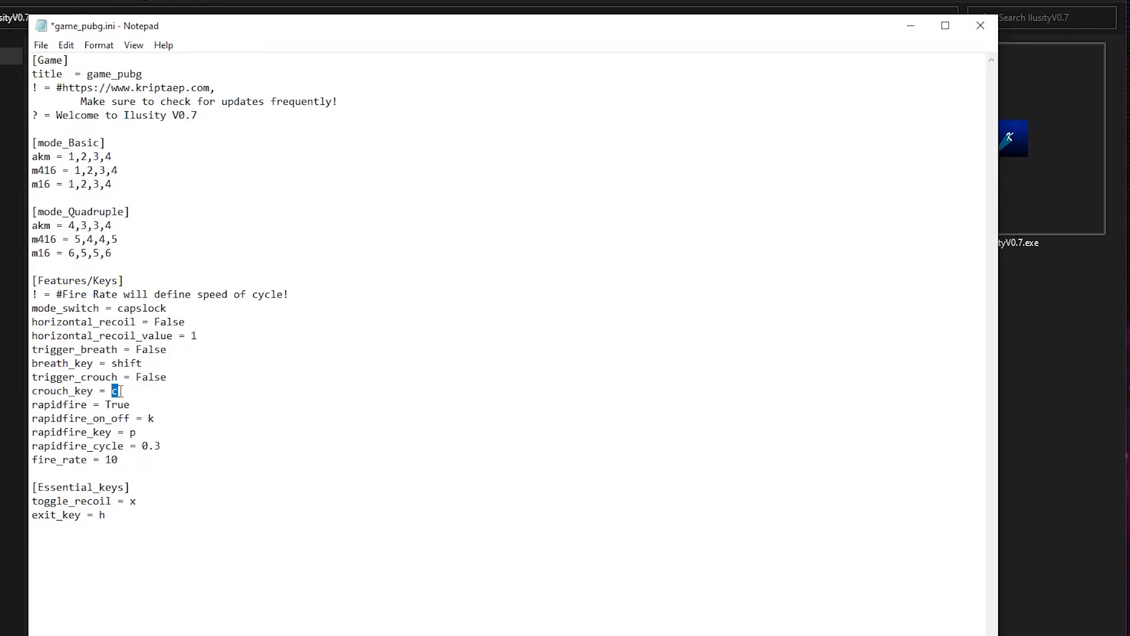
pyautogui.write('control')
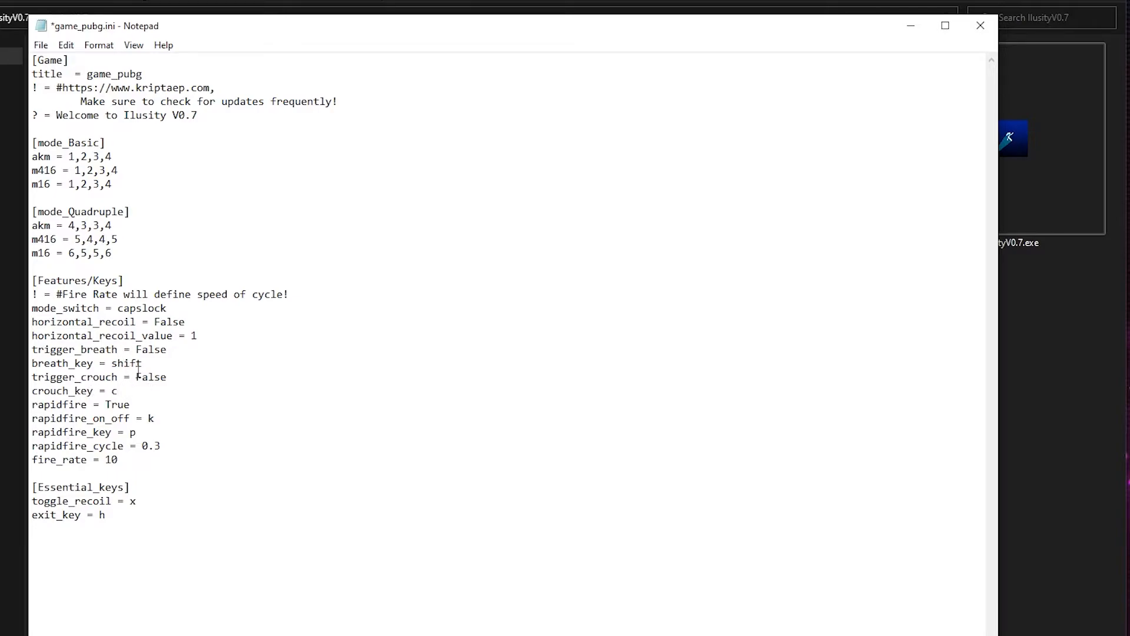
pyautogui.write('True')
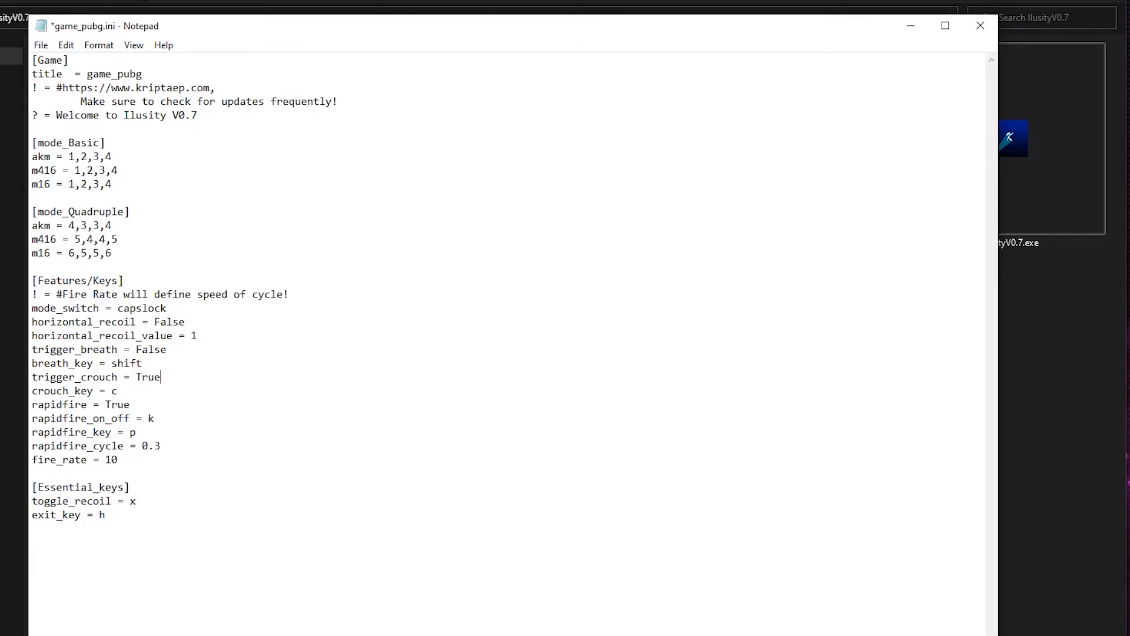
pyautogui.write('False')
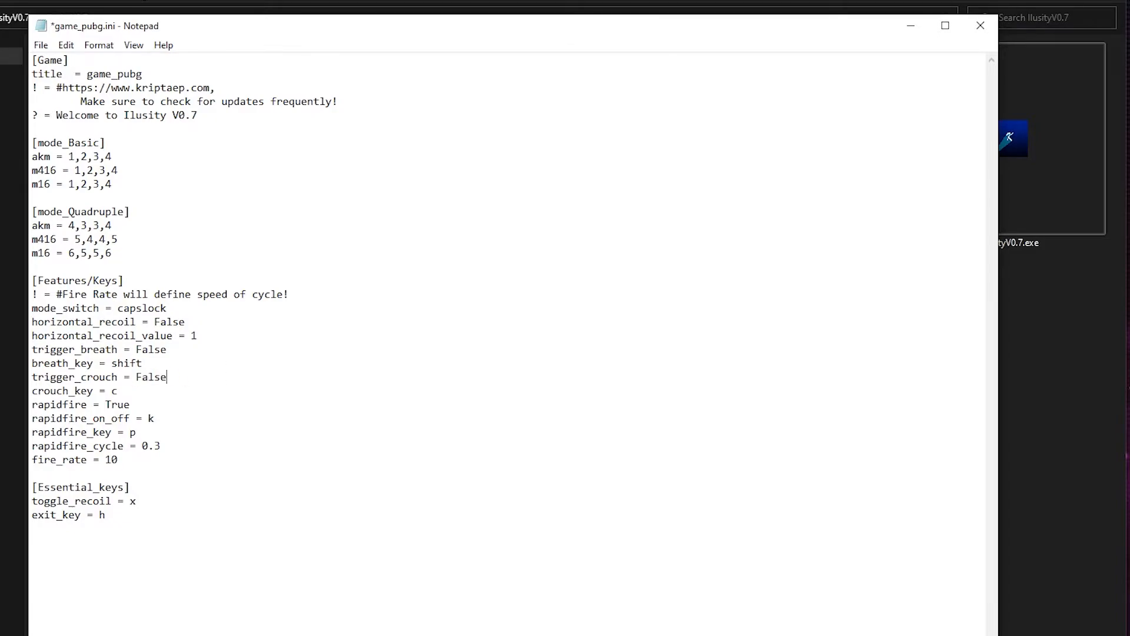
pyautogui.click(153, 418)
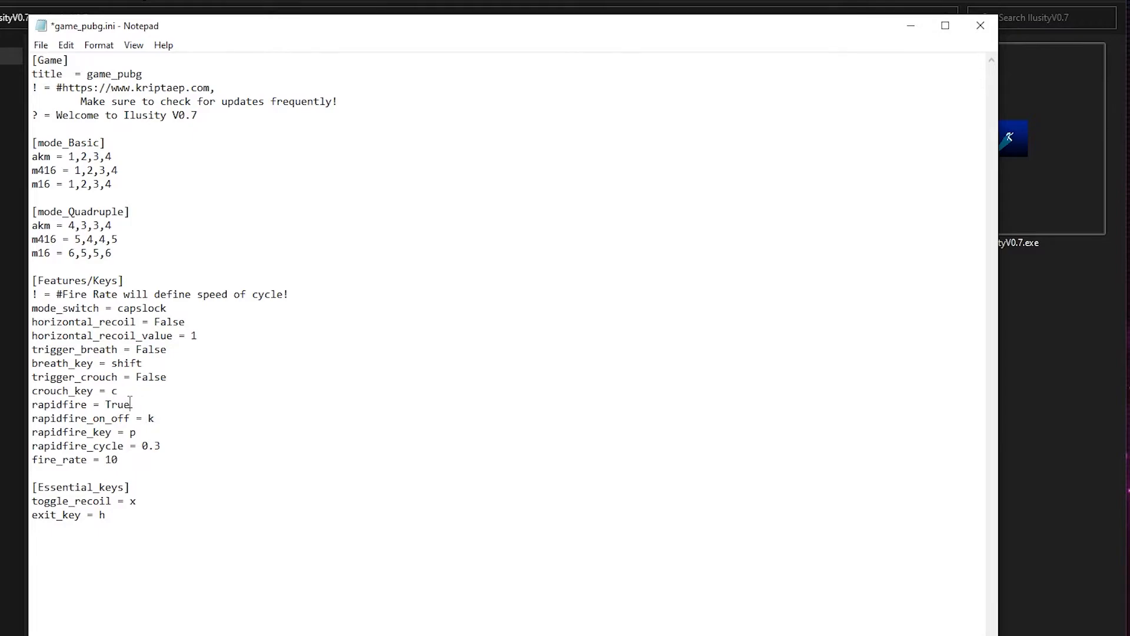
pyautogui.moveTo(232, 381)
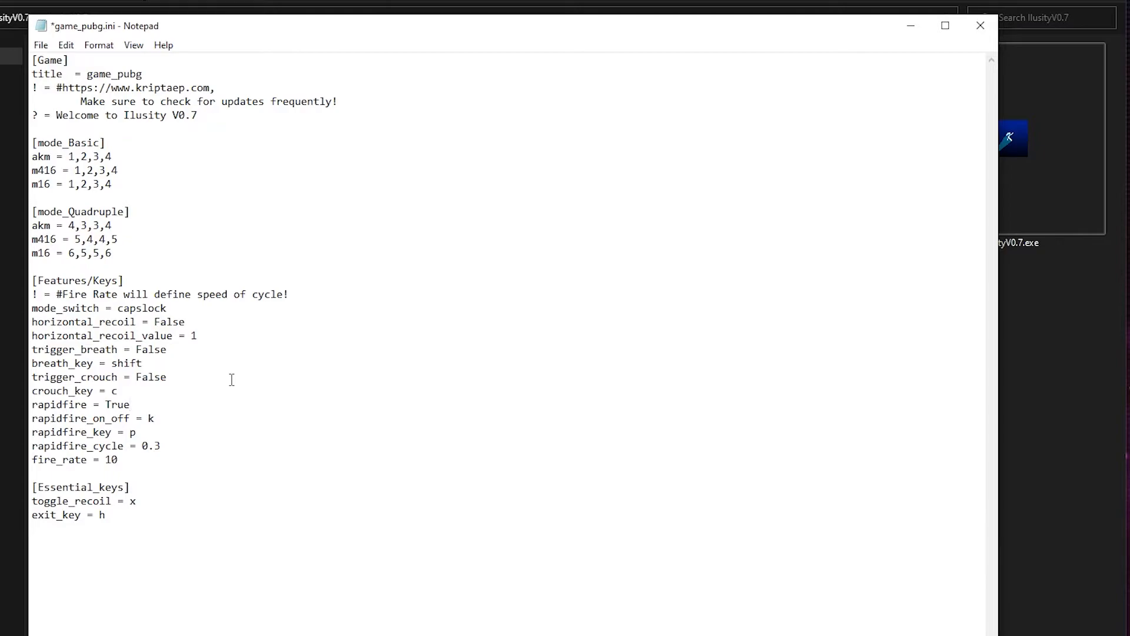
pyautogui.click(129, 403)
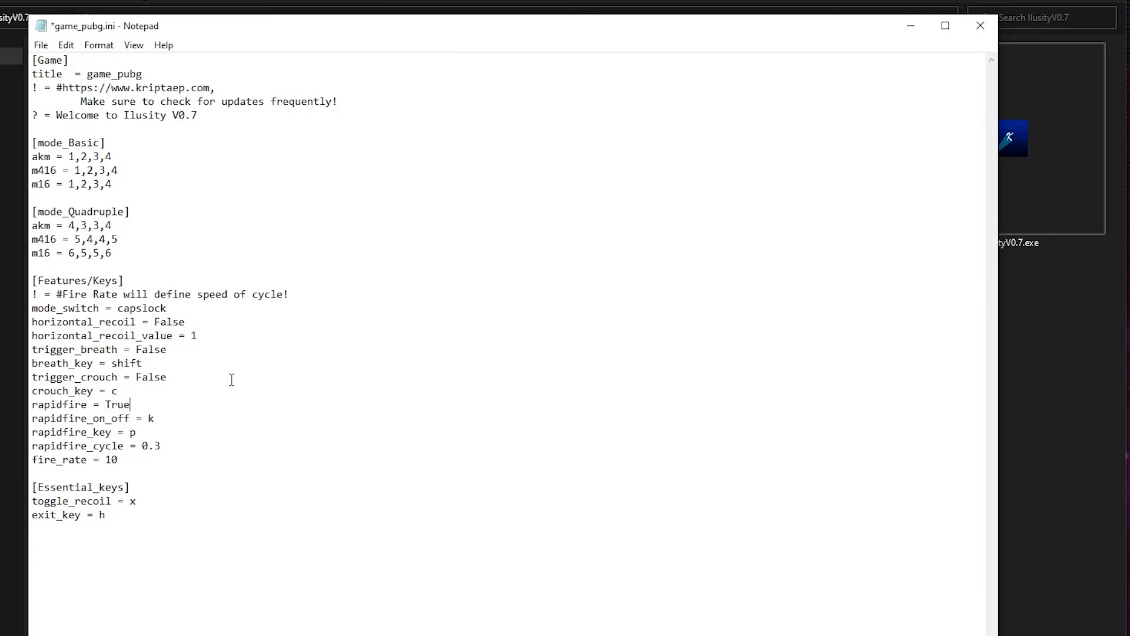
pyautogui.doubleClick(150, 445)
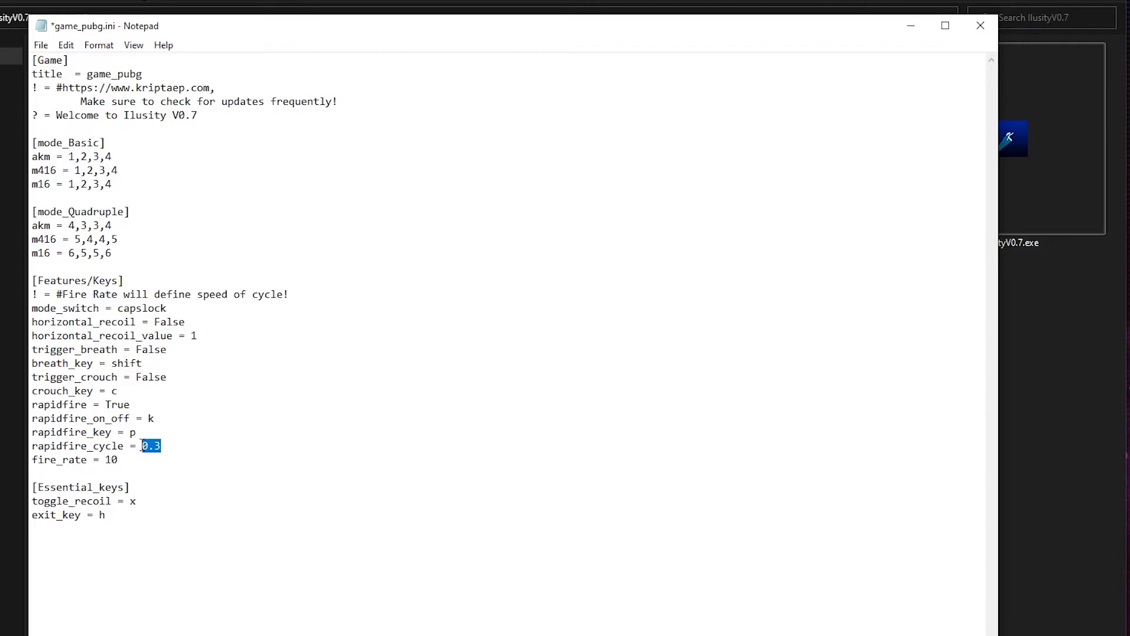
pyautogui.click(107, 461)
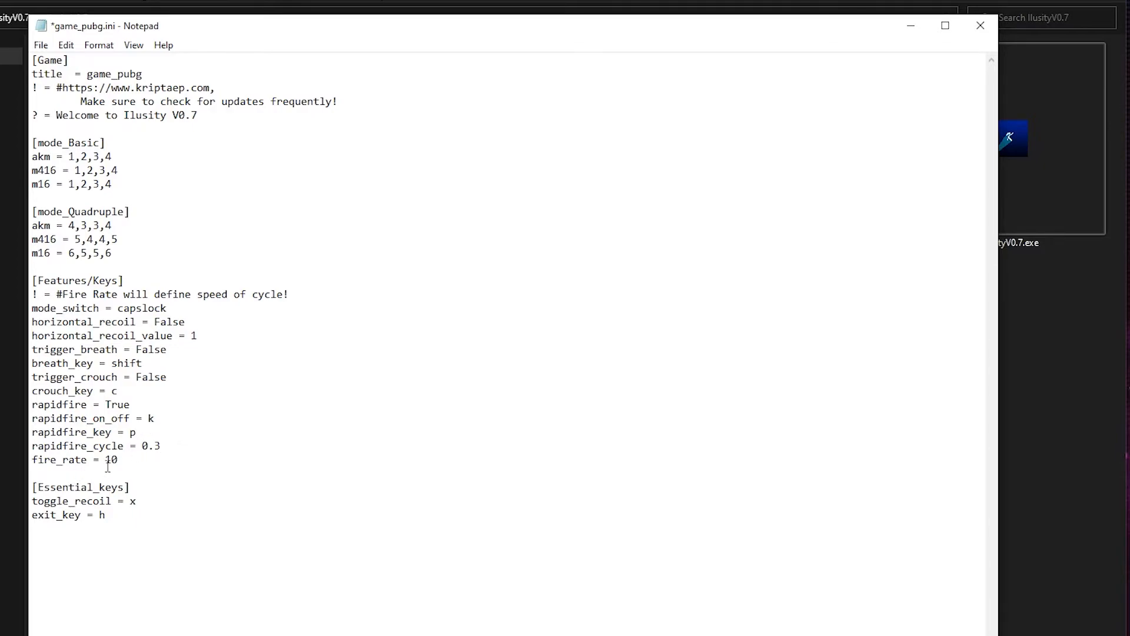
pyautogui.doubleClick(111, 459)
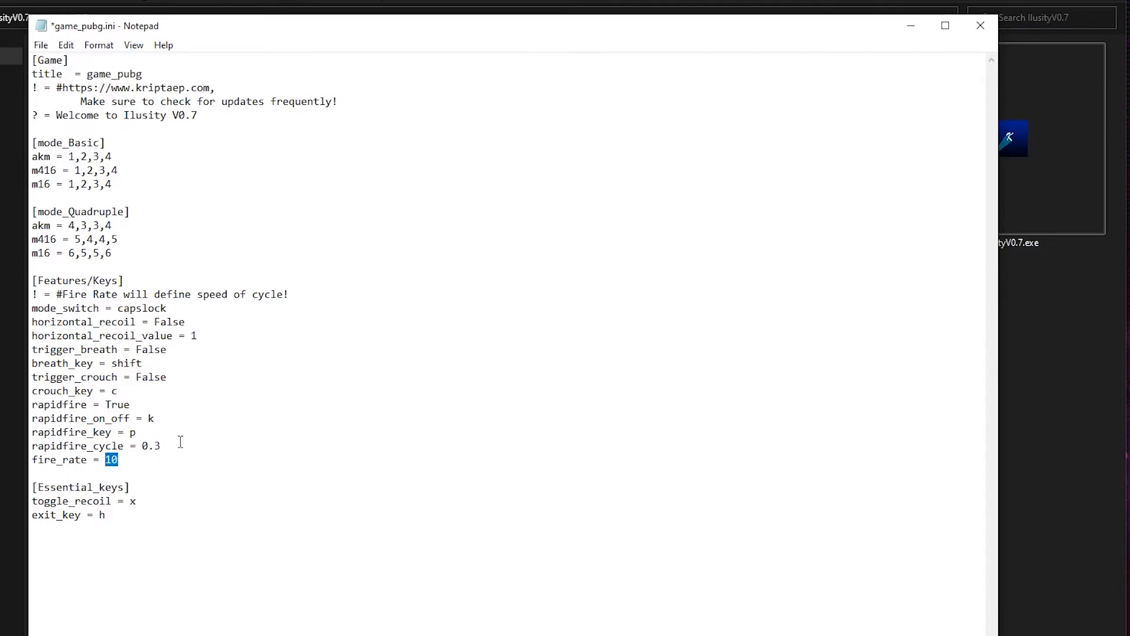
pyautogui.moveTo(92, 302)
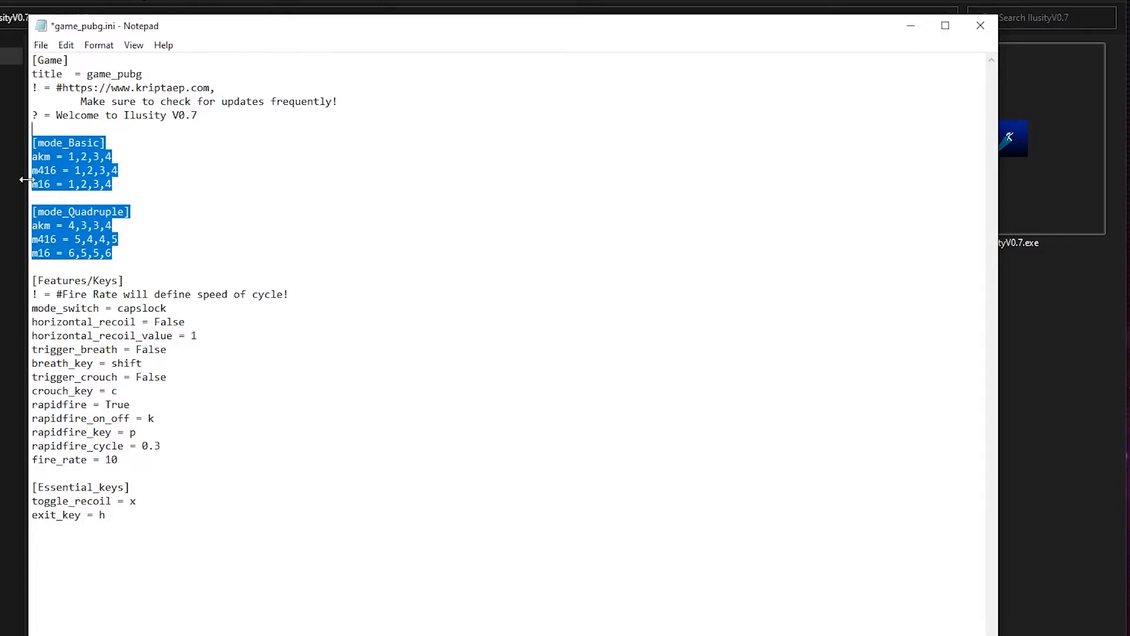
pyautogui.click(118, 459)
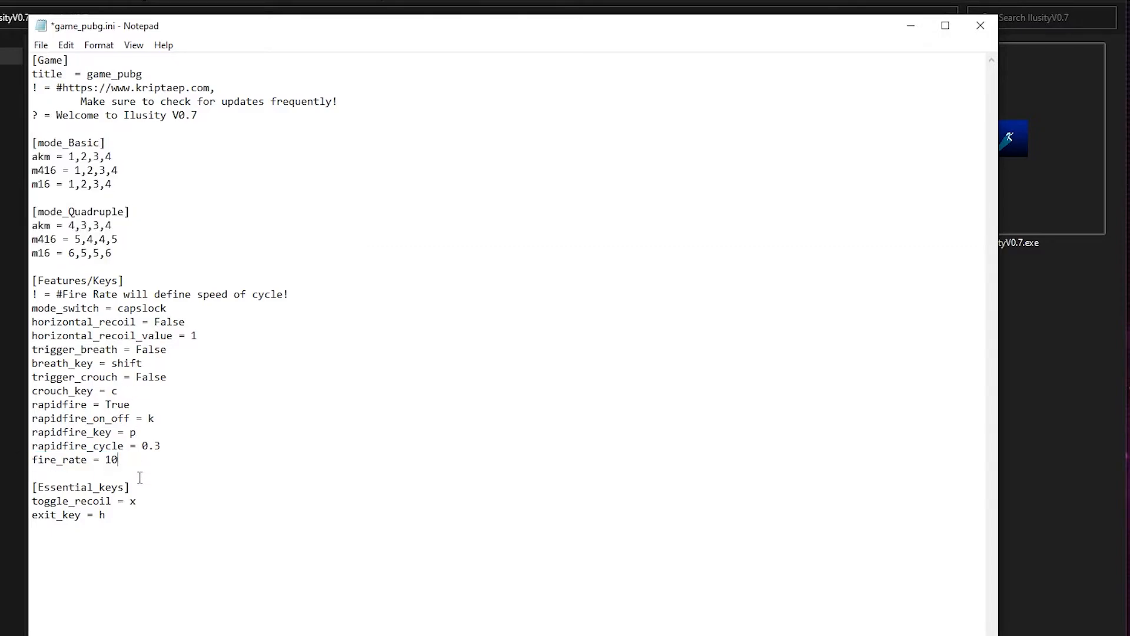
pyautogui.doubleClick(132, 500)
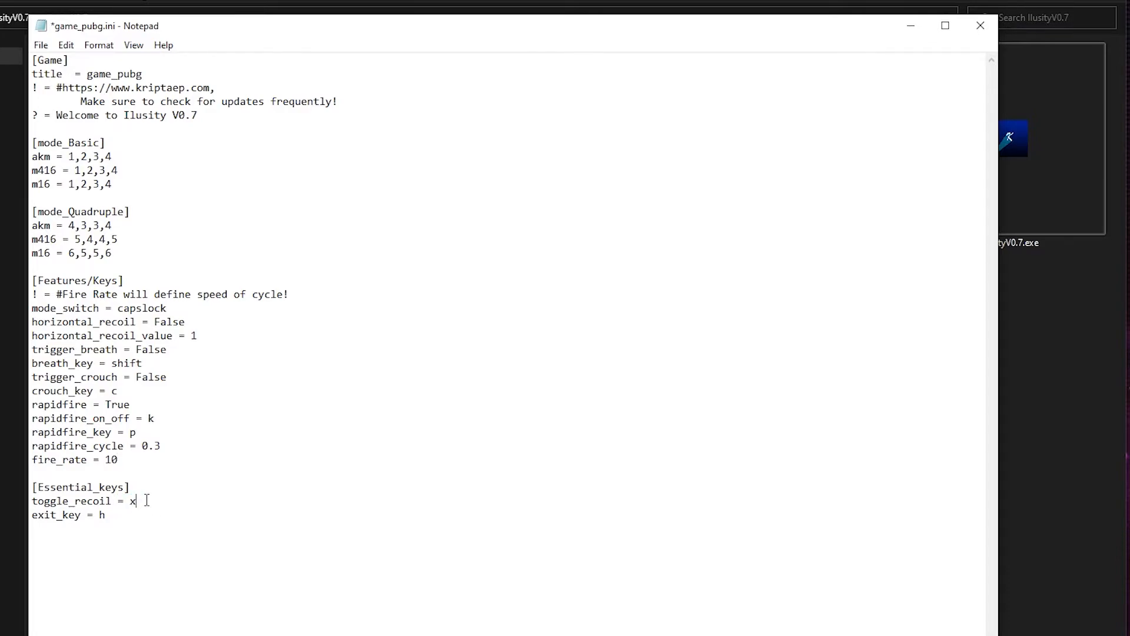
pyautogui.doubleClick(131, 501)
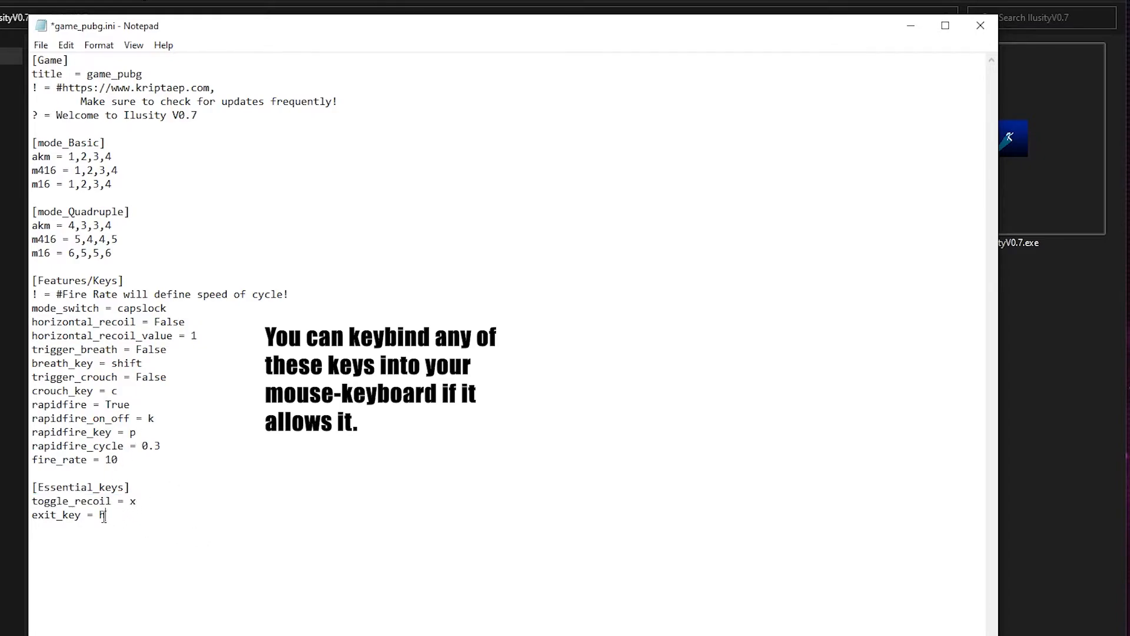
pyautogui.doubleClick(100, 514)
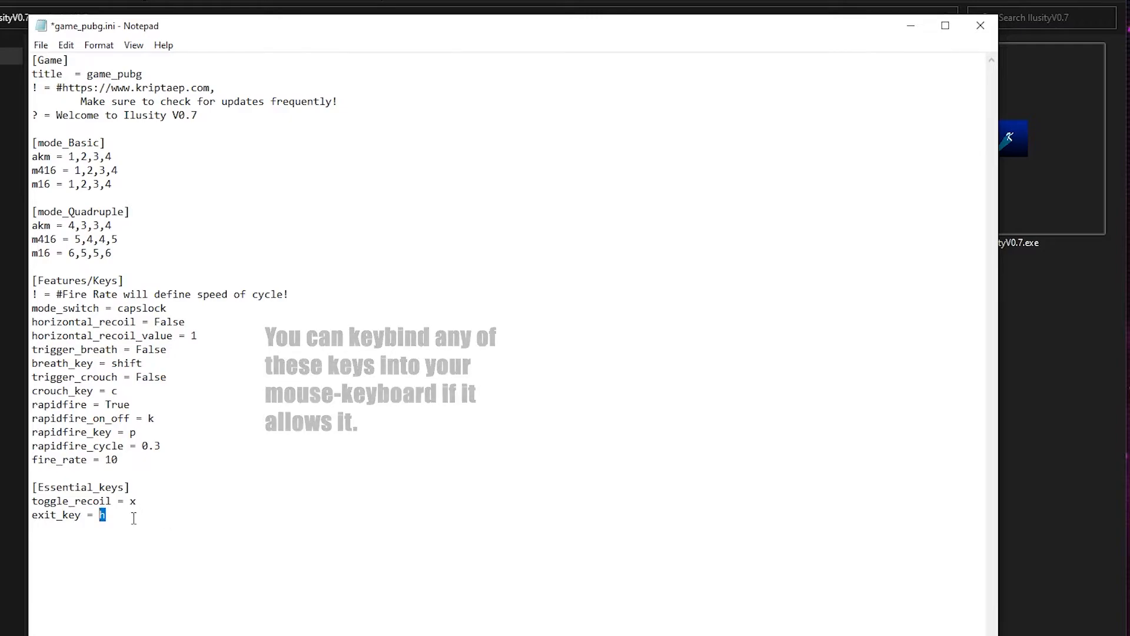
pyautogui.click(219, 138)
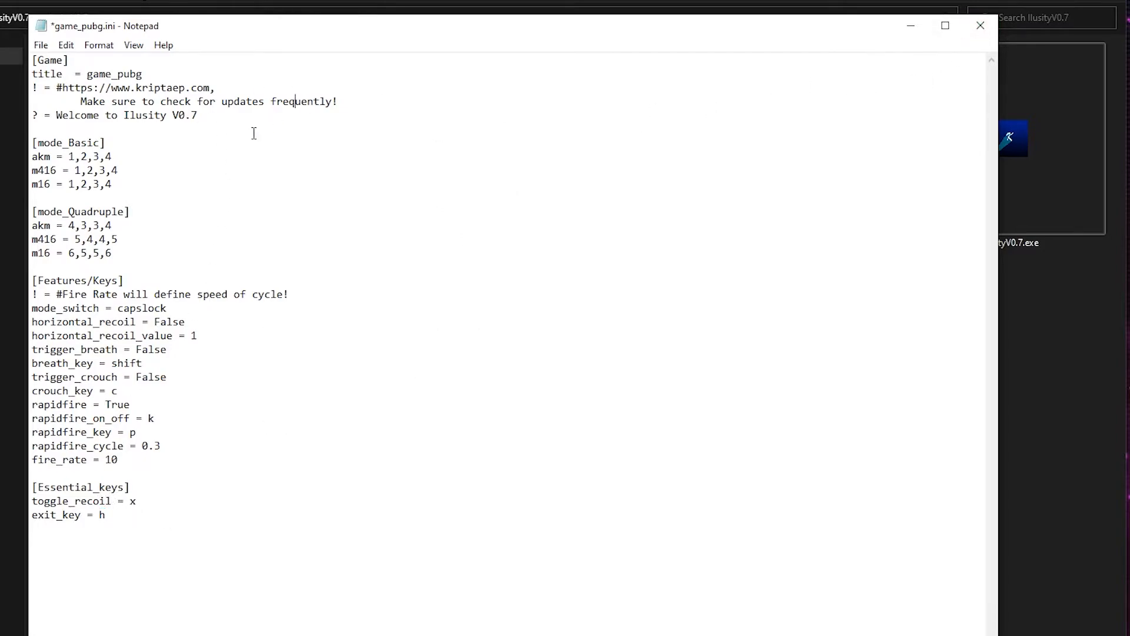
# Set the akm line under [mode_Basic] to 6,5,4,6 and save game_pubg.ini
pyautogui.press('ctrl+s')
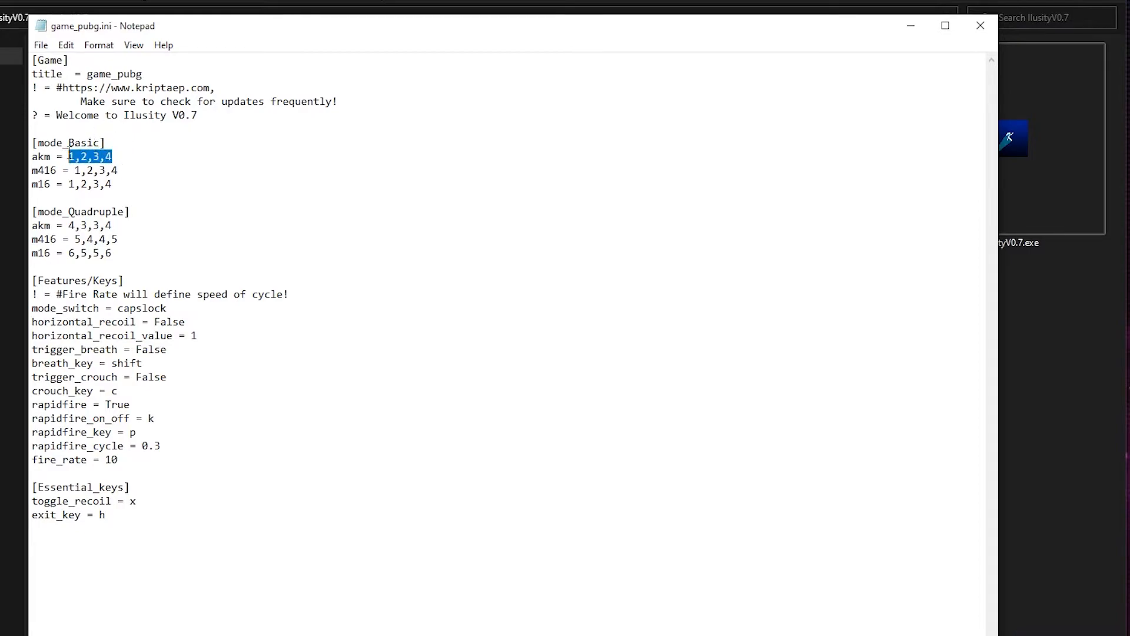
pyautogui.write('6,5,4,6')
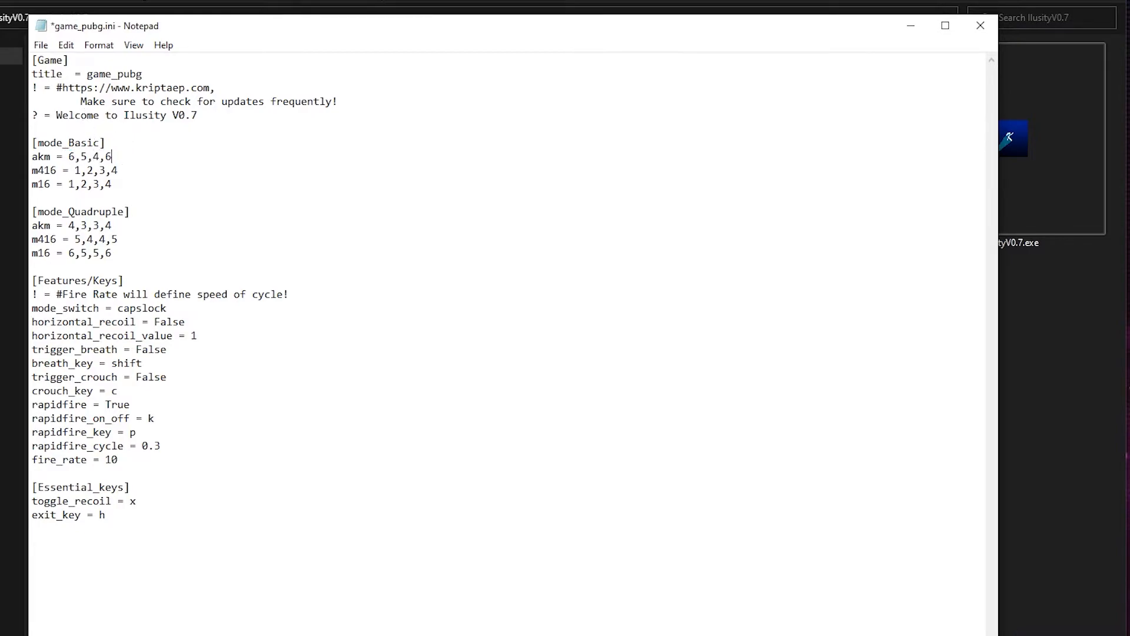
pyautogui.press('ctrl+s')
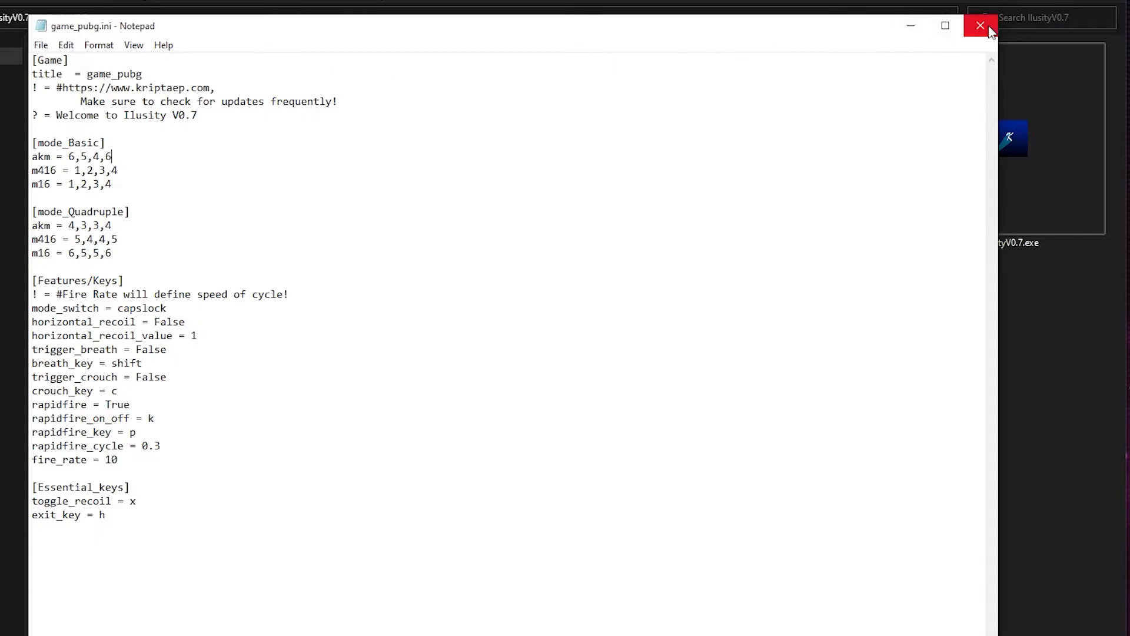
# Close Notepad and set IlusityV0.7.exe to run as administrator via Properties > Compatibility
pyautogui.click(981, 26)
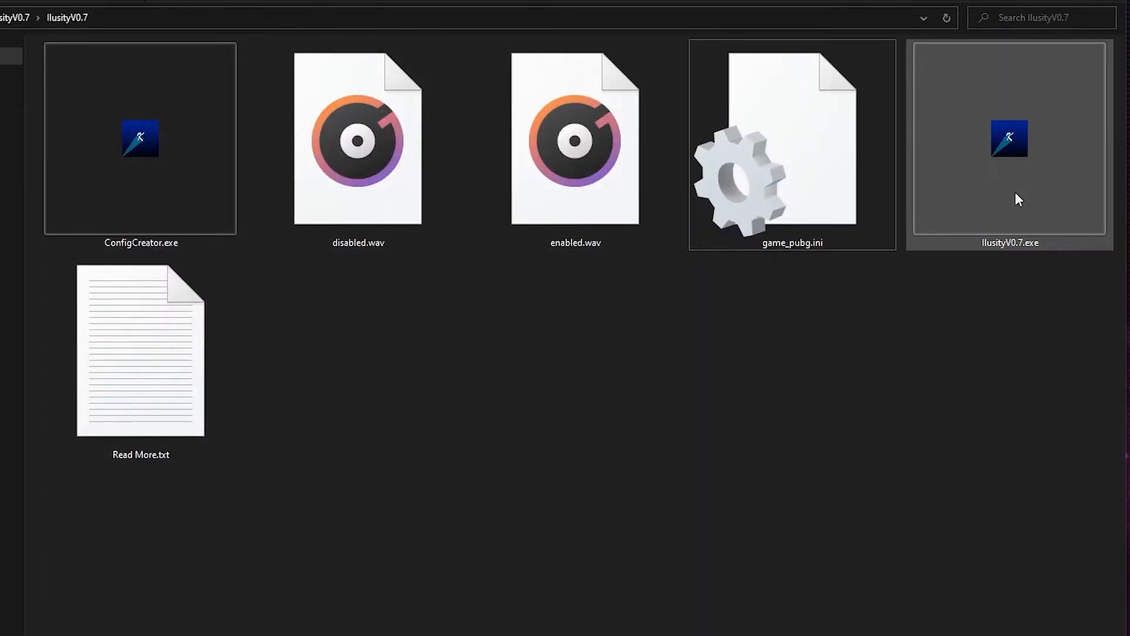
pyautogui.moveTo(993, 184)
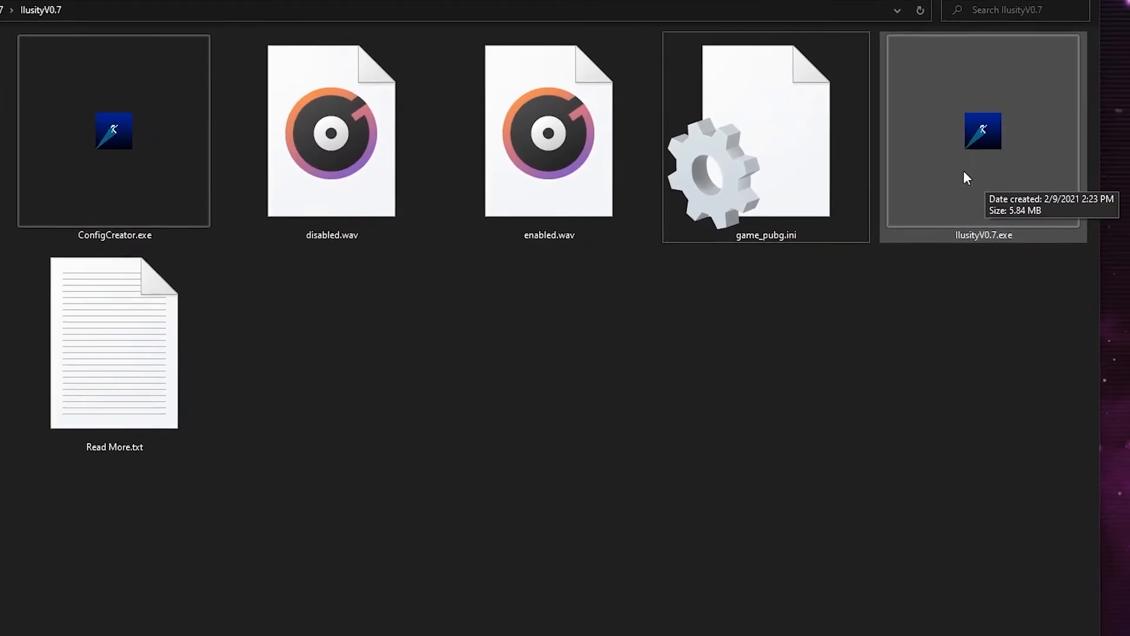
pyautogui.rightClick(982, 130)
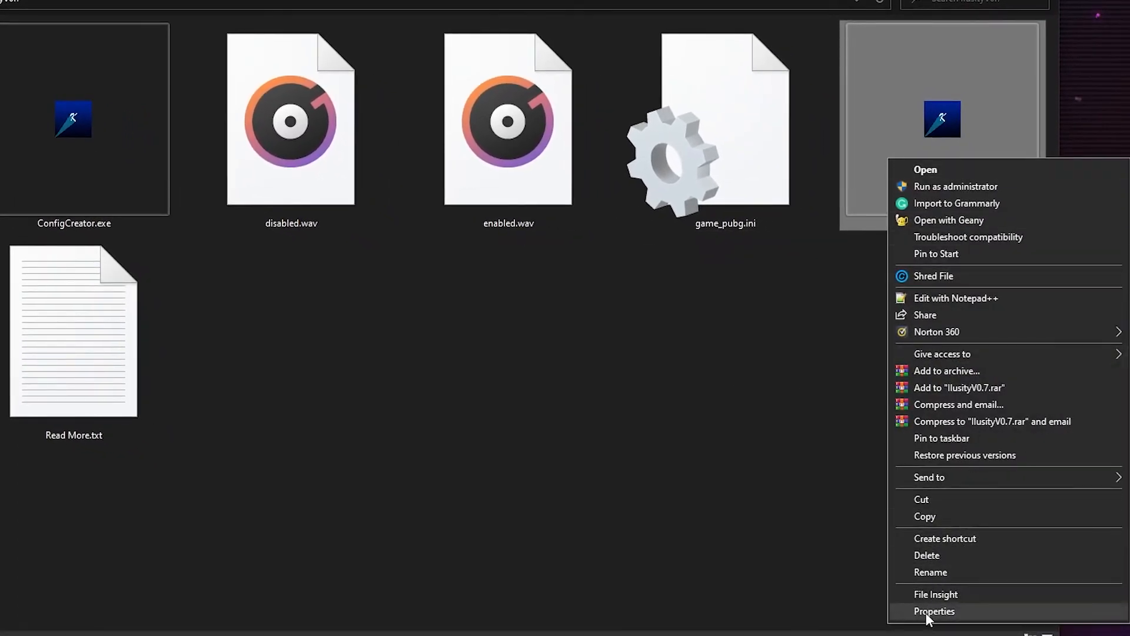
pyautogui.click(933, 611)
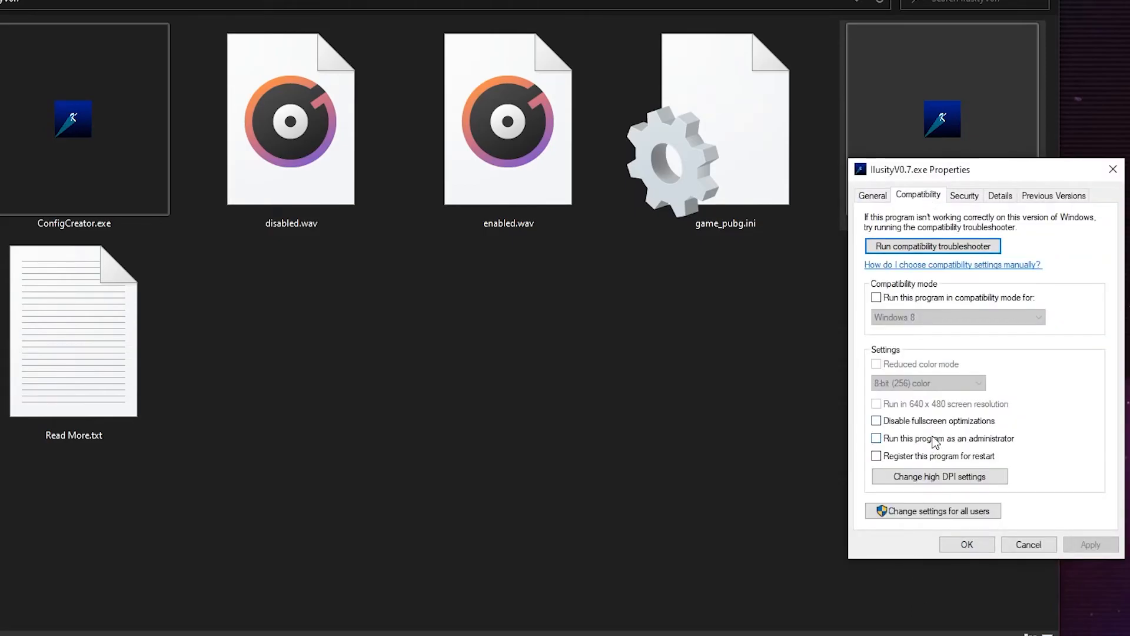
pyautogui.click(876, 438)
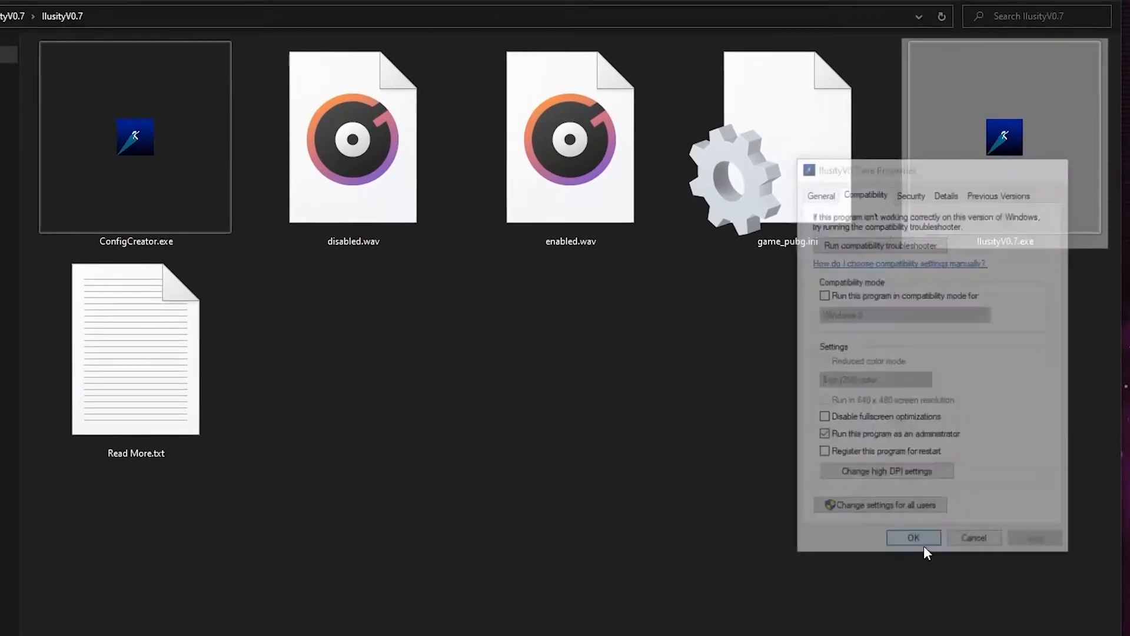
pyautogui.click(913, 538)
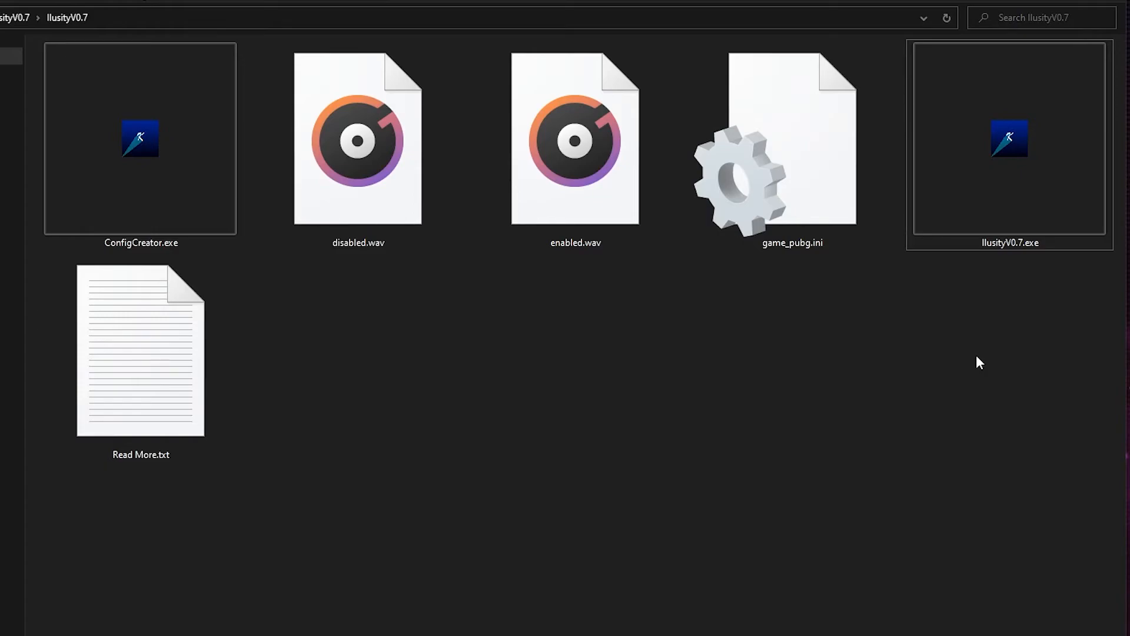
pyautogui.click(1008, 139)
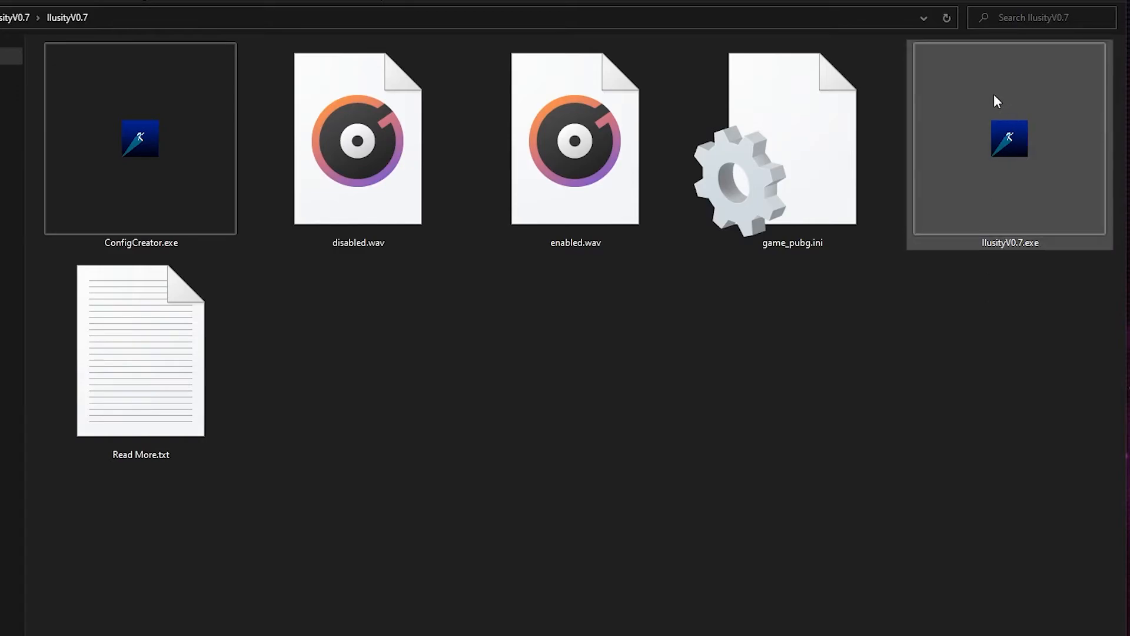
# Launch IlusityV0.7, choose profile 0 (game_pubg.ini), toggle recoil on then off, and close the console
pyautogui.doubleClick(1009, 139)
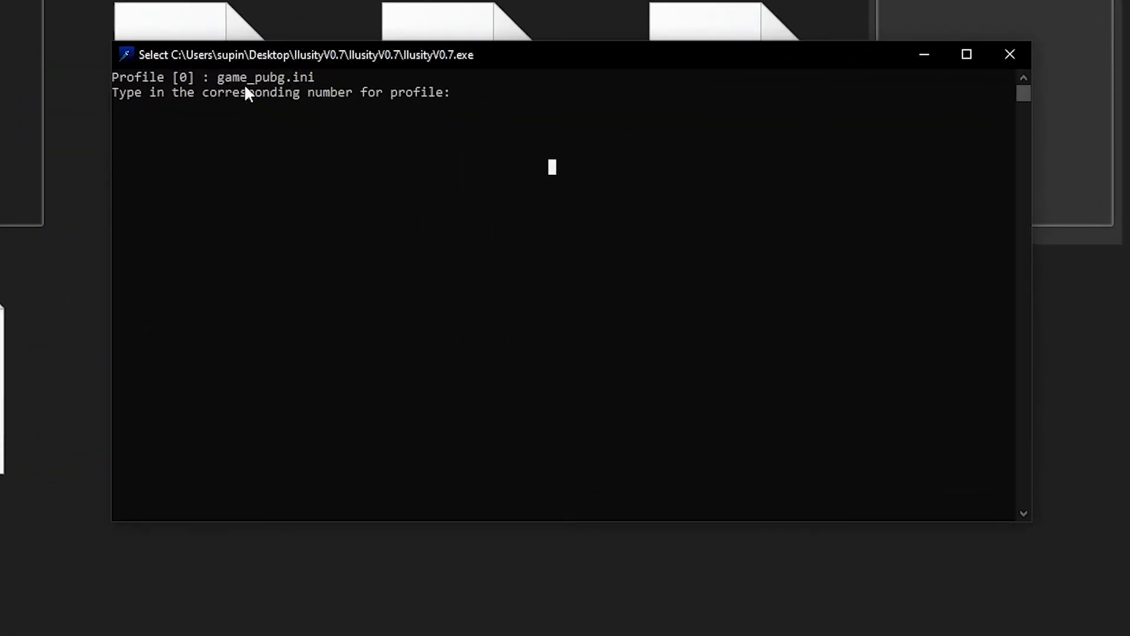
pyautogui.moveTo(339, 152)
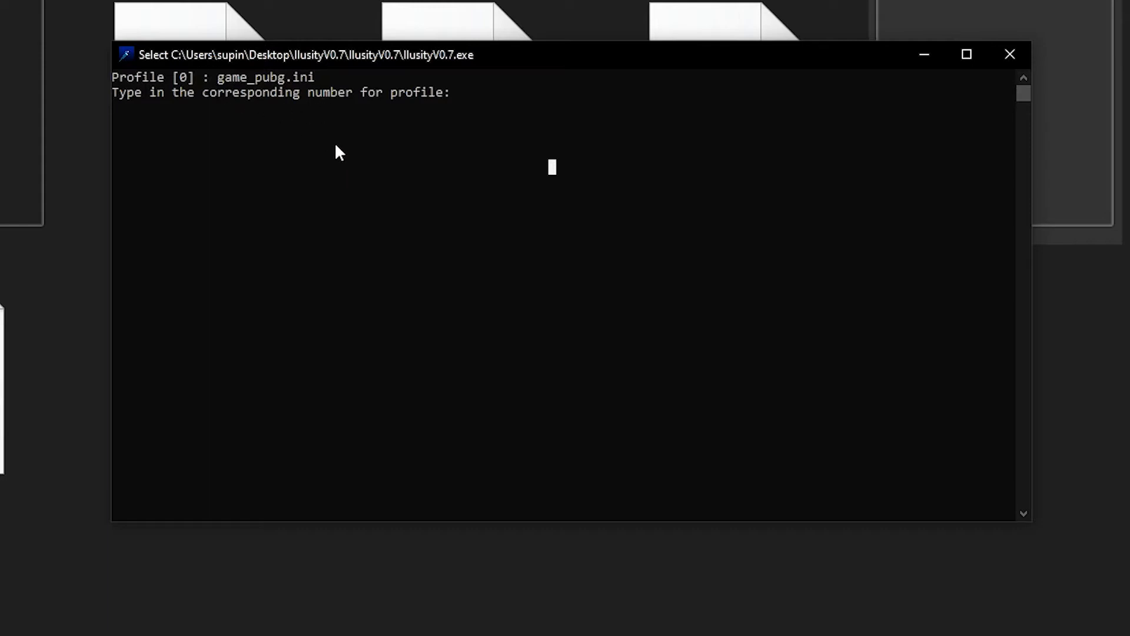
pyautogui.write('0')
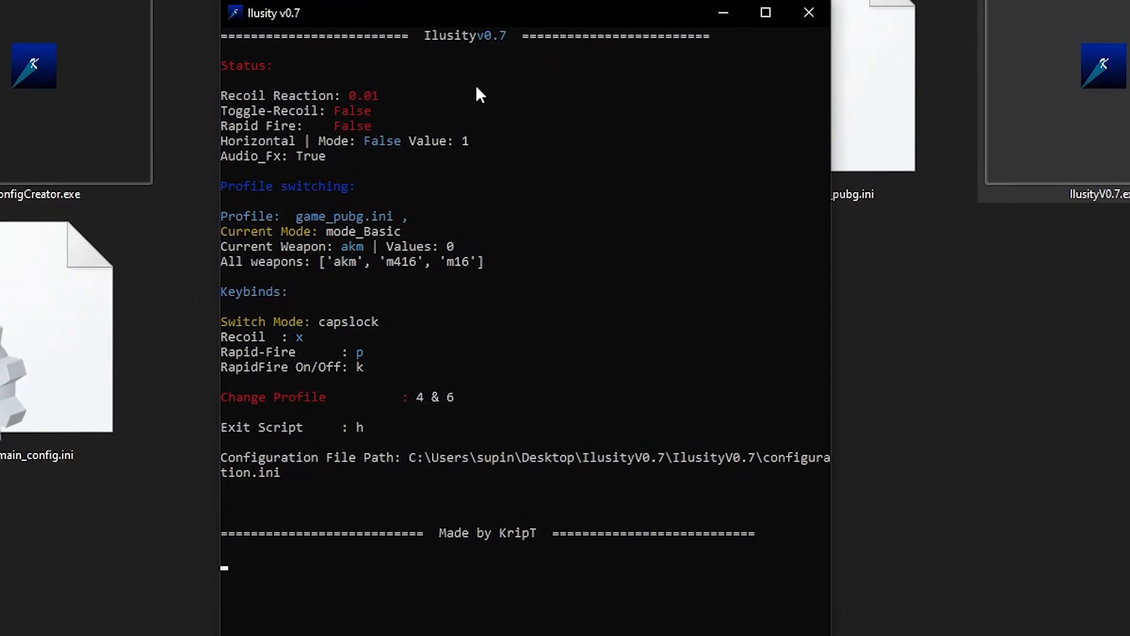
pyautogui.moveTo(518, 130)
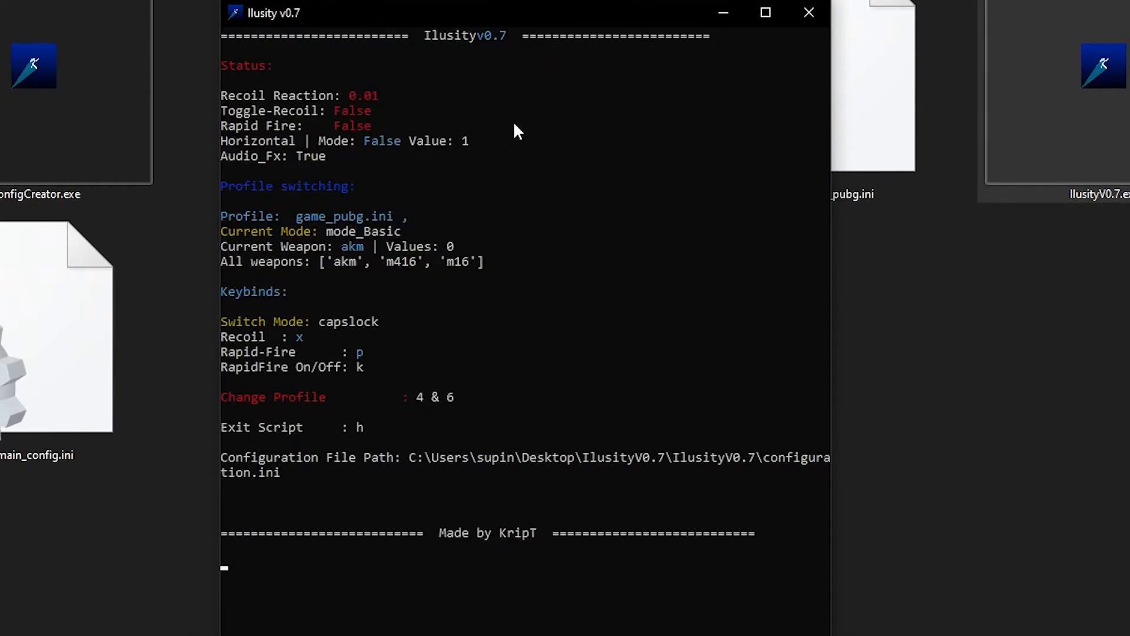
pyautogui.press('x')
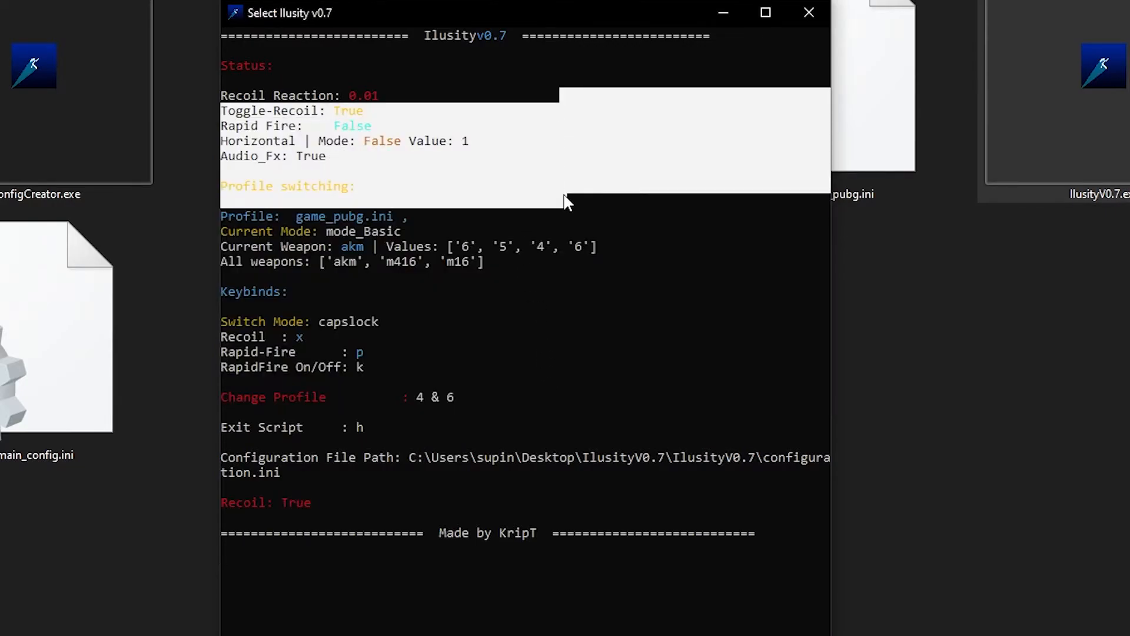
pyautogui.press('x')
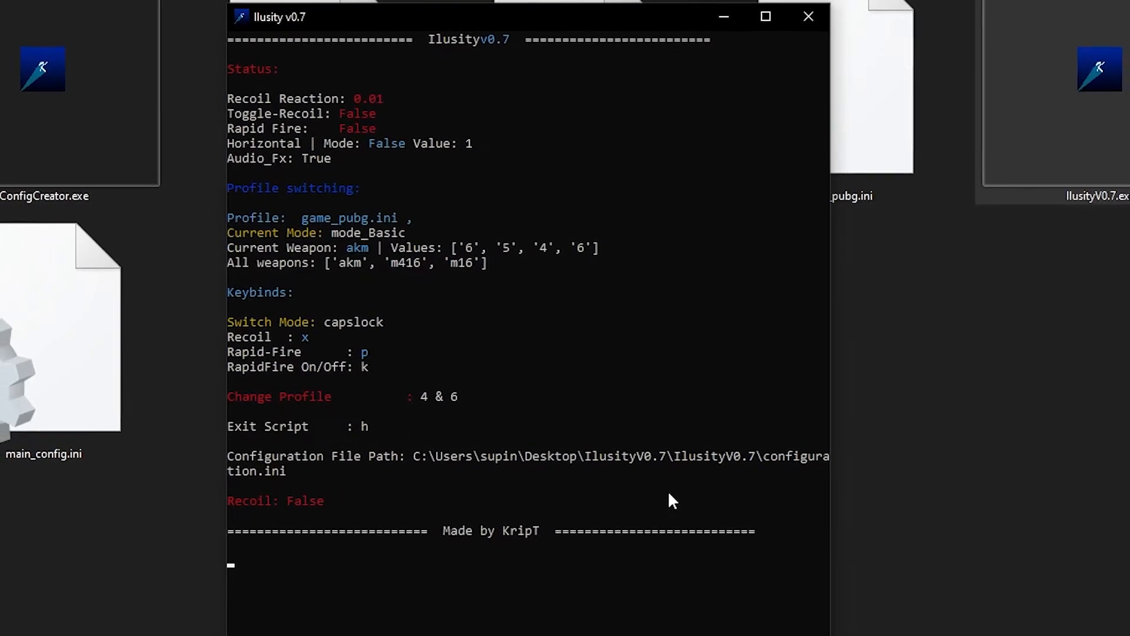
pyautogui.click(808, 16)
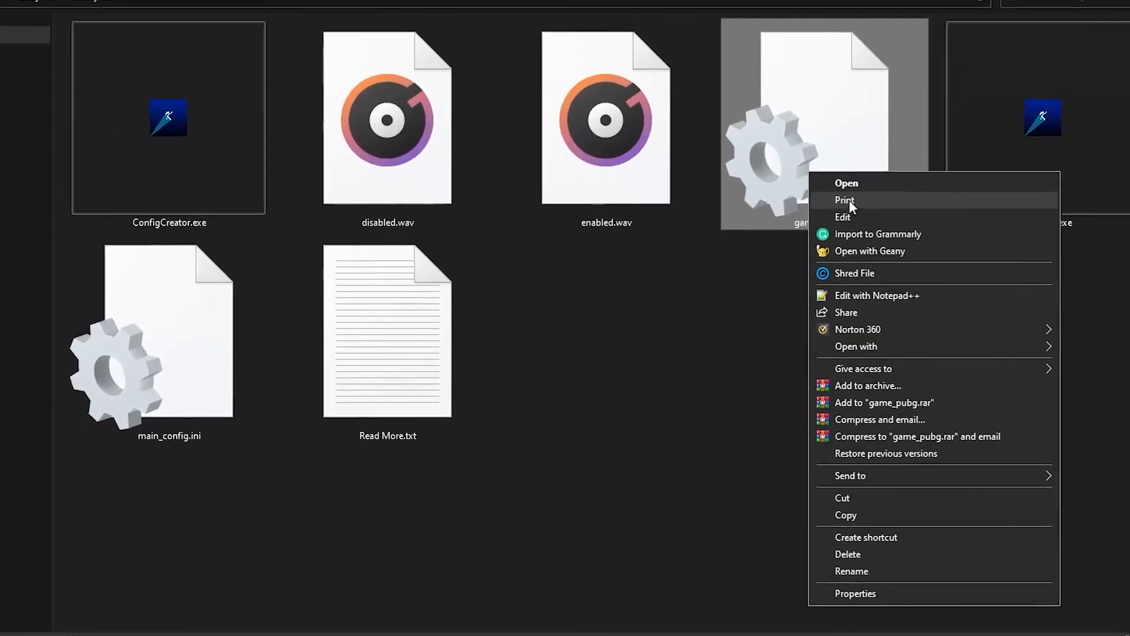
# Reopen game_pubg.ini and change the akm recoil values to 9,12,14,12
pyautogui.click(842, 217)
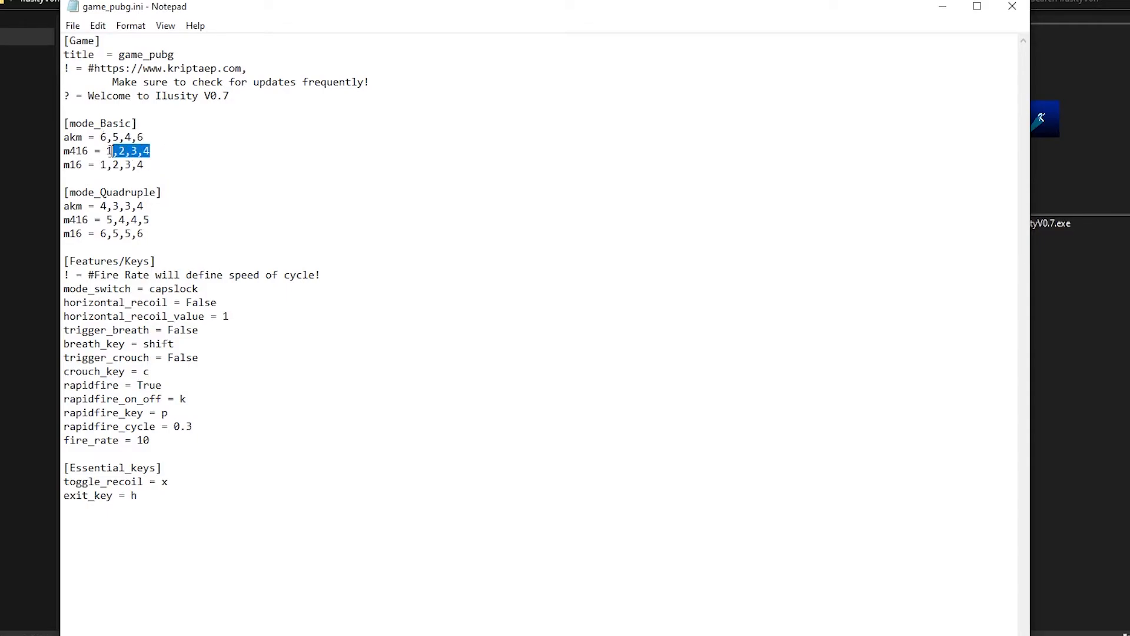
pyautogui.write('8,9')
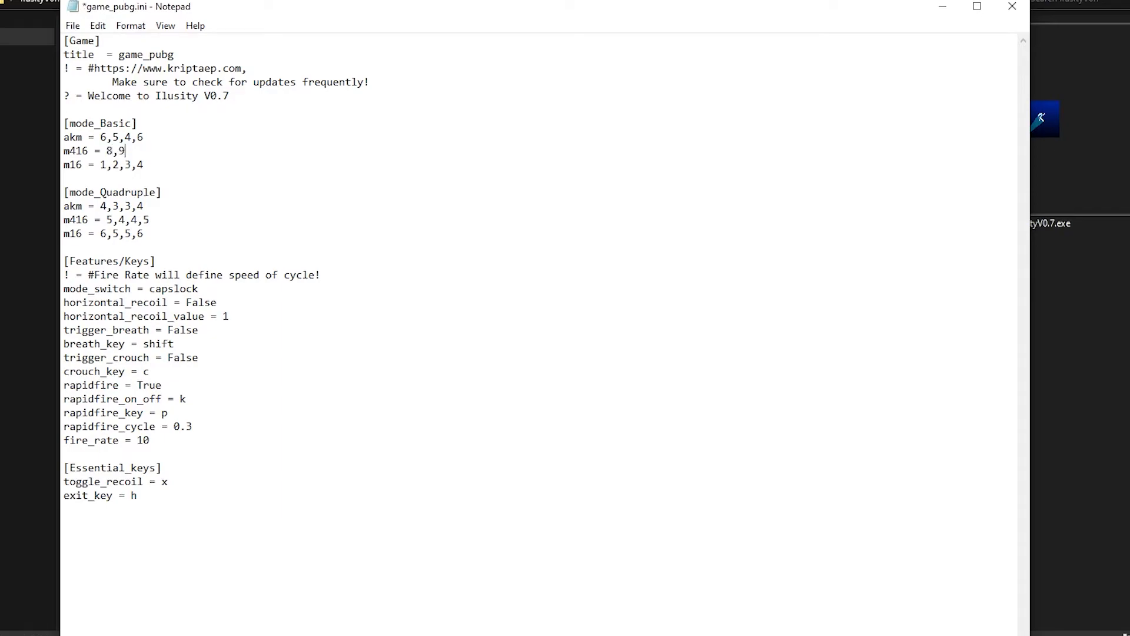
pyautogui.write(',12,12')
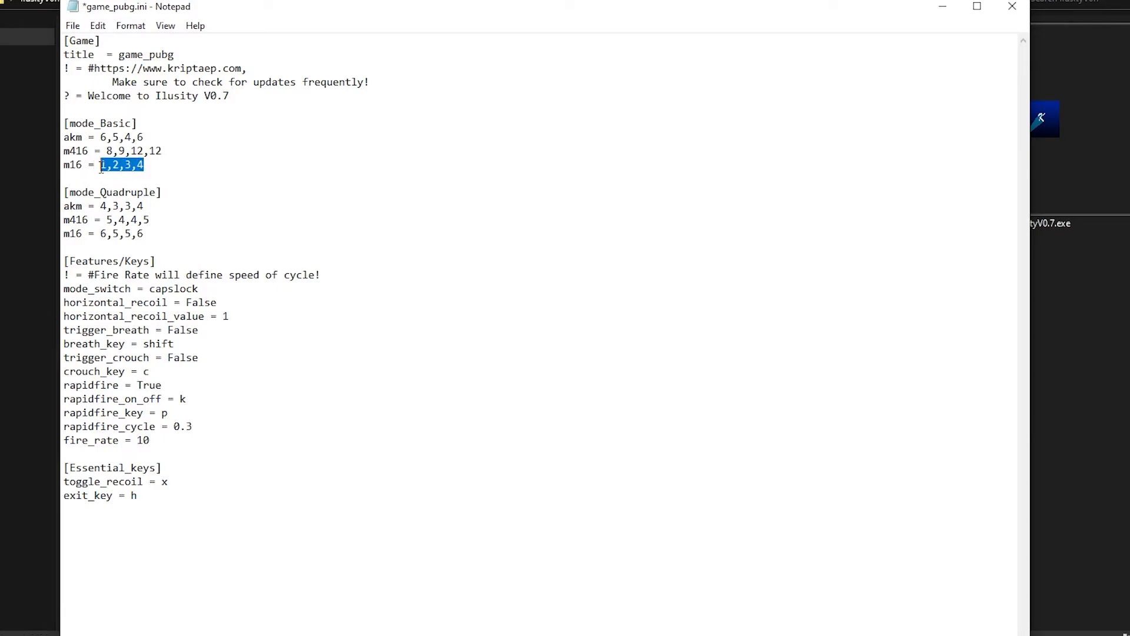
pyautogui.click(146, 137)
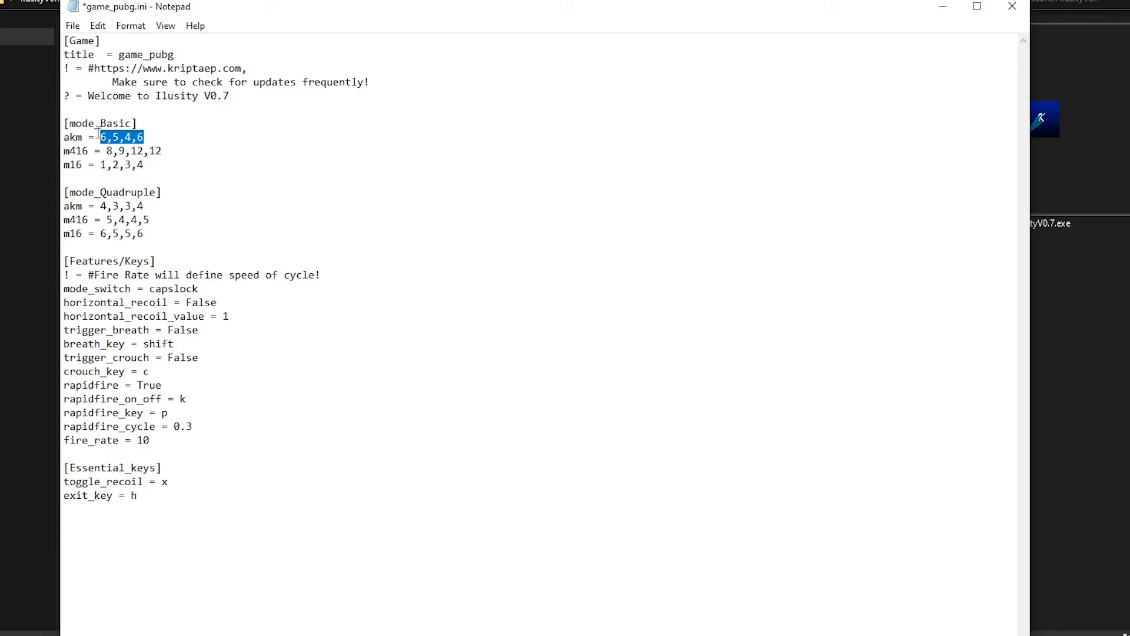
pyautogui.write('9,12,14,12')
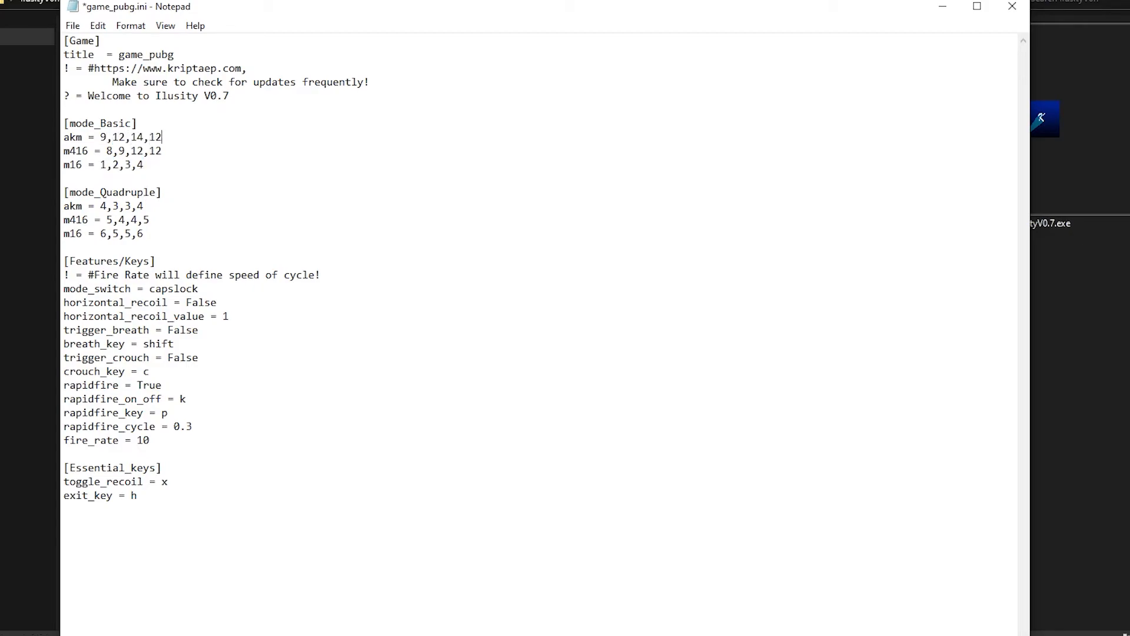
# Add a beryl = 12,16,16,23,23,24,26,25,23,12,10 line under mode_Basic and save the file
pyautogui.write('[]')
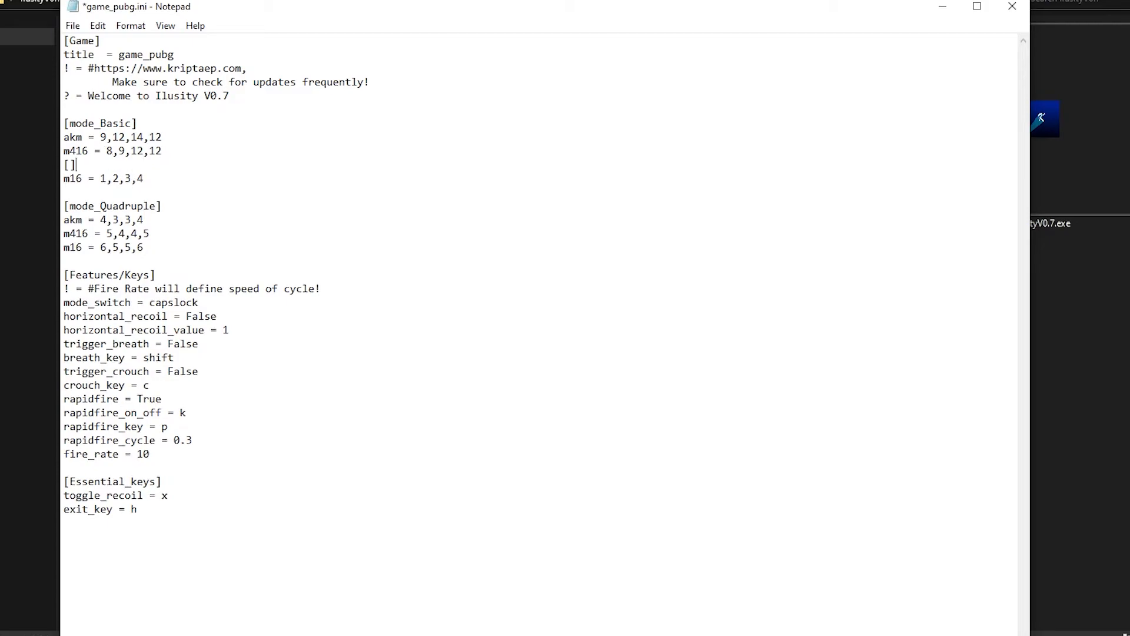
pyautogui.write('bery')
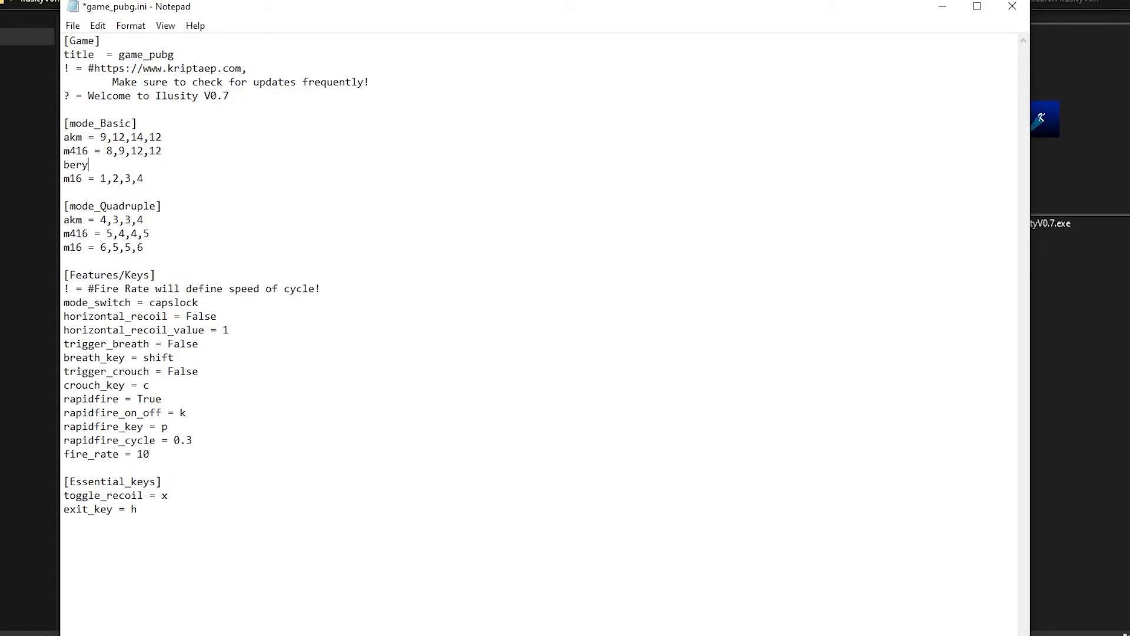
pyautogui.write('l = 1')
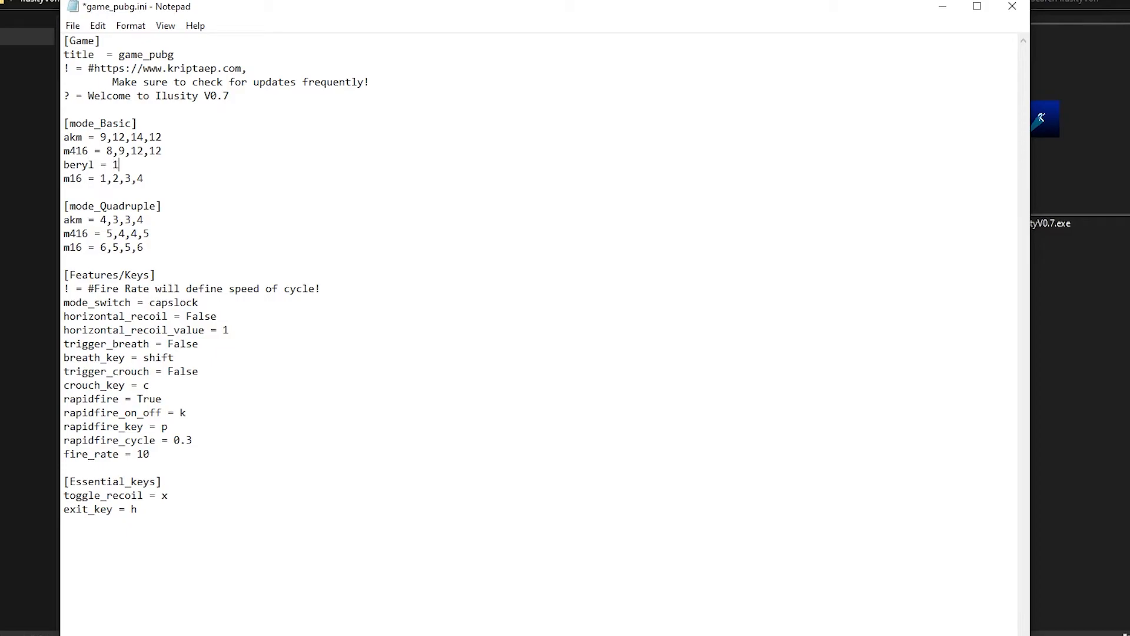
pyautogui.write('2,16,16,23,')
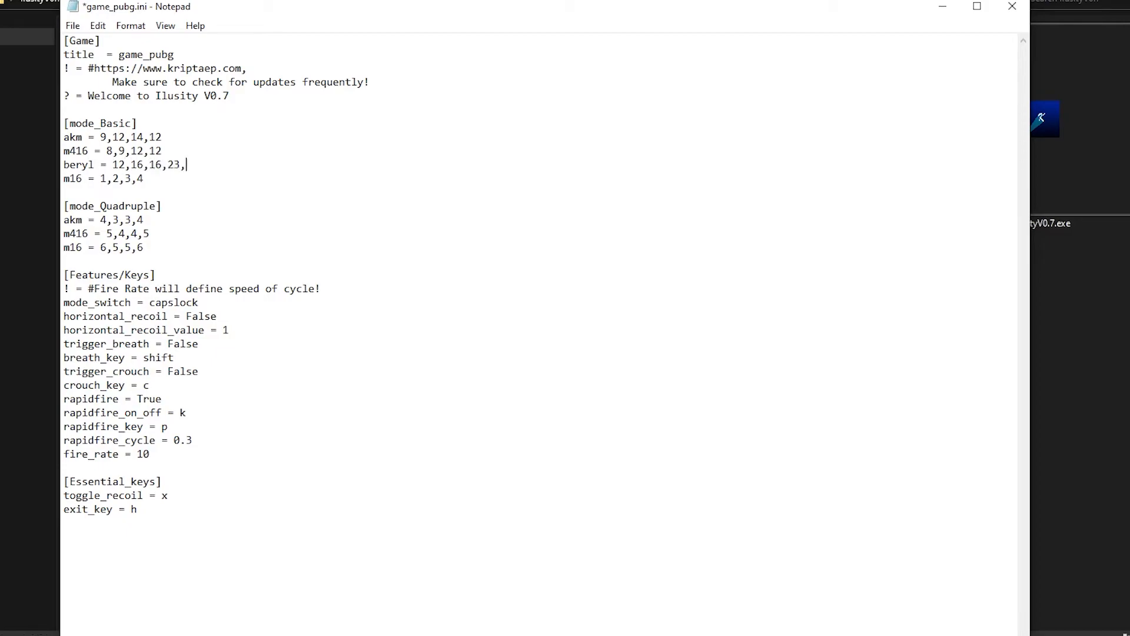
pyautogui.write('23,24,26,25,23,')
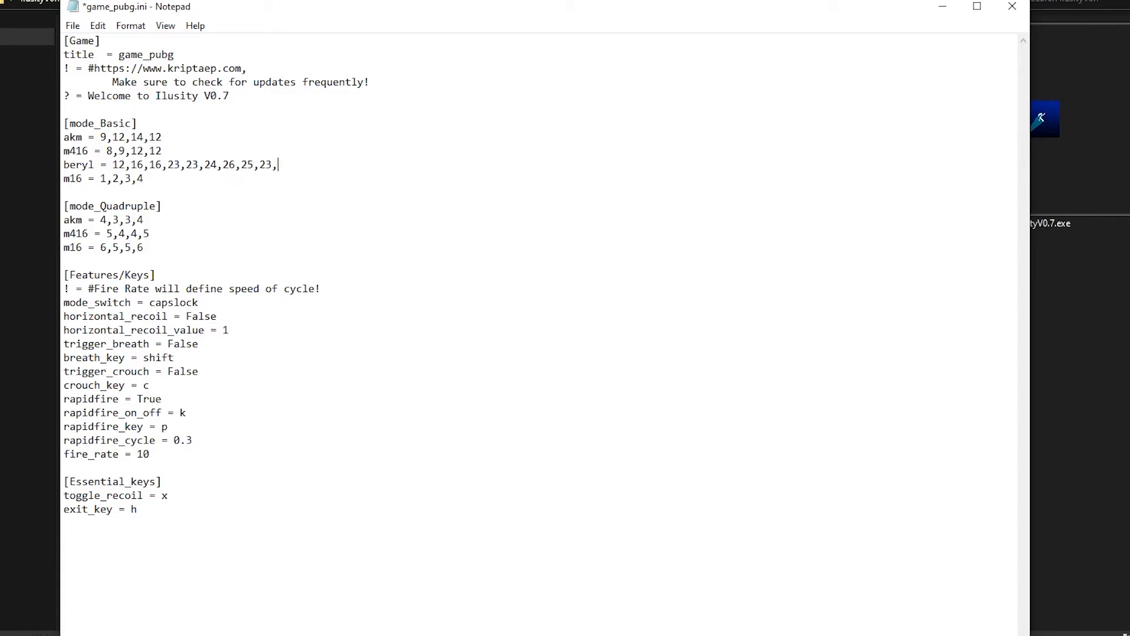
pyautogui.write('12,10')
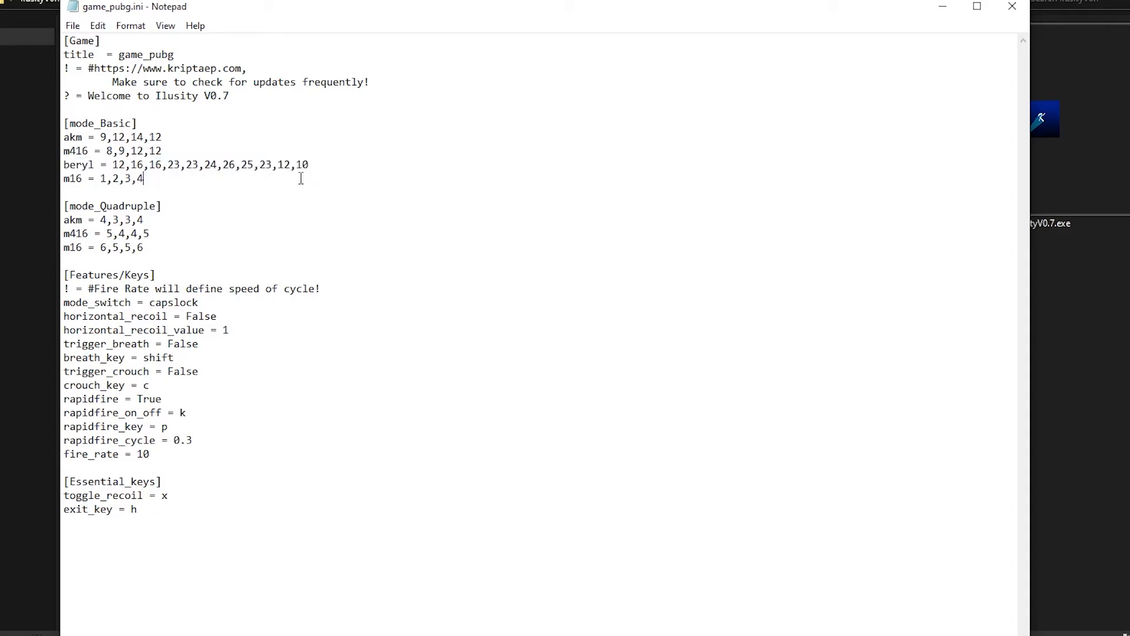
pyautogui.click(308, 165)
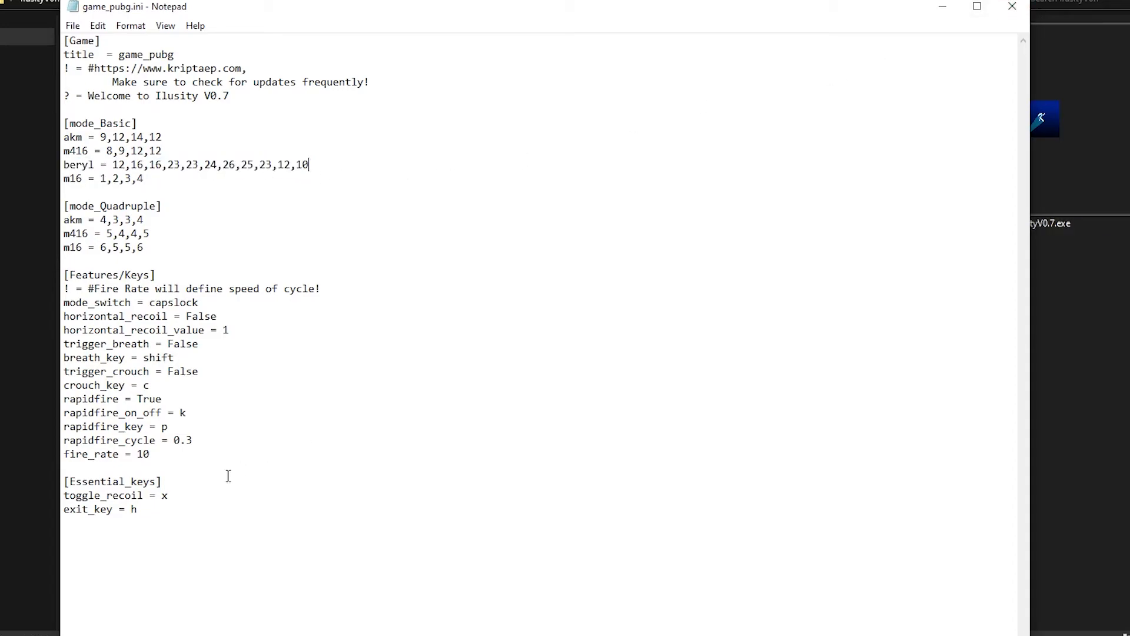
# Run IlusityV0.7 with the new beryl values, toggle recoil on and off, and close the console
pyautogui.doubleClick(142, 455)
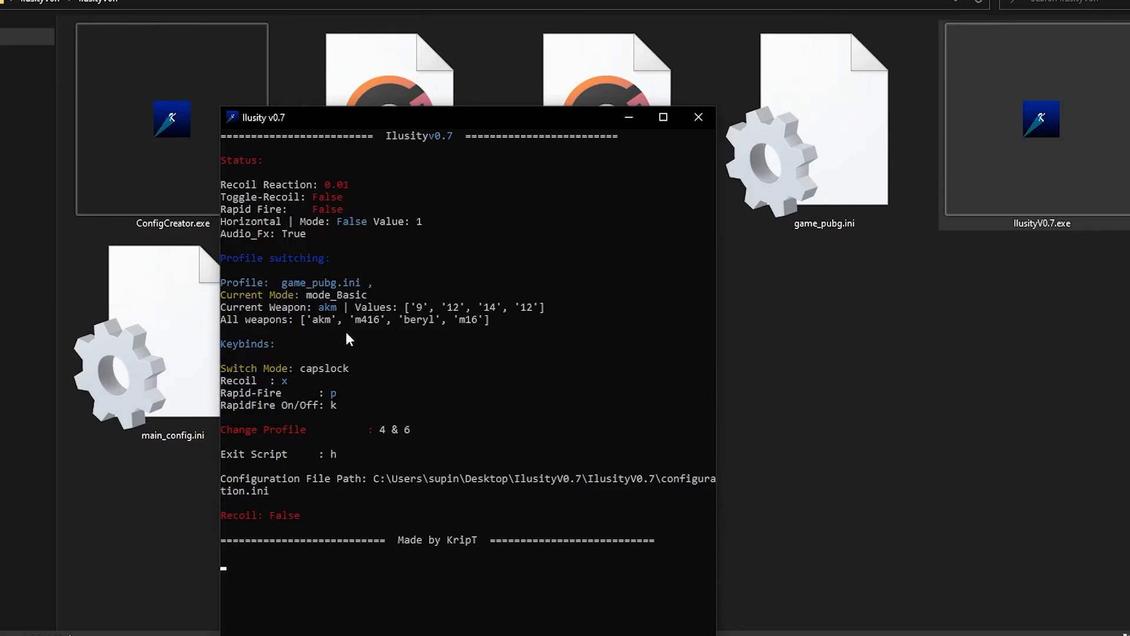
pyautogui.moveTo(292, 448)
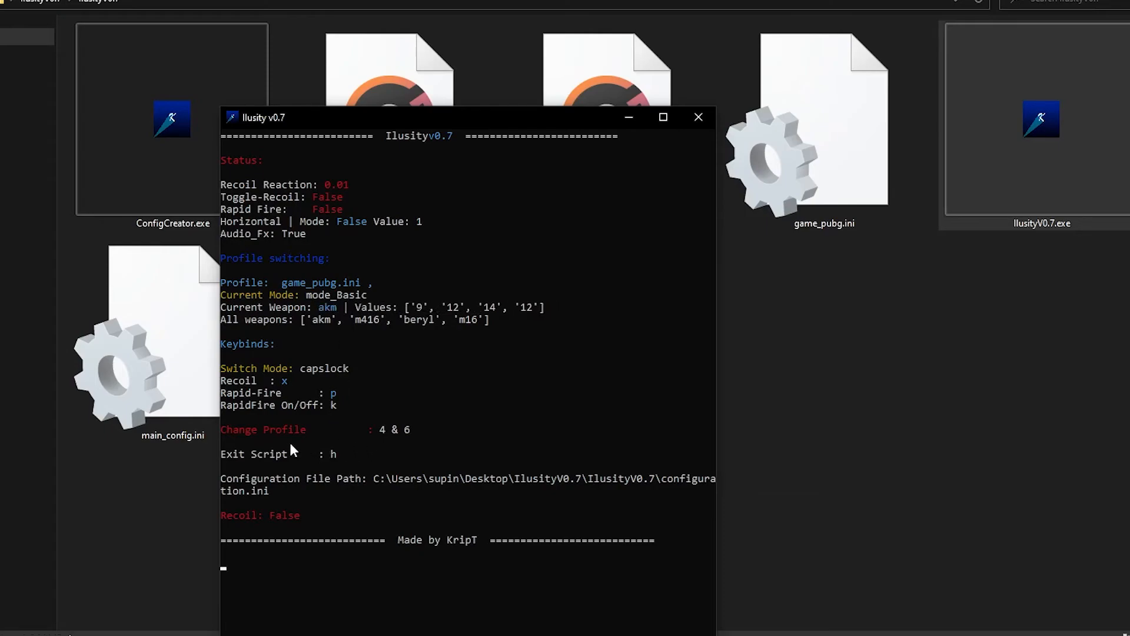
pyautogui.moveTo(444, 470)
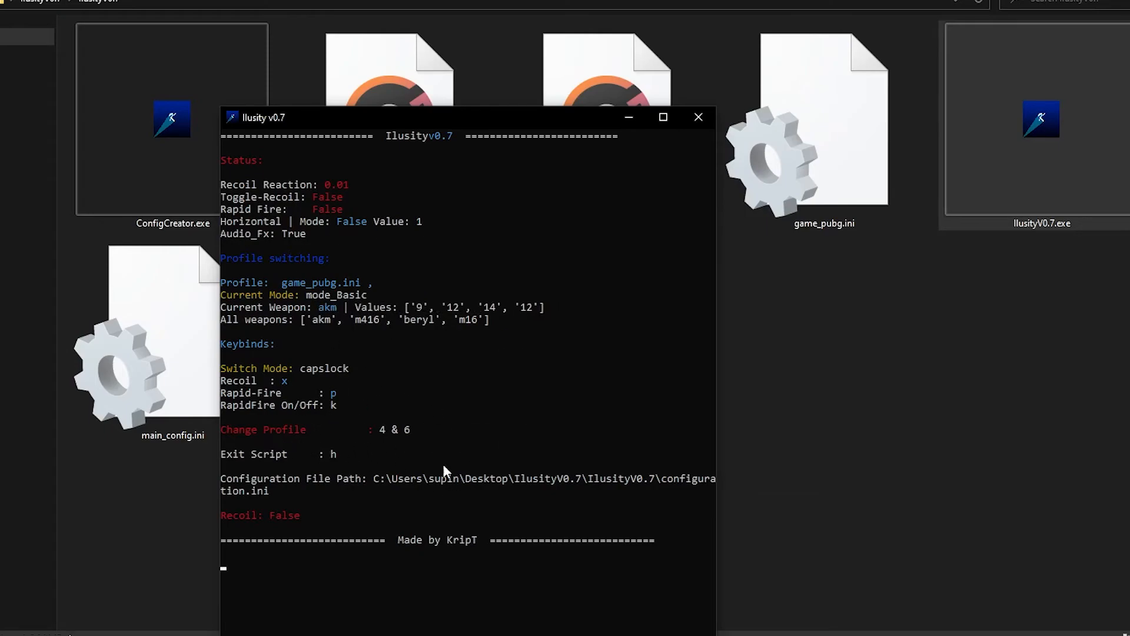
pyautogui.moveTo(263, 432)
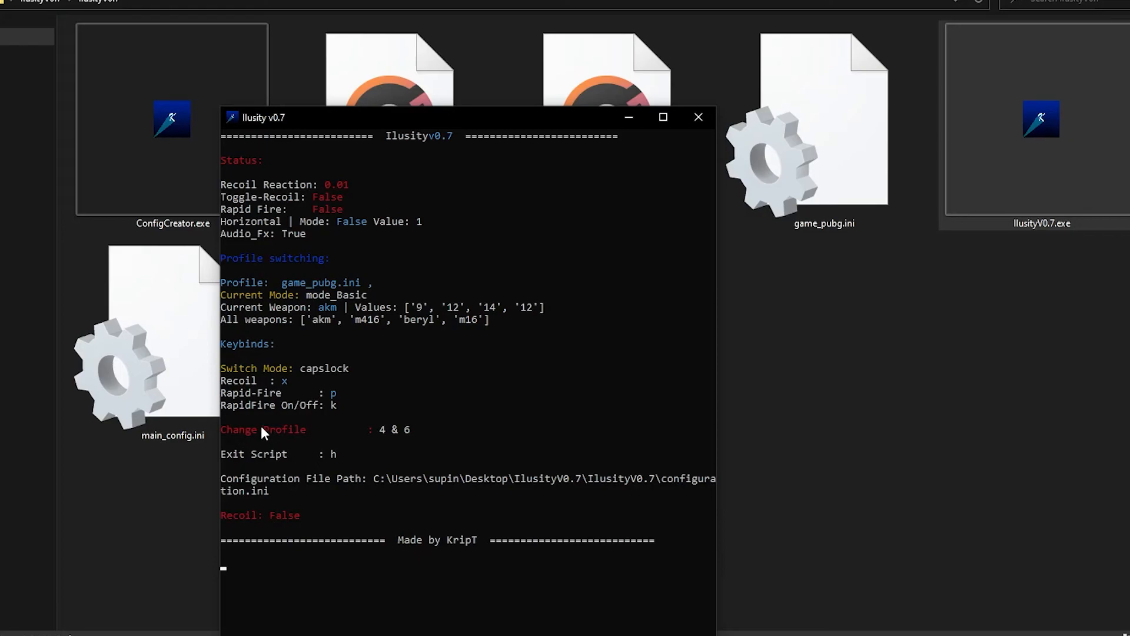
pyautogui.moveTo(332, 319)
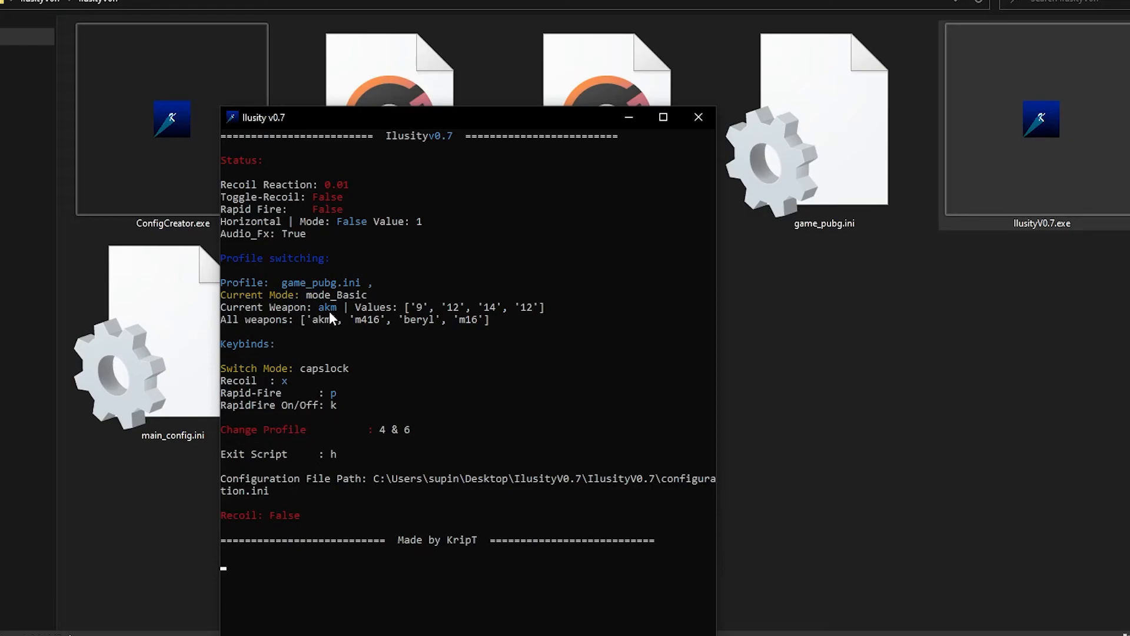
pyautogui.moveTo(323, 333)
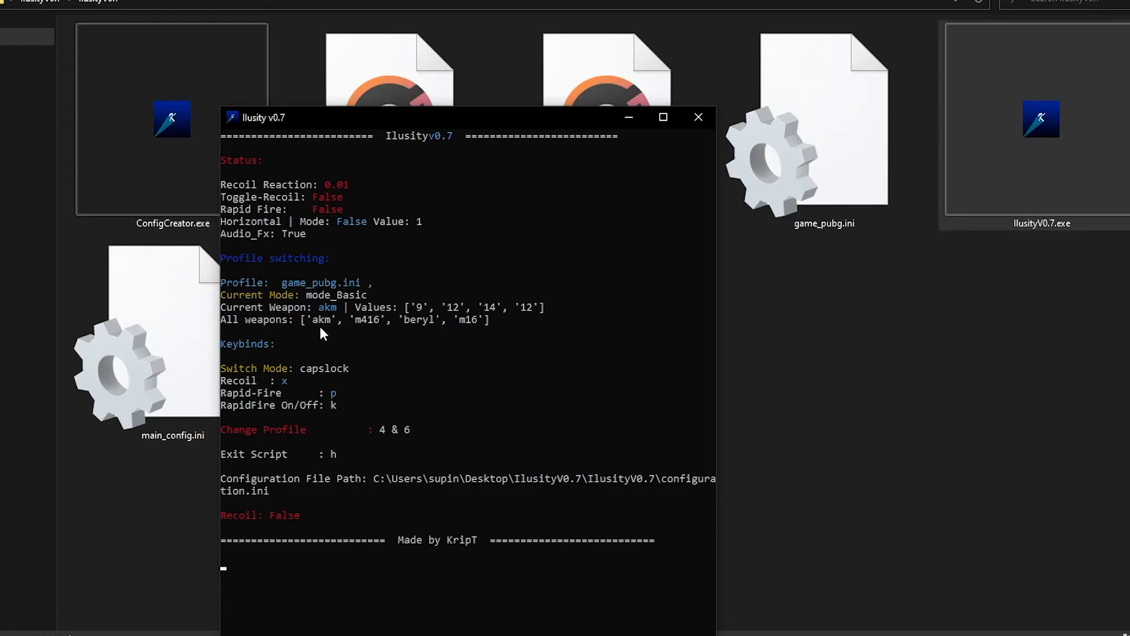
pyautogui.moveTo(373, 336)
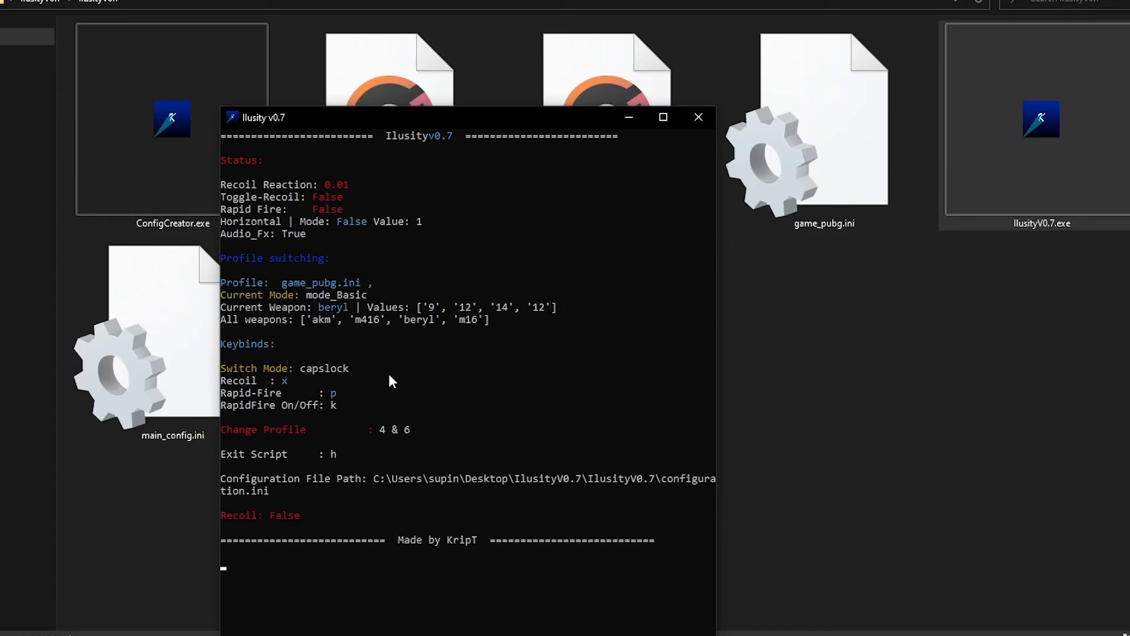
pyautogui.moveTo(452, 333)
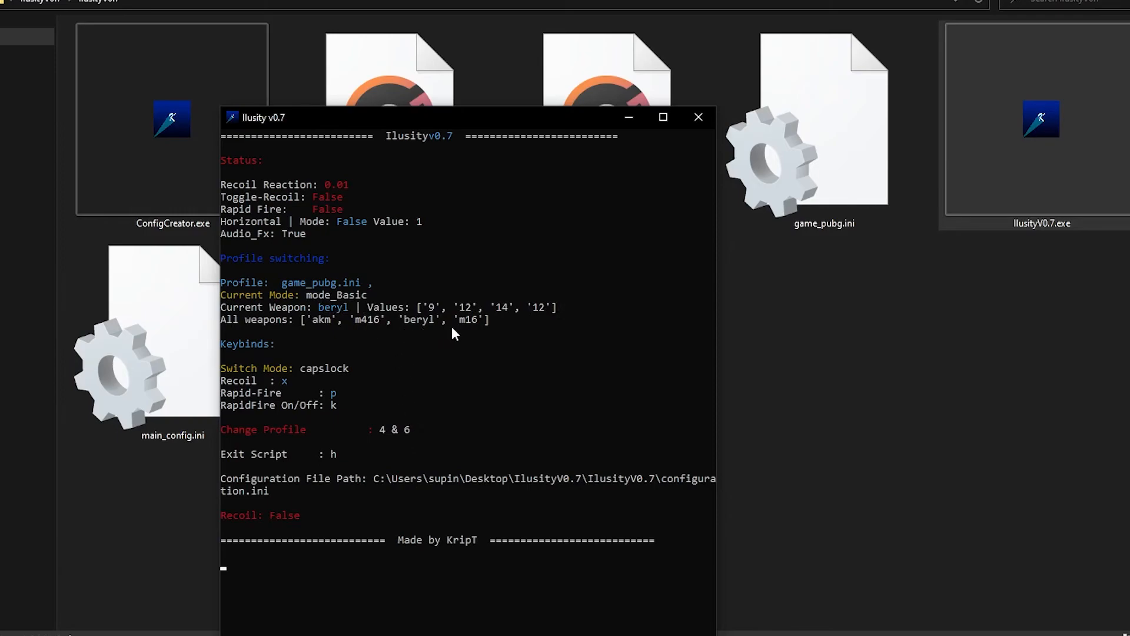
pyautogui.moveTo(364, 336)
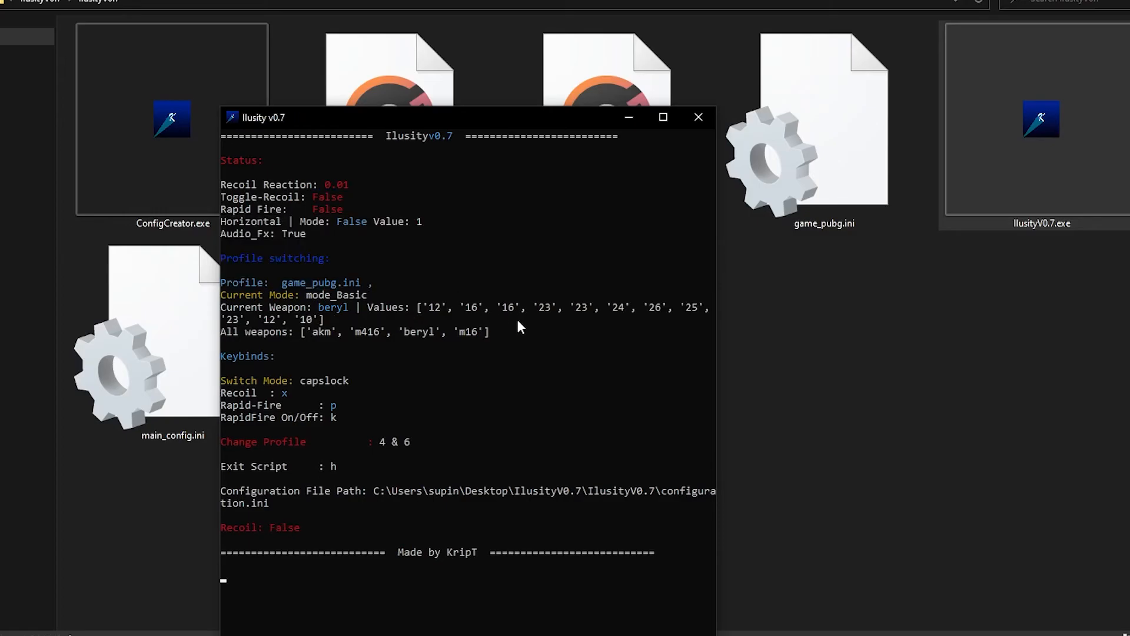
pyautogui.press('x')
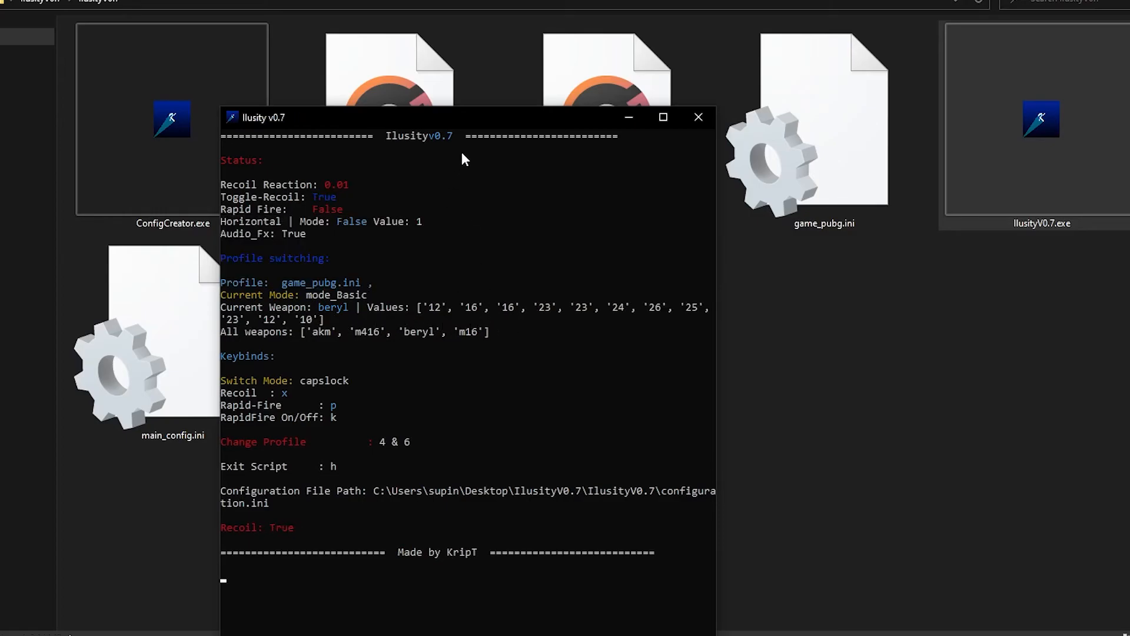
pyautogui.press('x')
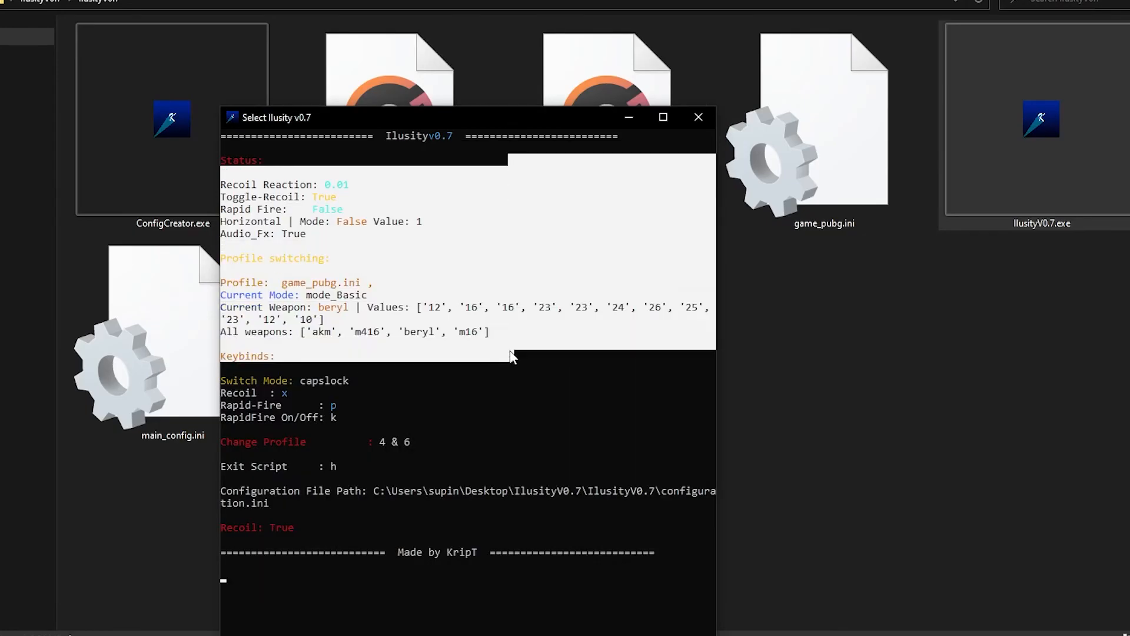
pyautogui.press('x')
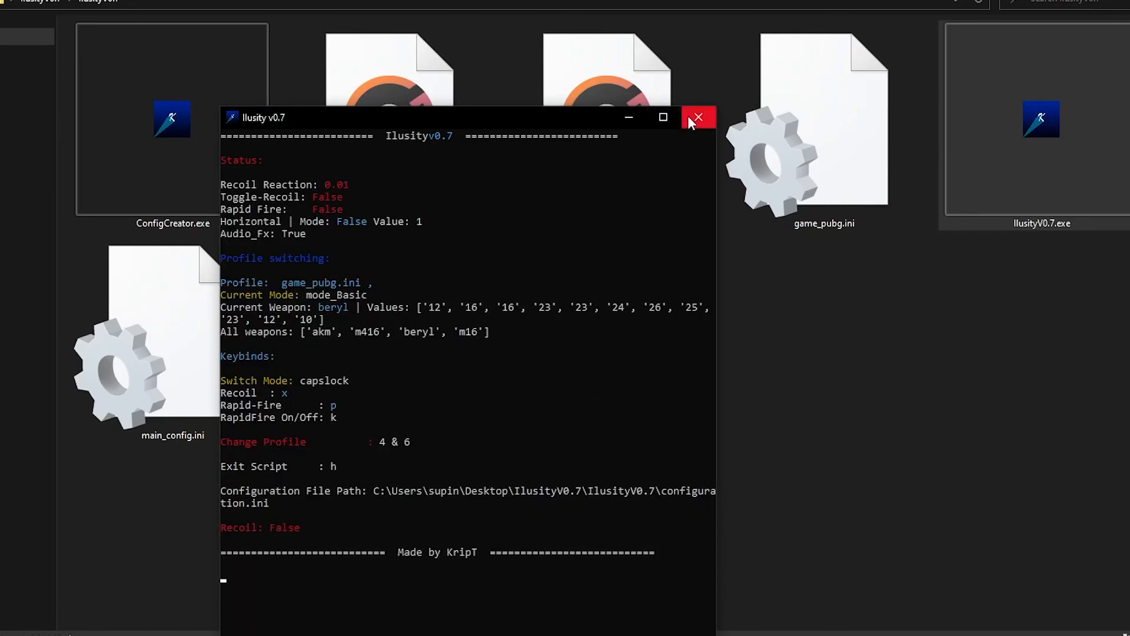
pyautogui.click(697, 117)
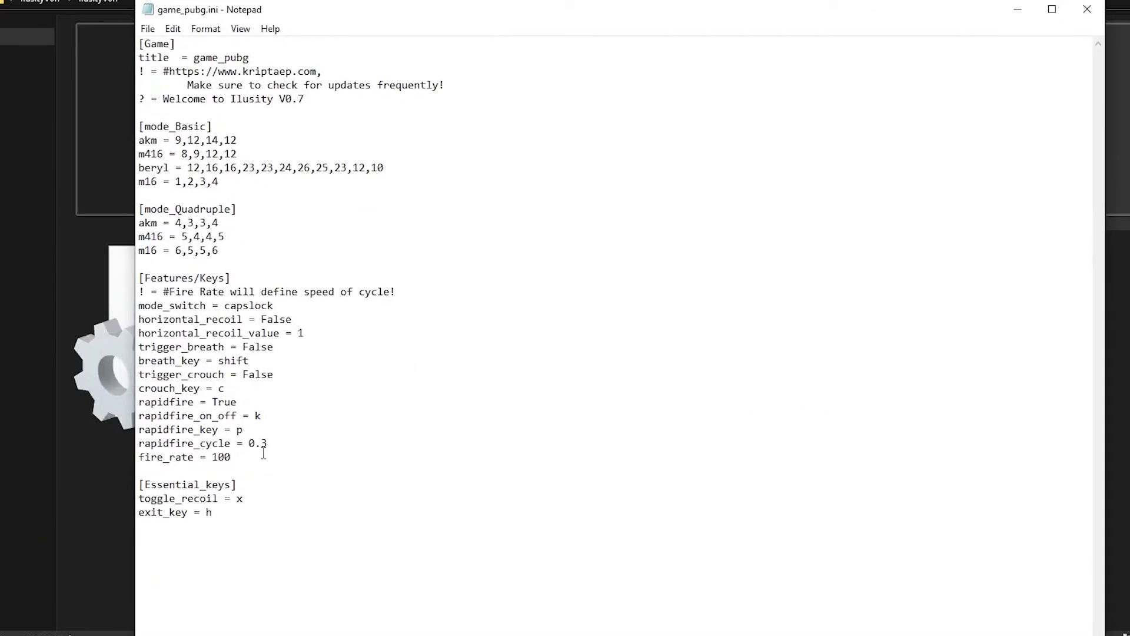
# Restore fire_rate to 10, minimize Notepad, and relaunch IlusityV0.7.exe
pyautogui.press('Backspace')
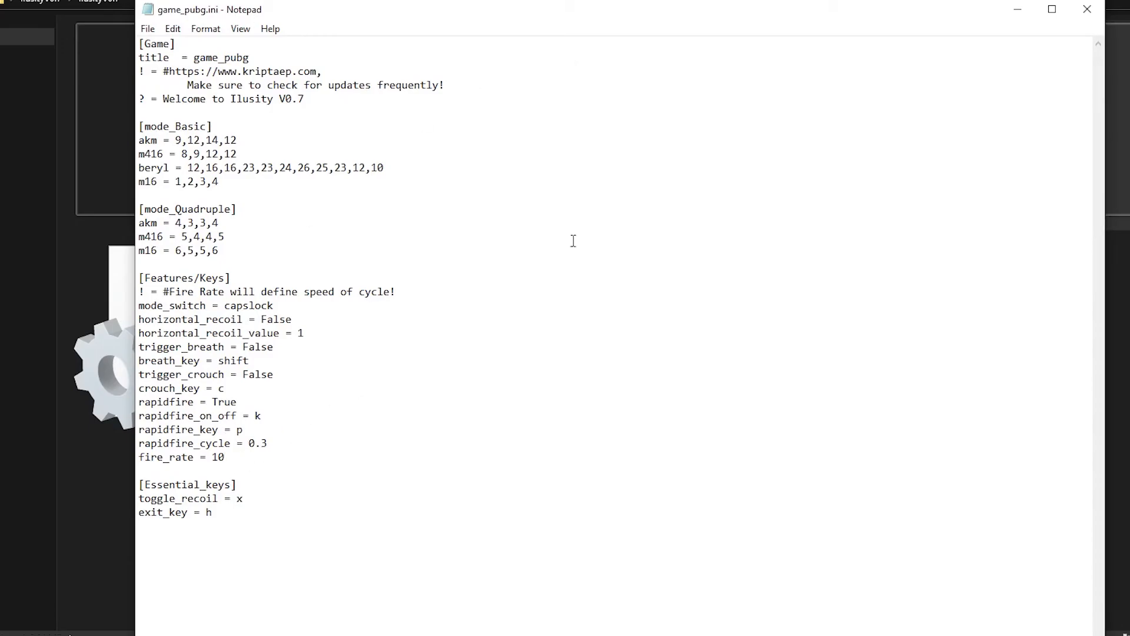
pyautogui.moveTo(384, 193)
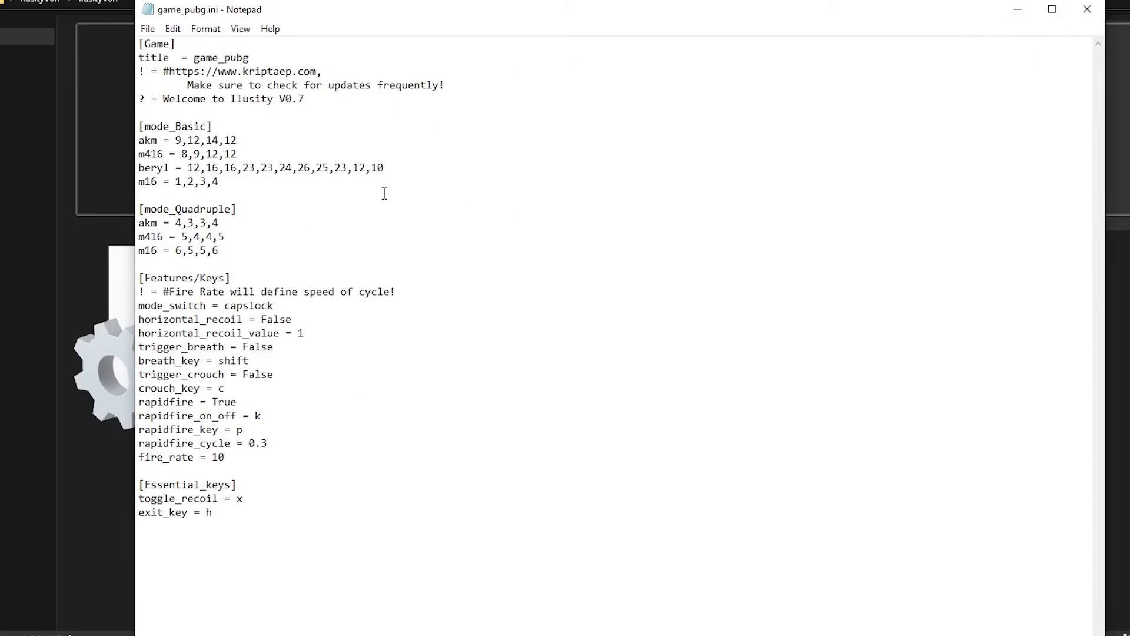
pyautogui.click(1017, 10)
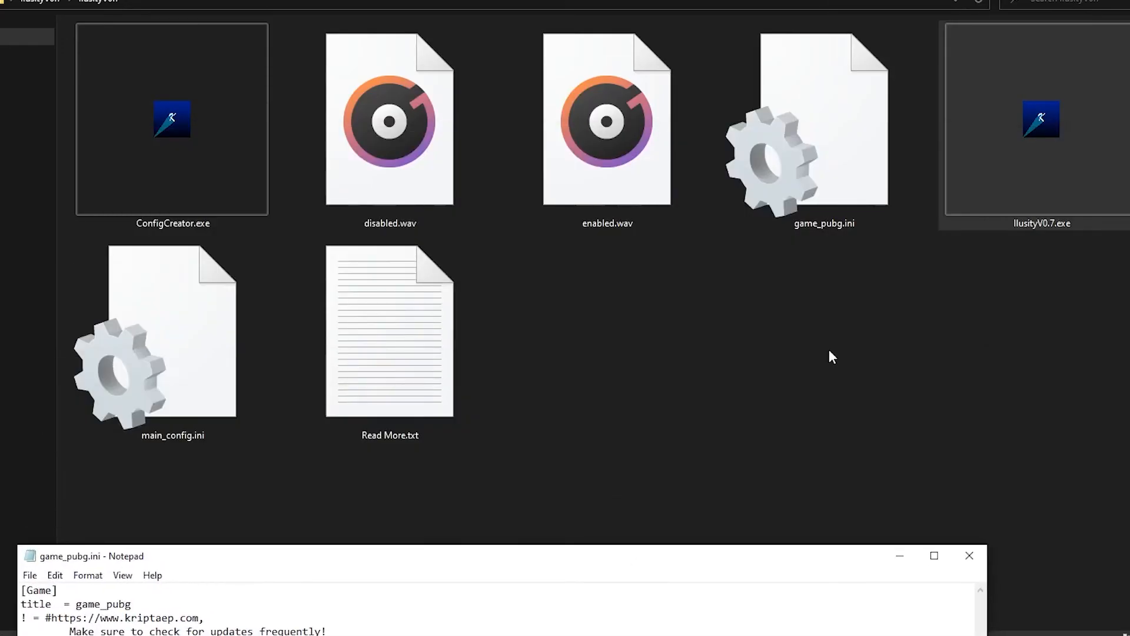
pyautogui.doubleClick(1041, 119)
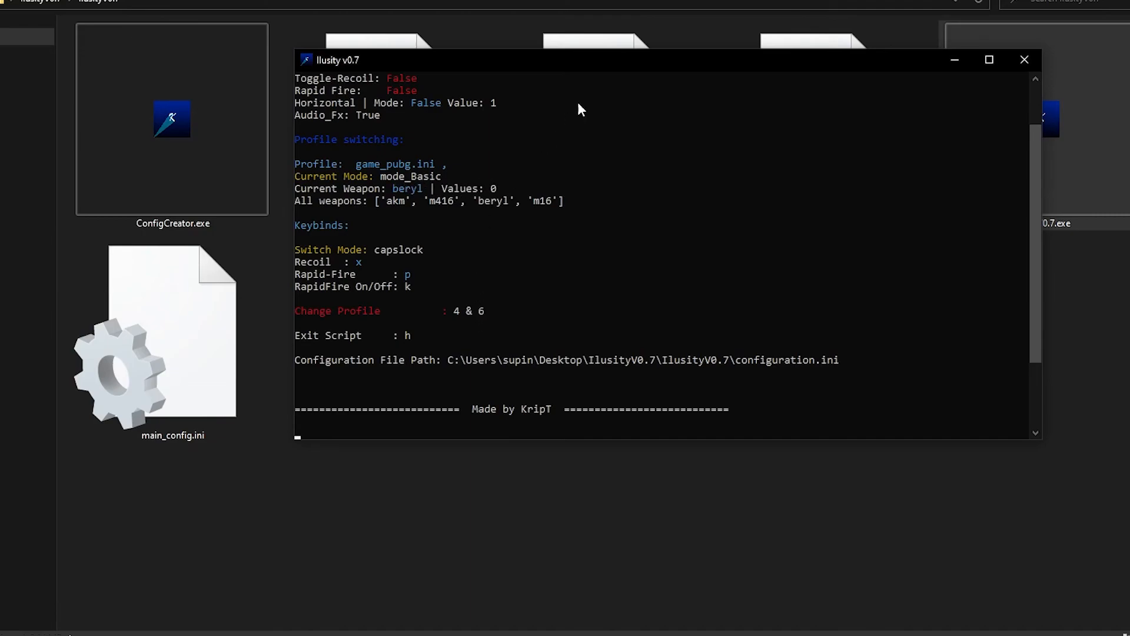
# Turn Toggle-Recoil on in the relaunched console with beryl as the current weapon
pyautogui.press('x')
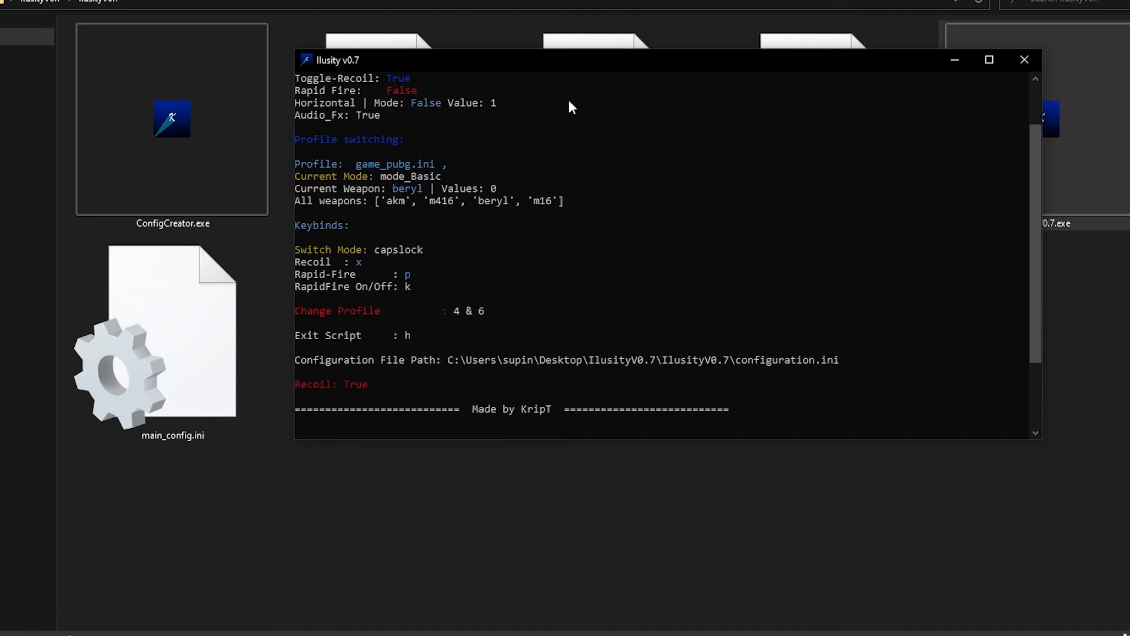
pyautogui.scroll(-3)
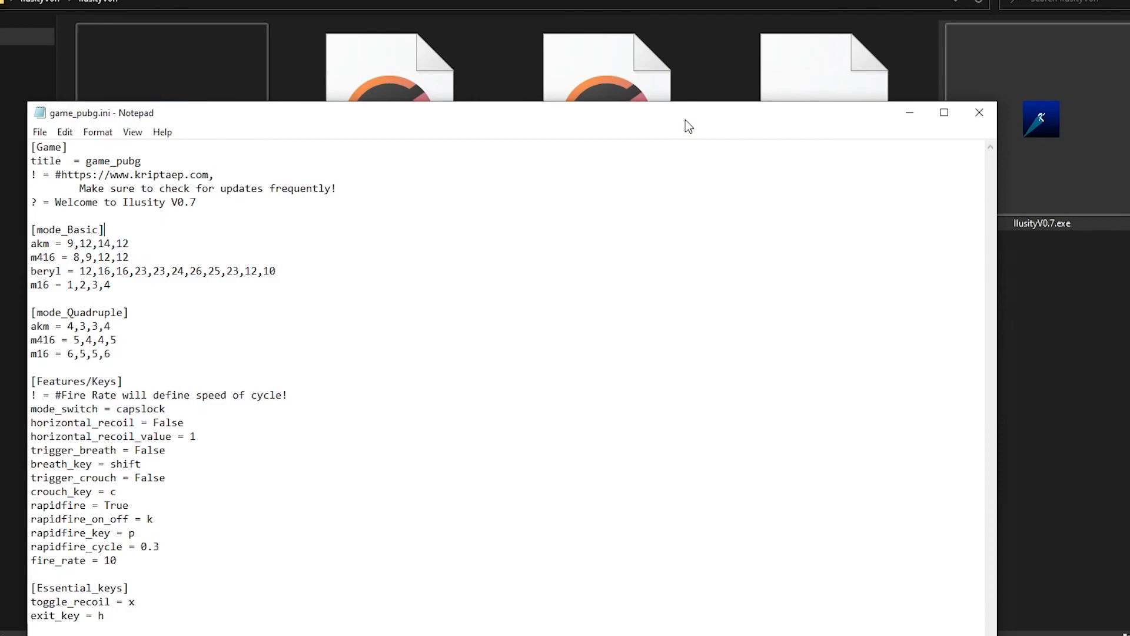
pyautogui.moveTo(290, 283)
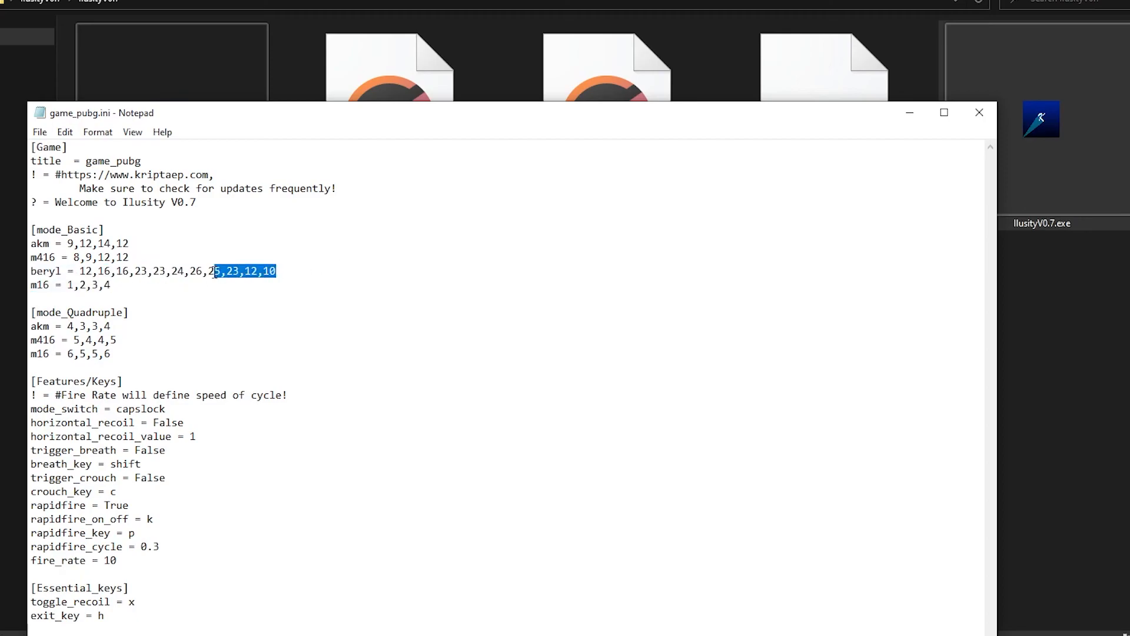
pyautogui.click(123, 281)
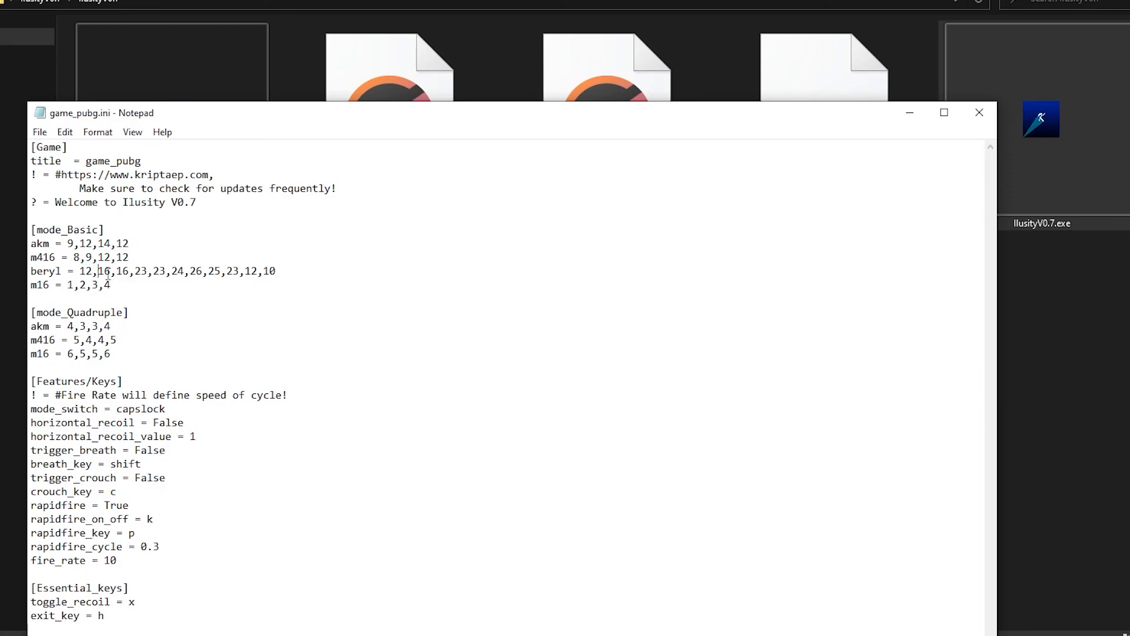
pyautogui.doubleClick(140, 271)
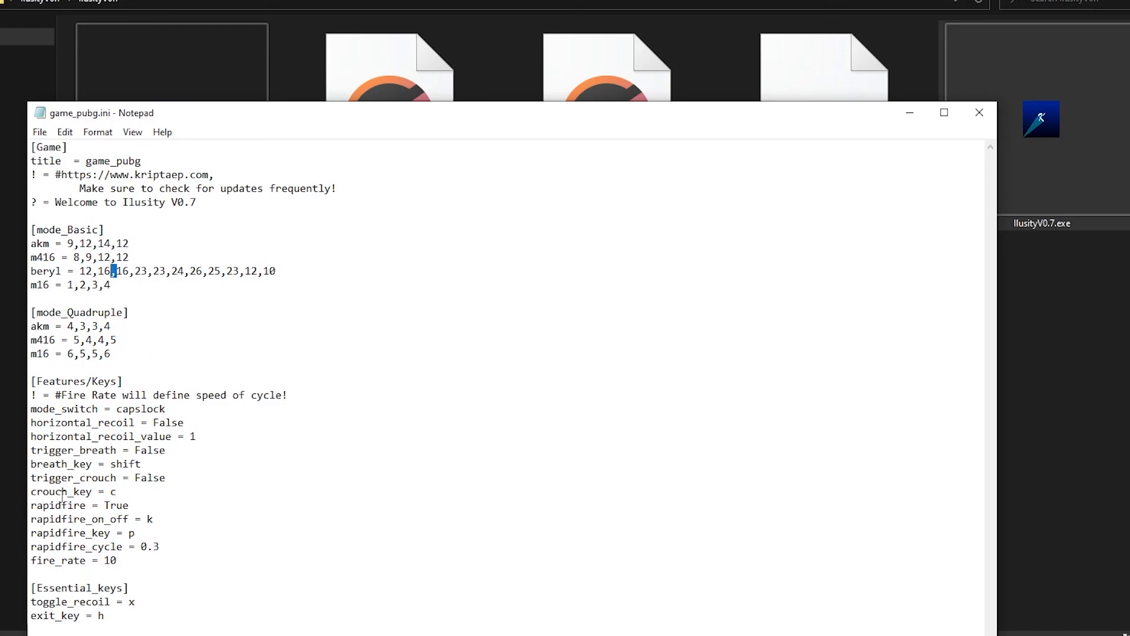
pyautogui.tripleClick(73, 560)
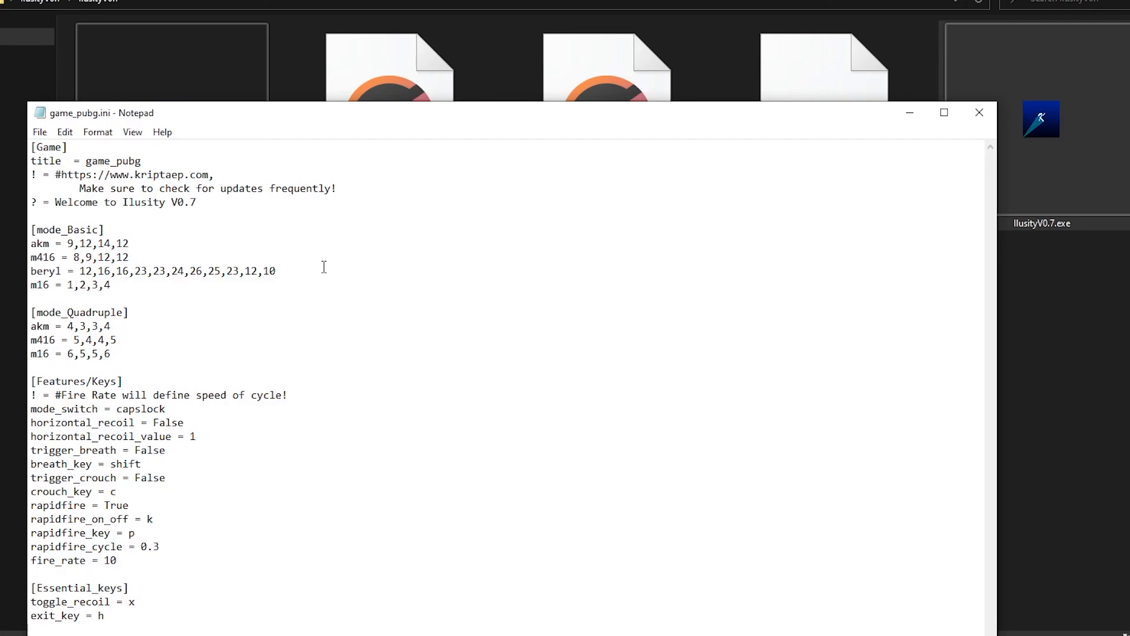
pyautogui.click(111, 285)
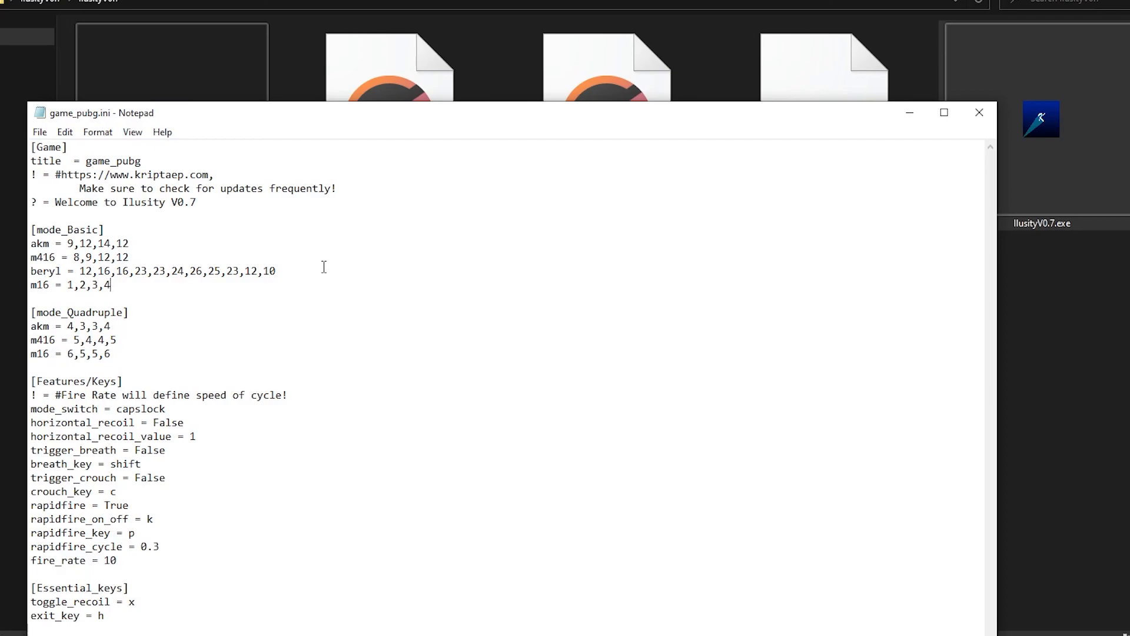